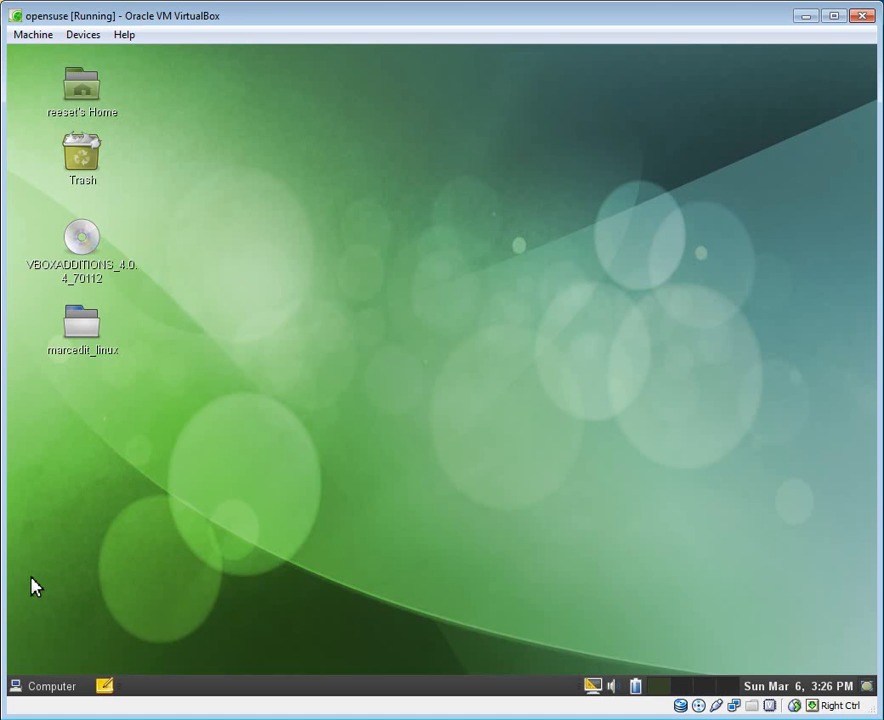
mouse_move(72, 521)
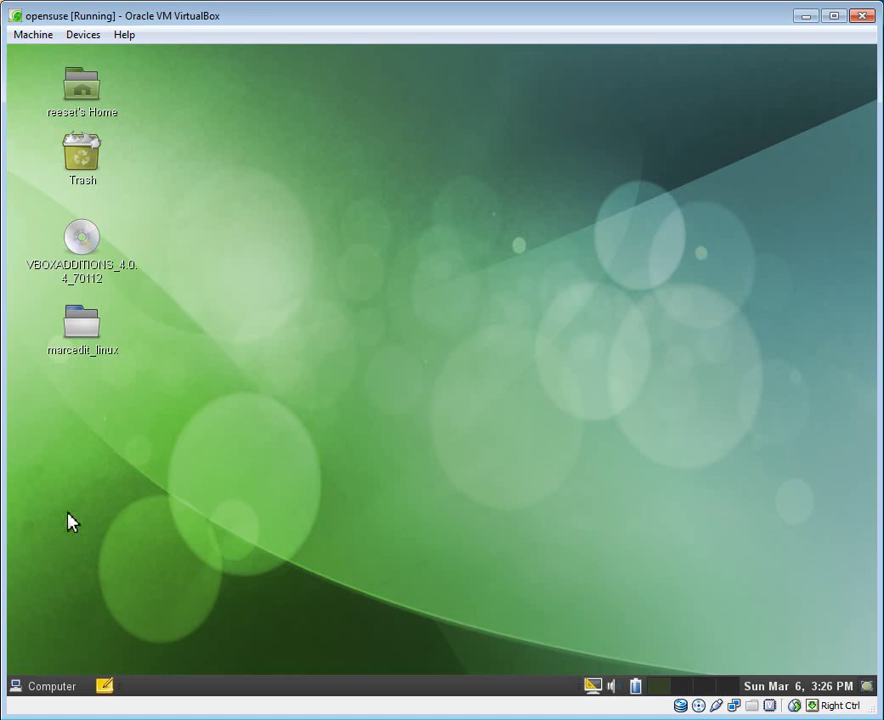
mouse_move(94, 427)
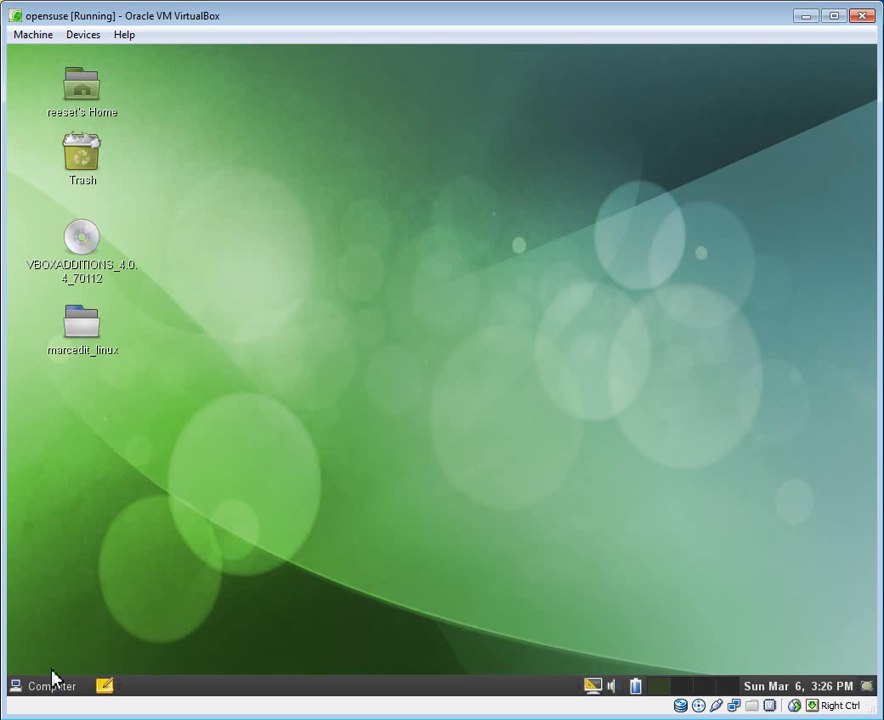
Launch Firefox and open the MarcEdit Downloads page suggested for people.oregonstate.edu.
left_click(42, 686)
type("http://")
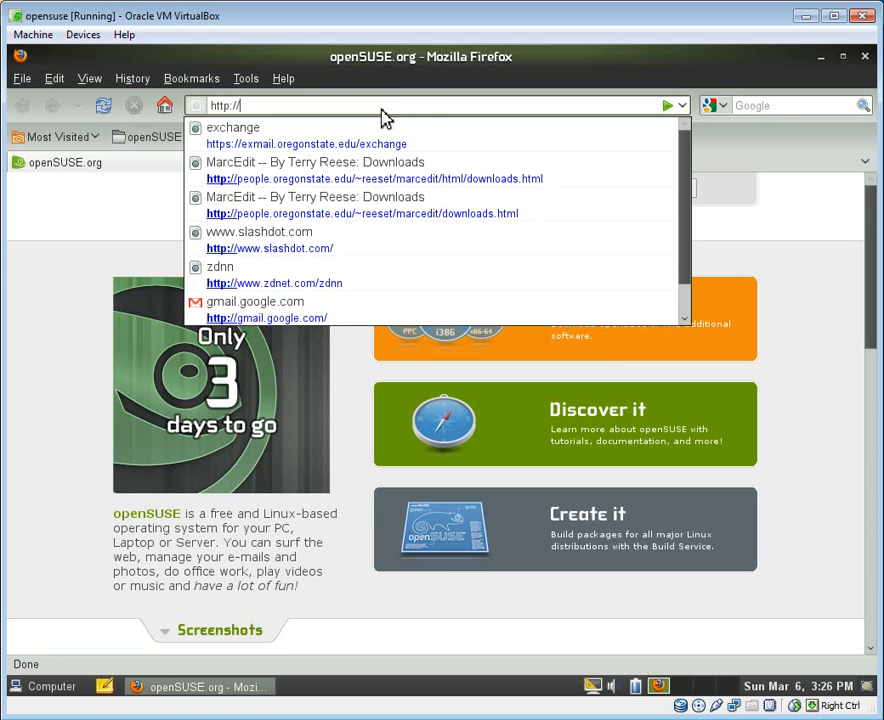
type("people")
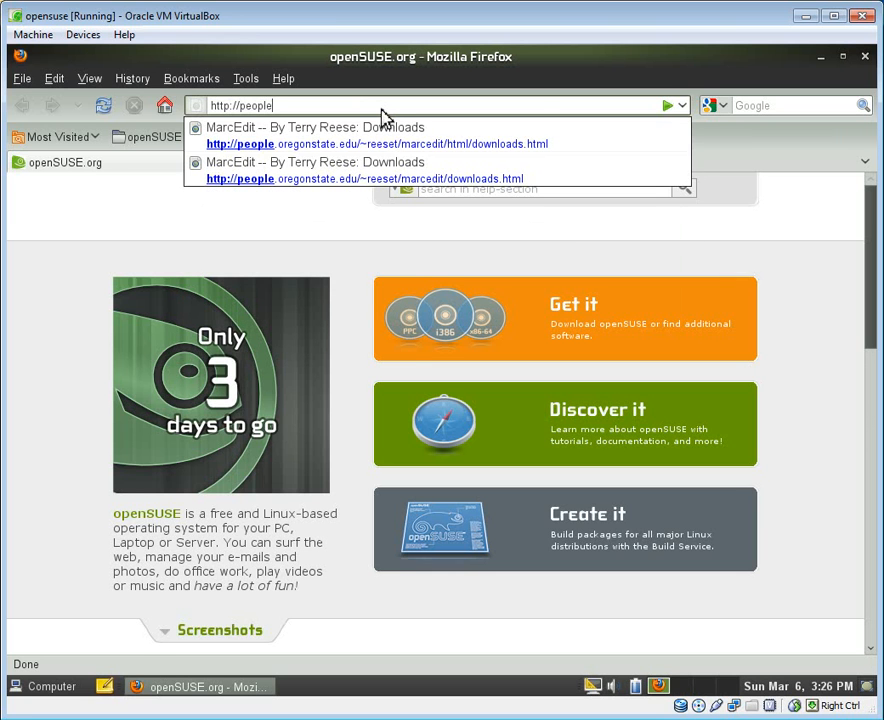
left_click(377, 143)
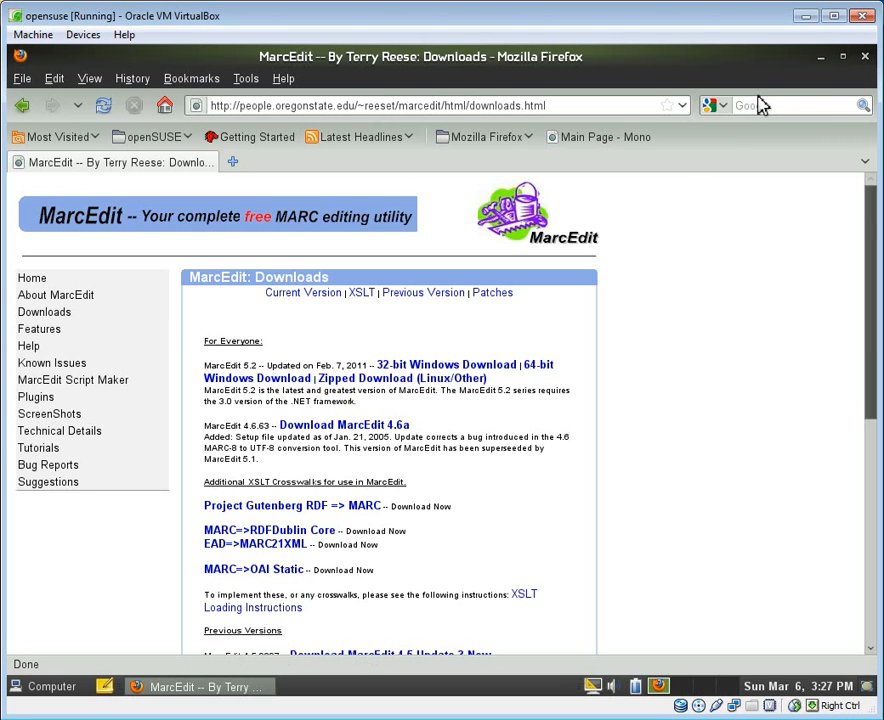
mouse_move(820, 68)
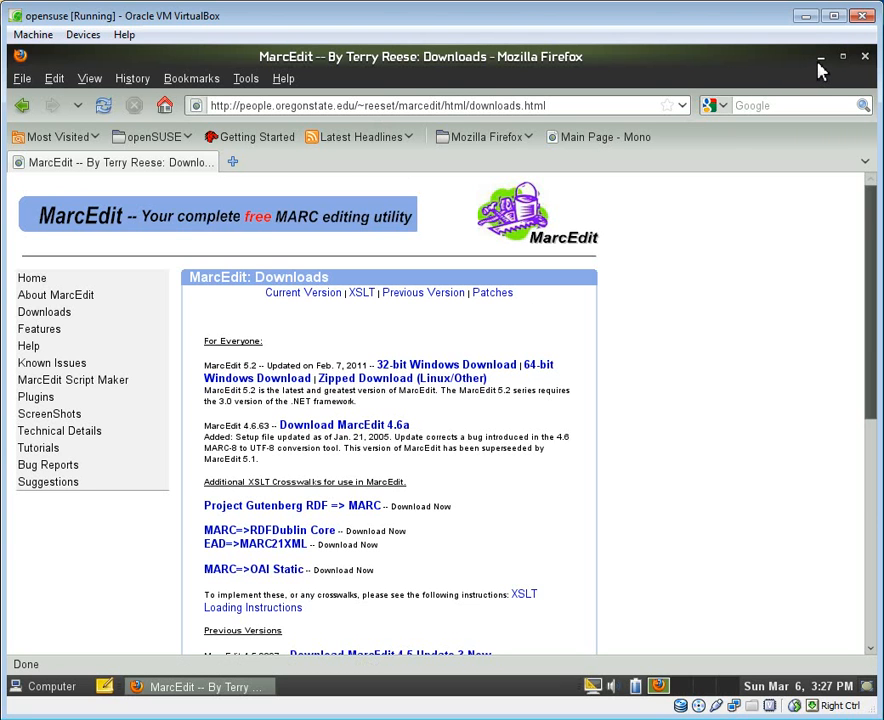
Minimize Firefox, open the marcedit_linux desktop folder and select INSTALL.txt.
left_click(820, 57)
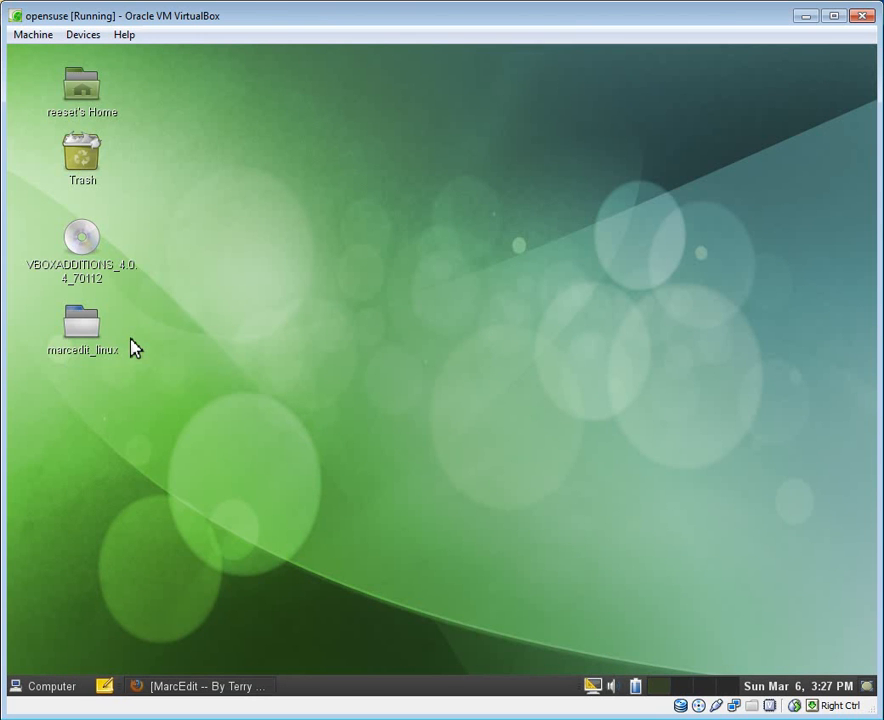
left_click(82, 330)
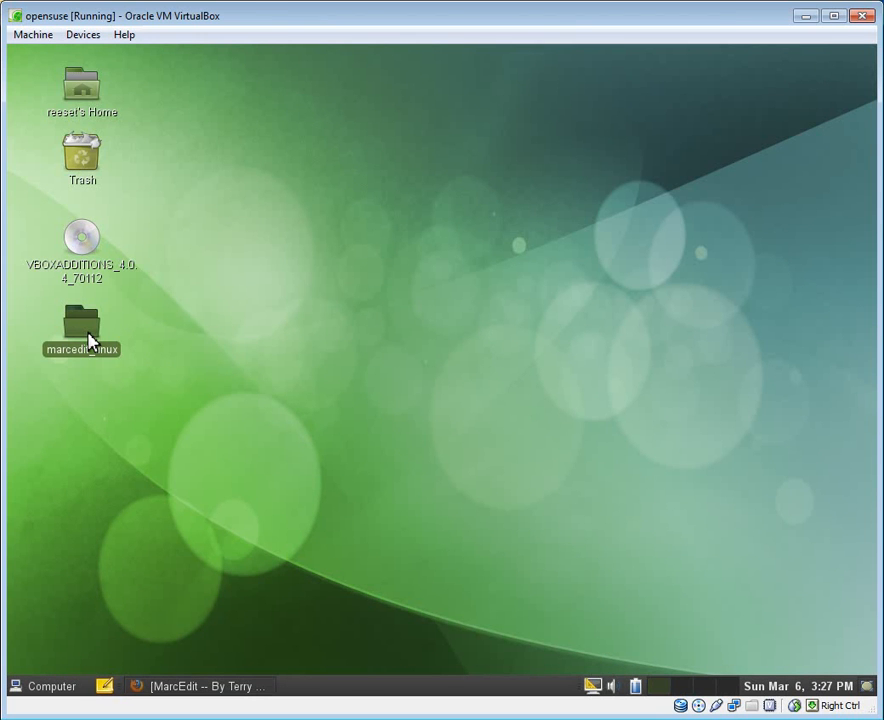
mouse_move(88, 338)
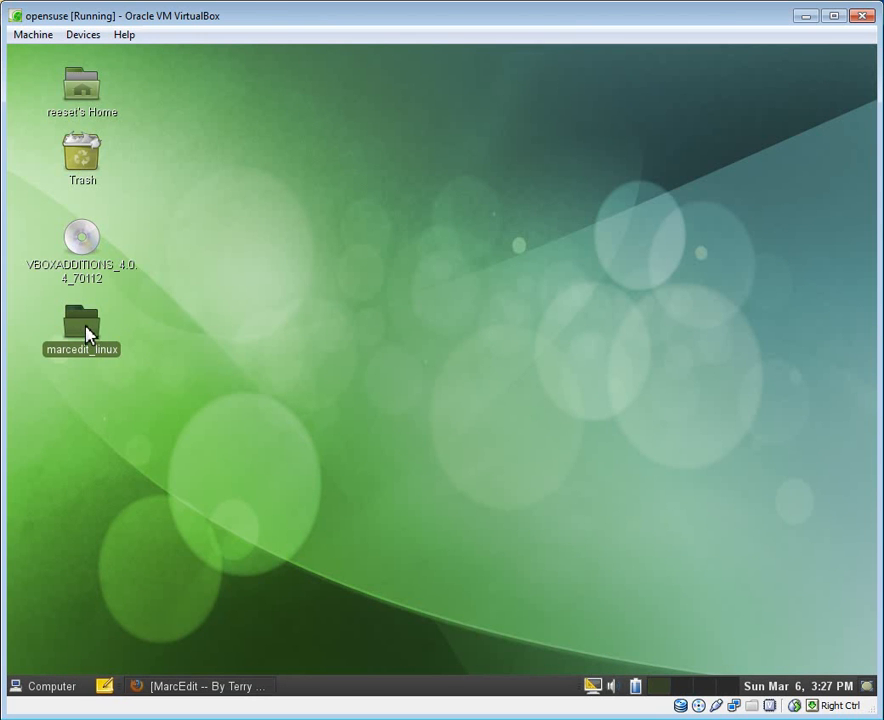
double_click(82, 325)
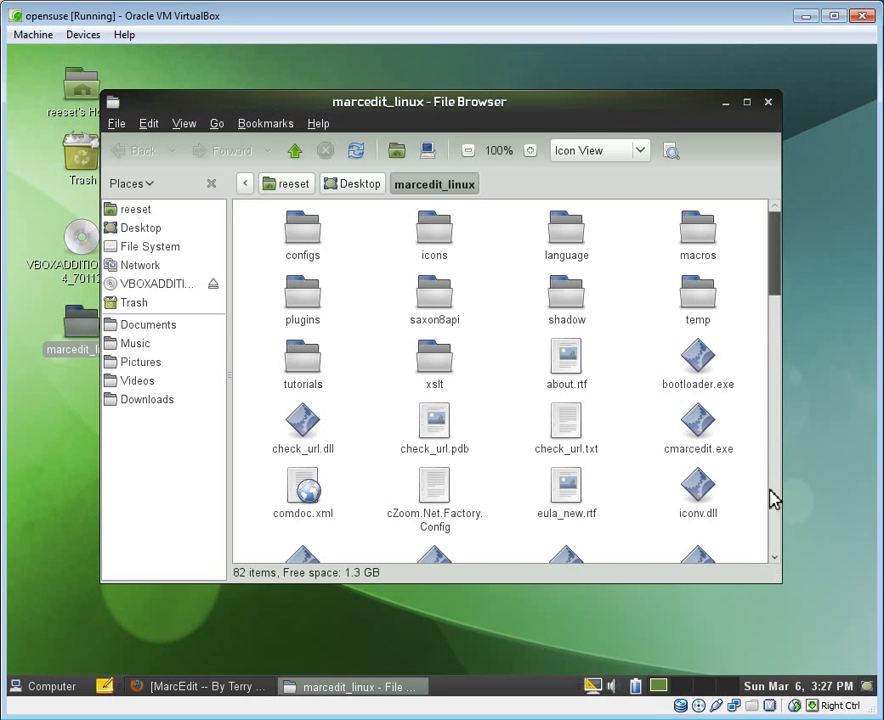
scroll("down", 3)
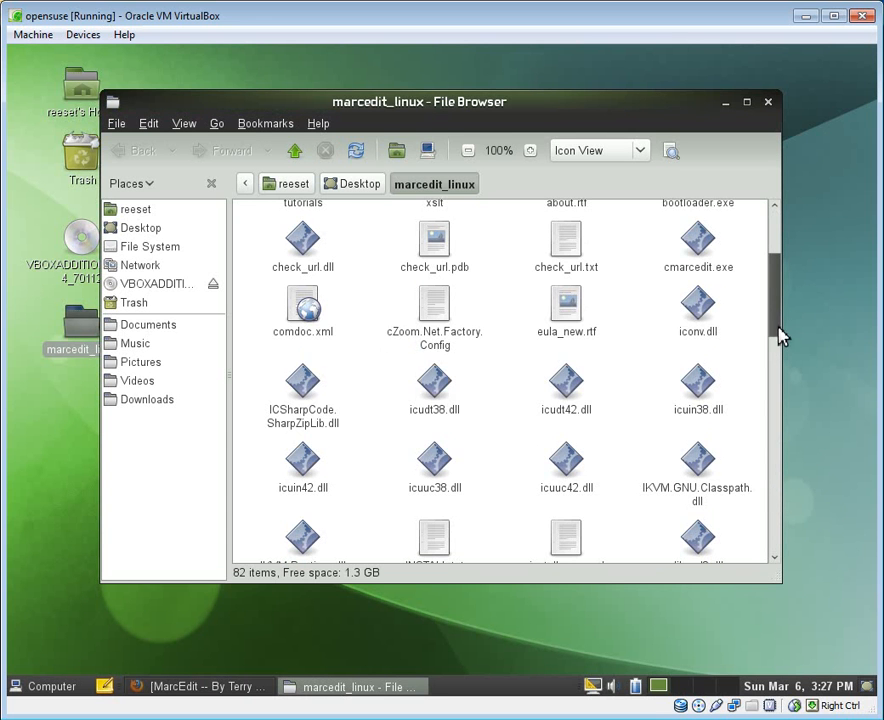
scroll("down", 3)
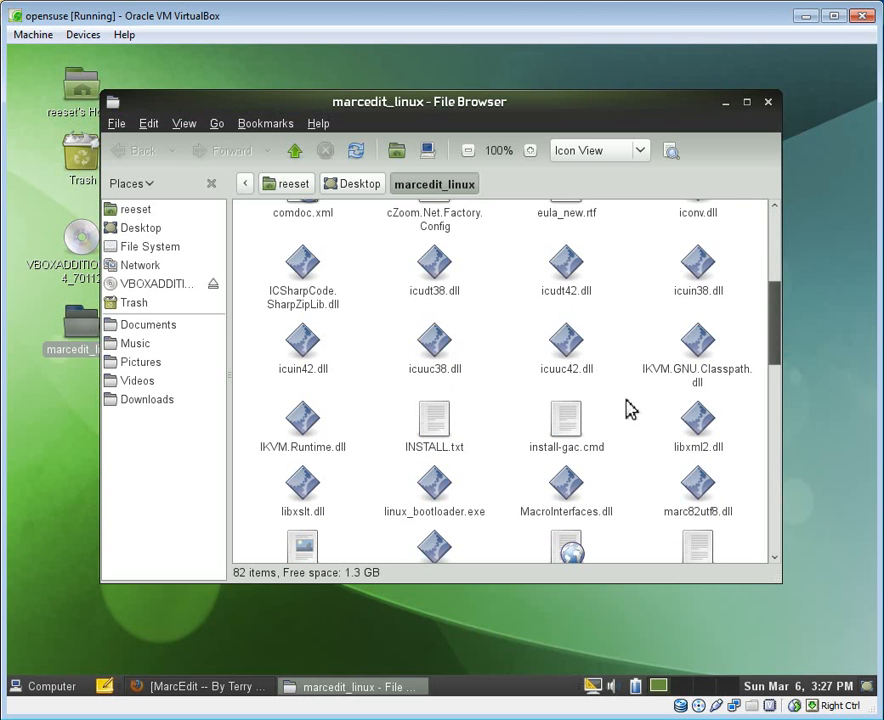
left_click(434, 423)
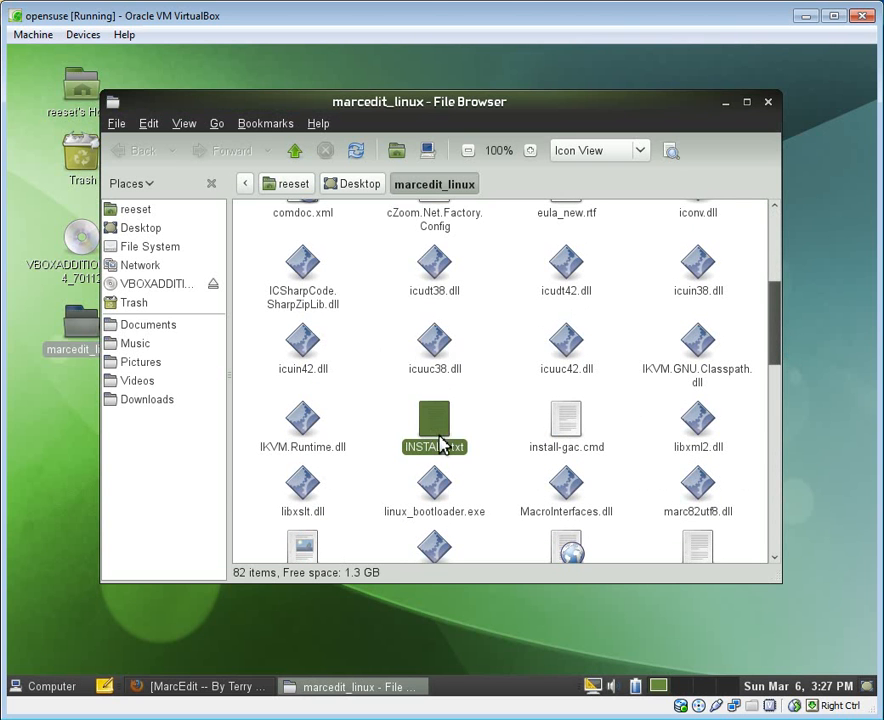
Open INSTALL.txt in gedit and read the 1.1 Installation From Zip dependency list.
double_click(434, 420)
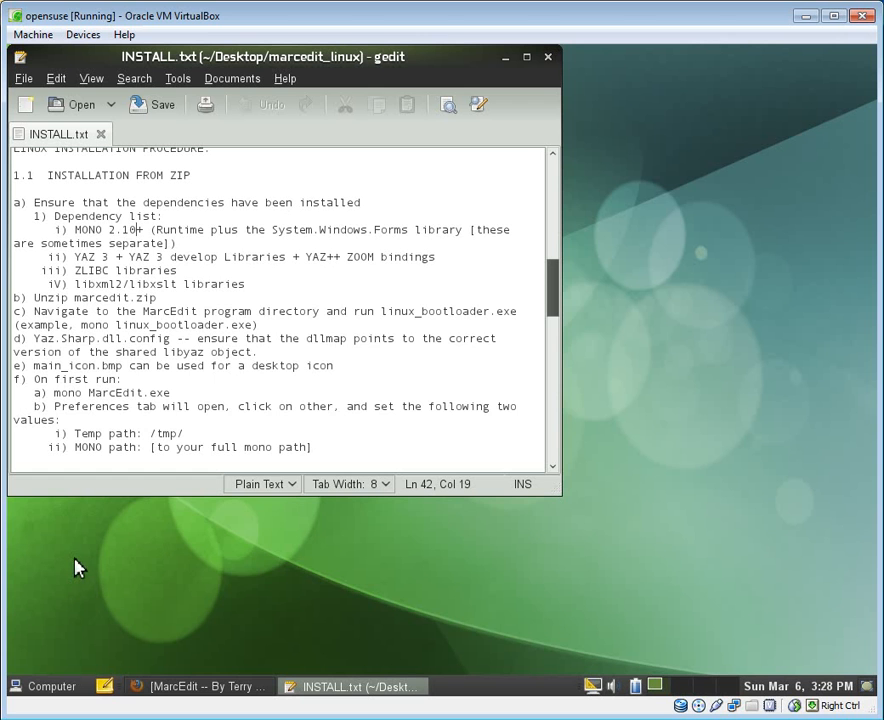
left_click(43, 686)
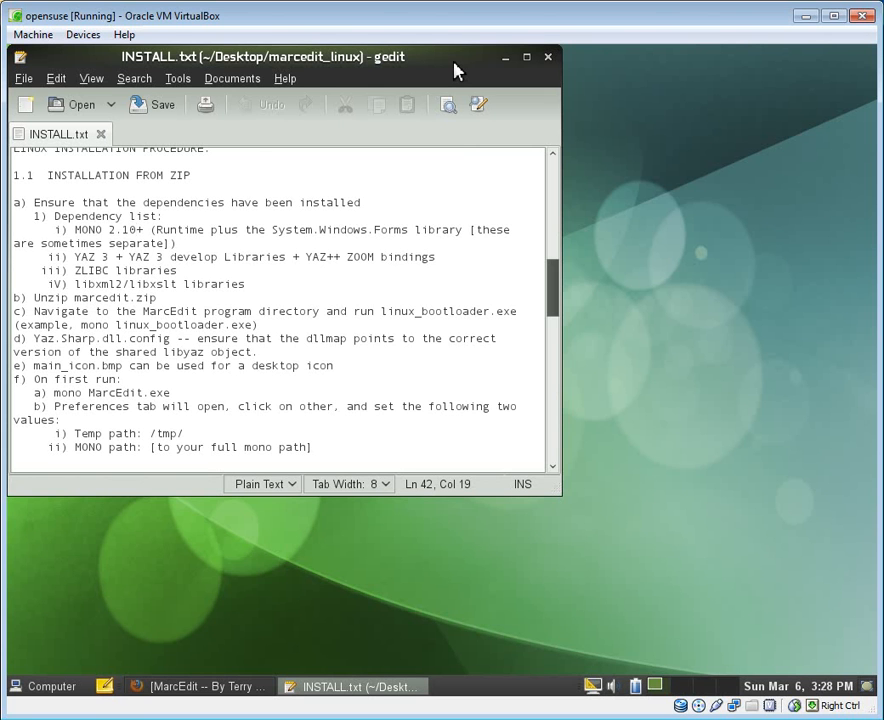
left_click(138, 229)
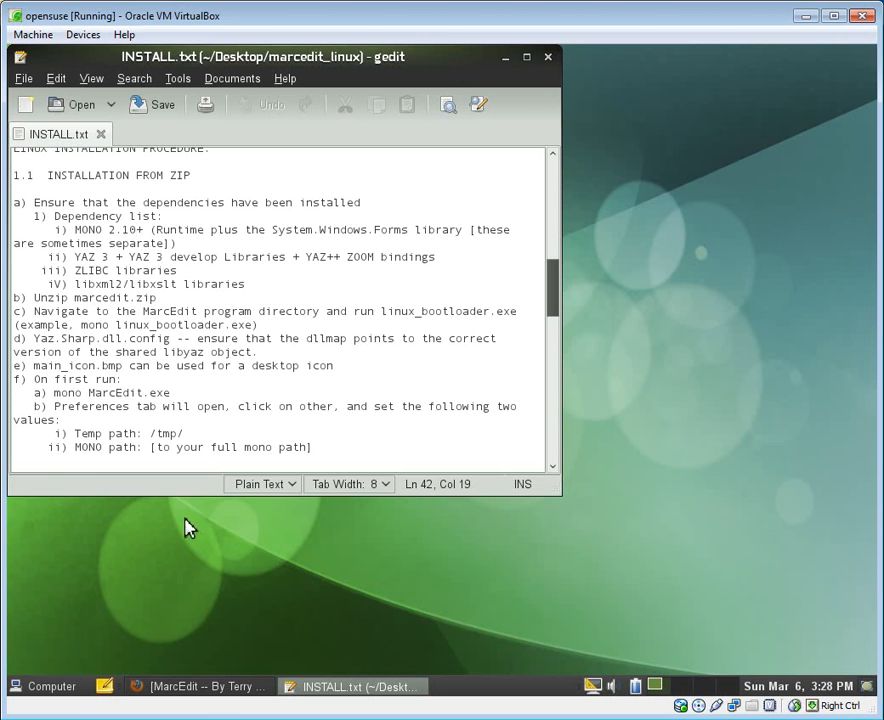
Restore Firefox and follow the Main Page - Mono bookmark to the Mono Download page.
left_click(200, 686)
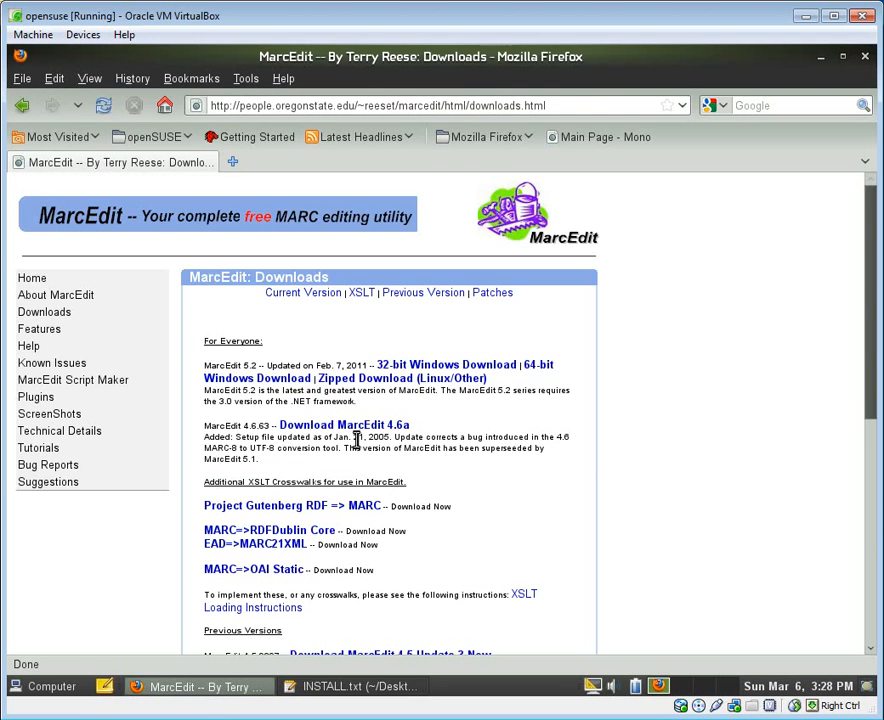
left_click(597, 137)
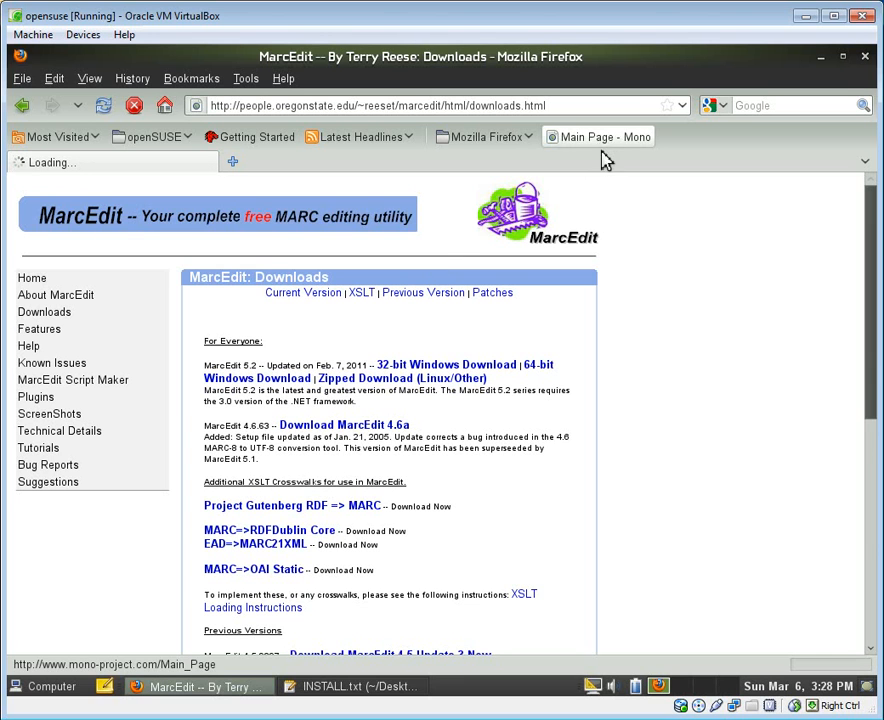
left_click(598, 137)
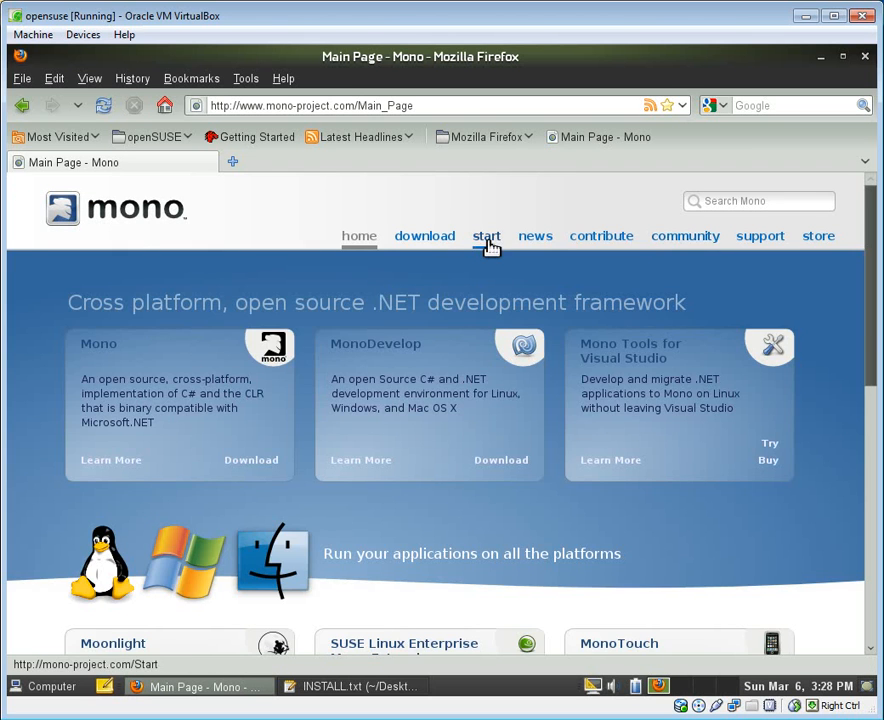
left_click(424, 235)
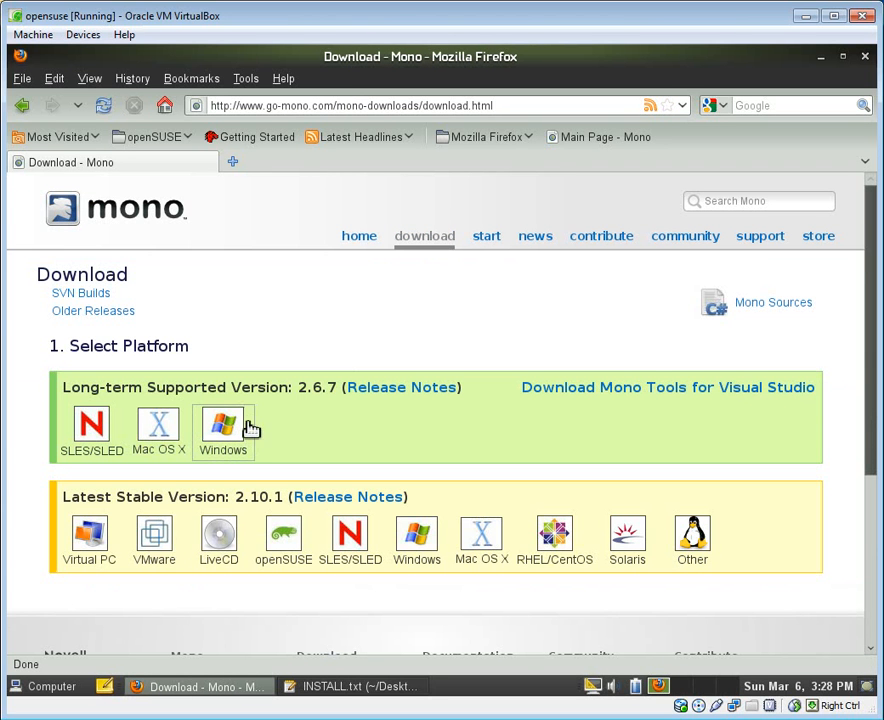
mouse_move(303, 422)
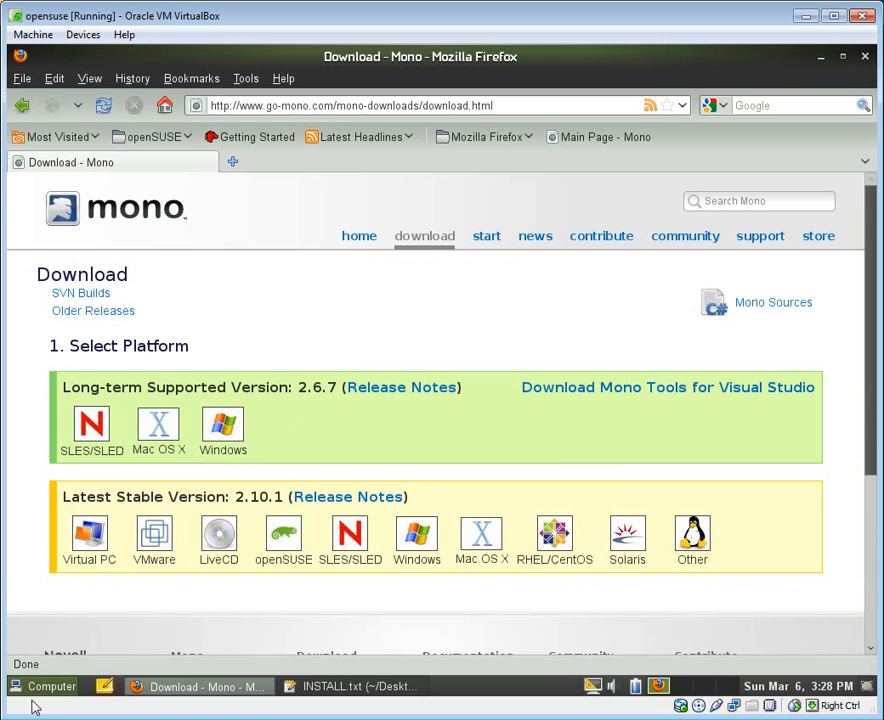
left_click(42, 686)
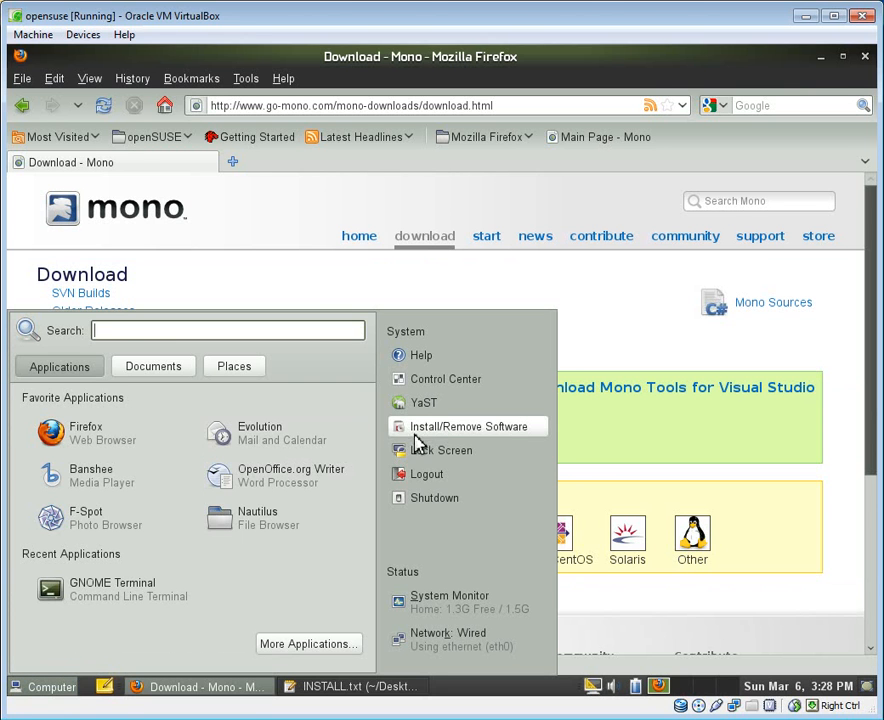
Launch Install/Remove Software and search for 'mono' packages.
left_click(474, 426)
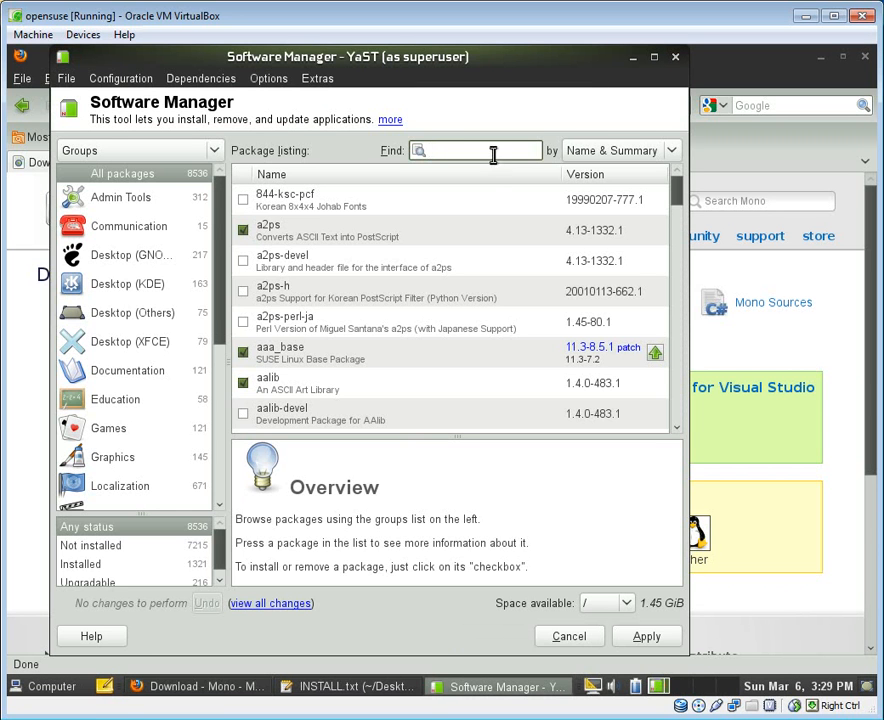
type("mono")
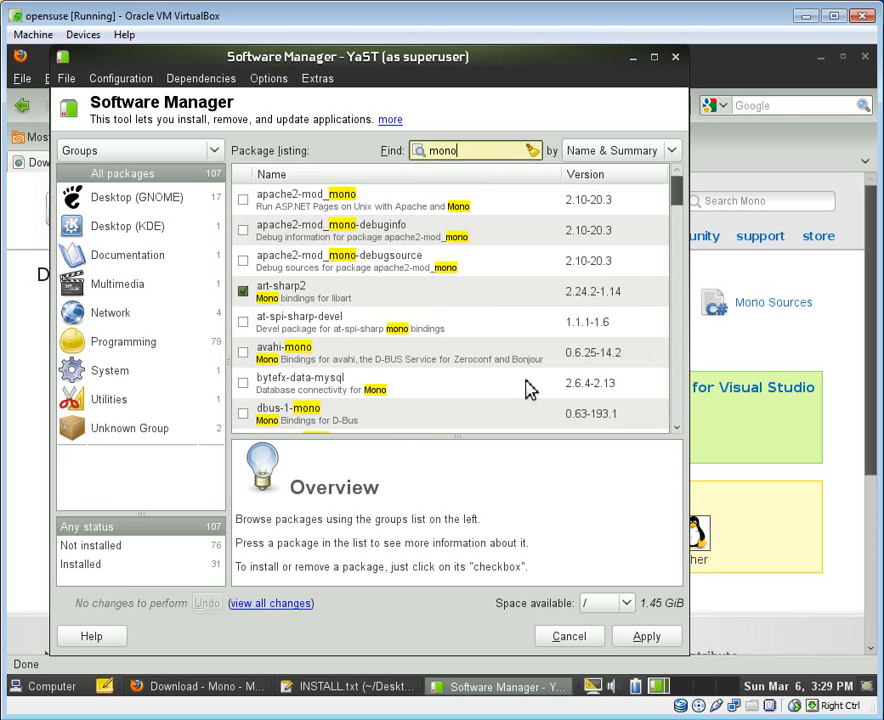
mouse_move(588, 252)
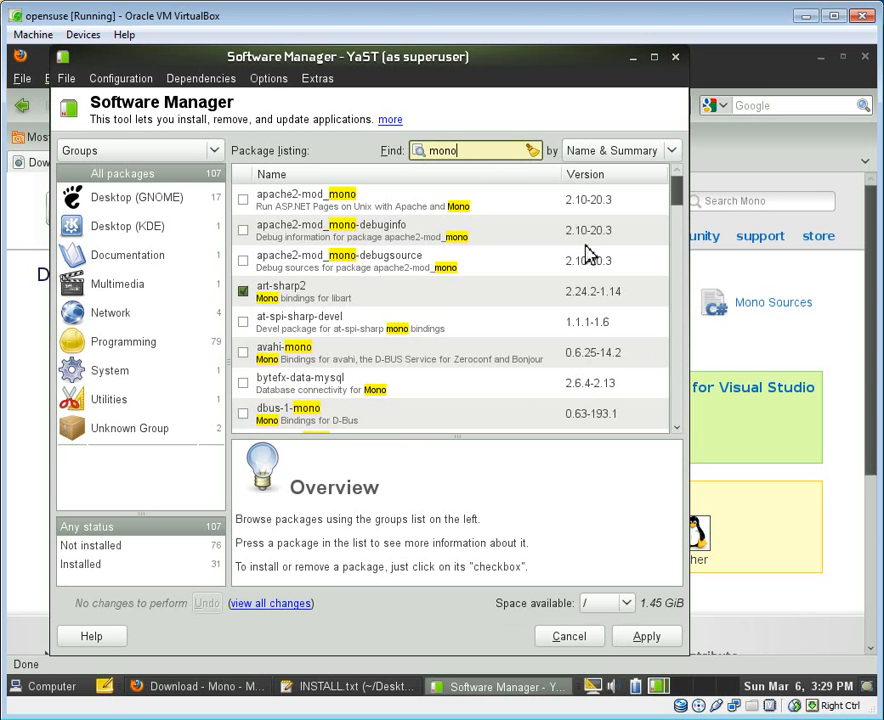
mouse_move(596, 138)
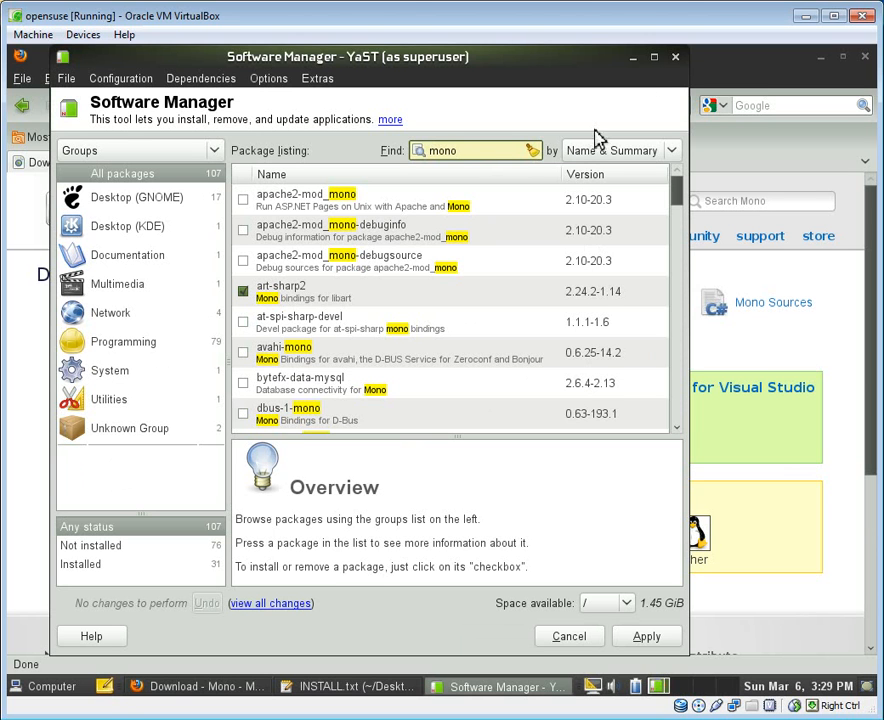
Choose openSUSE 11.3 on the Mono page, review its zypper commands, then minimize Firefox.
left_click(197, 686)
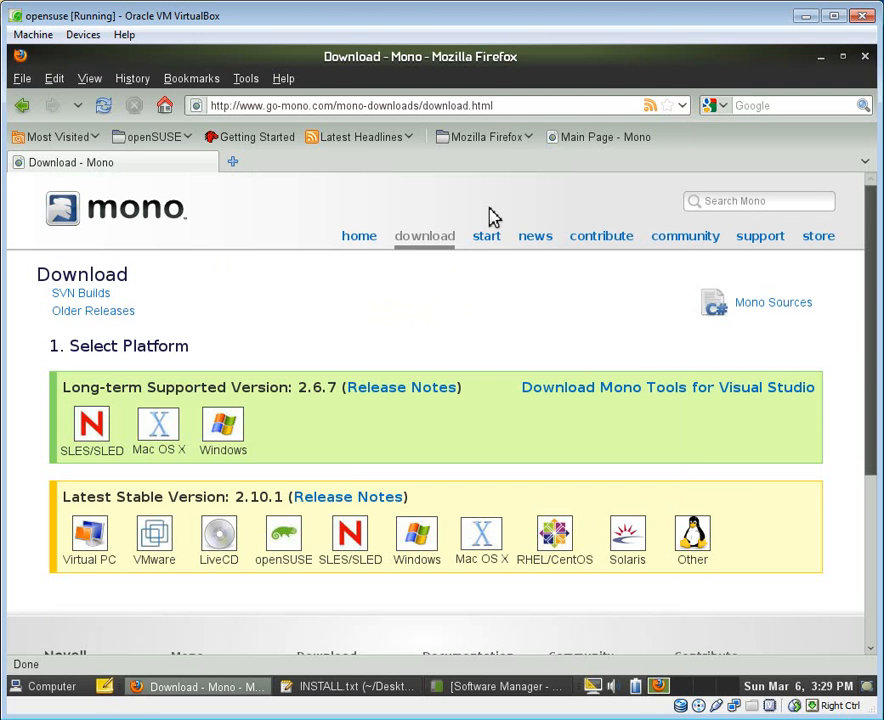
mouse_move(252, 500)
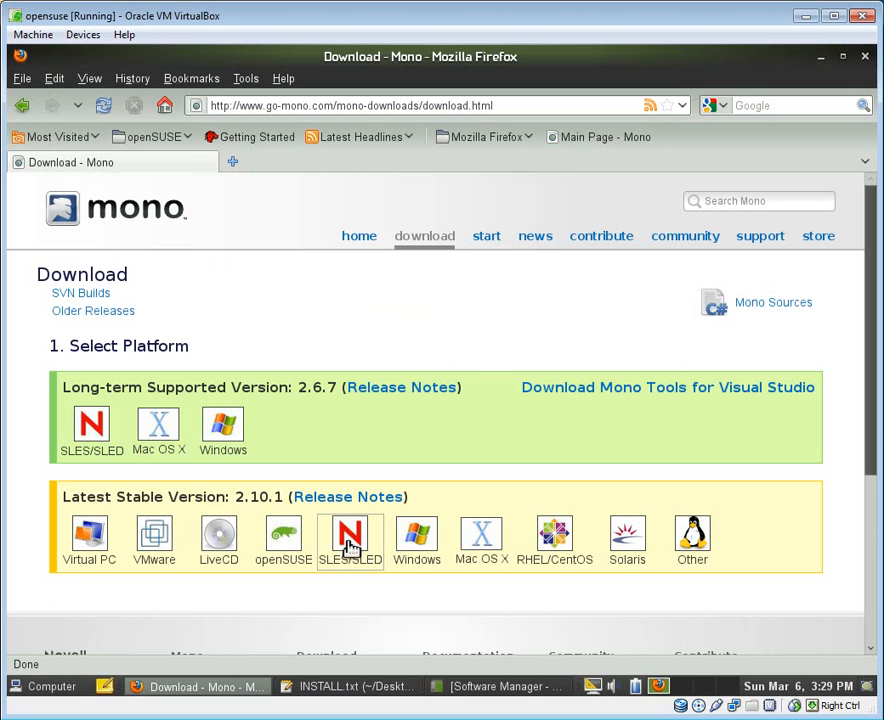
left_click(283, 540)
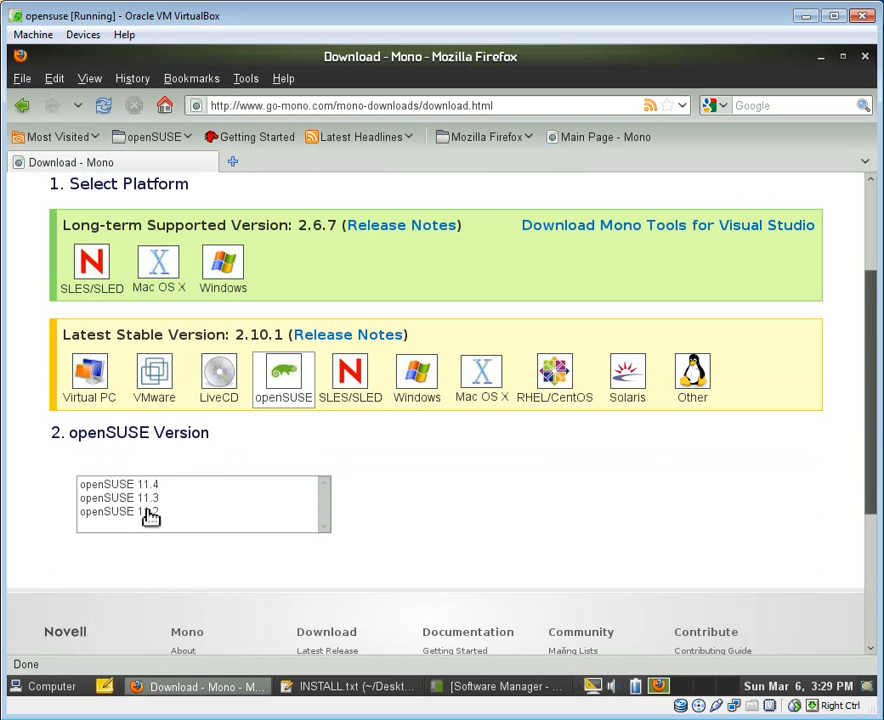
left_click(118, 498)
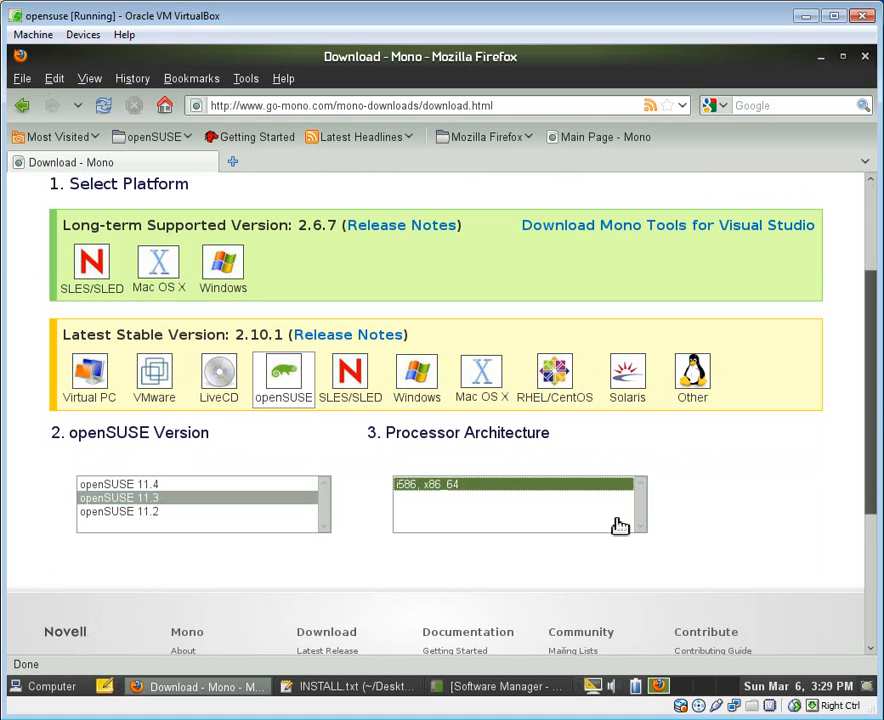
scroll("down", 3)
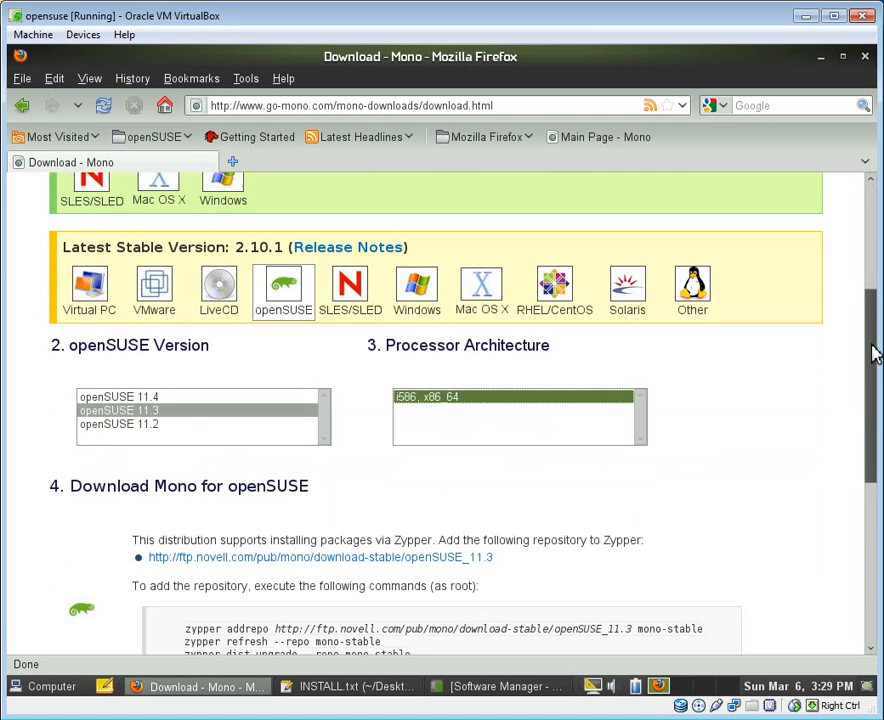
scroll("down", 3)
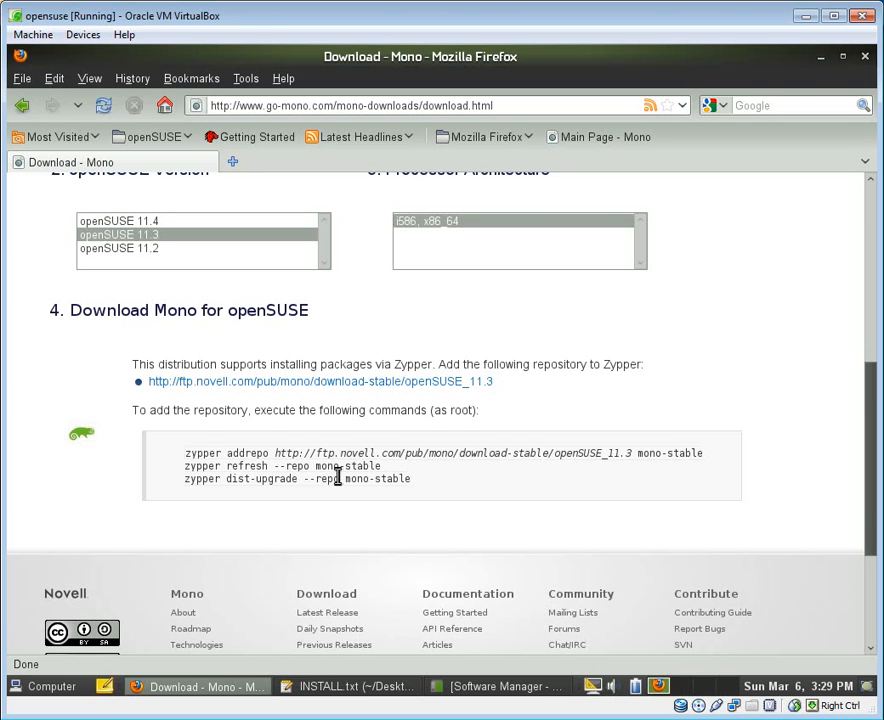
mouse_move(824, 73)
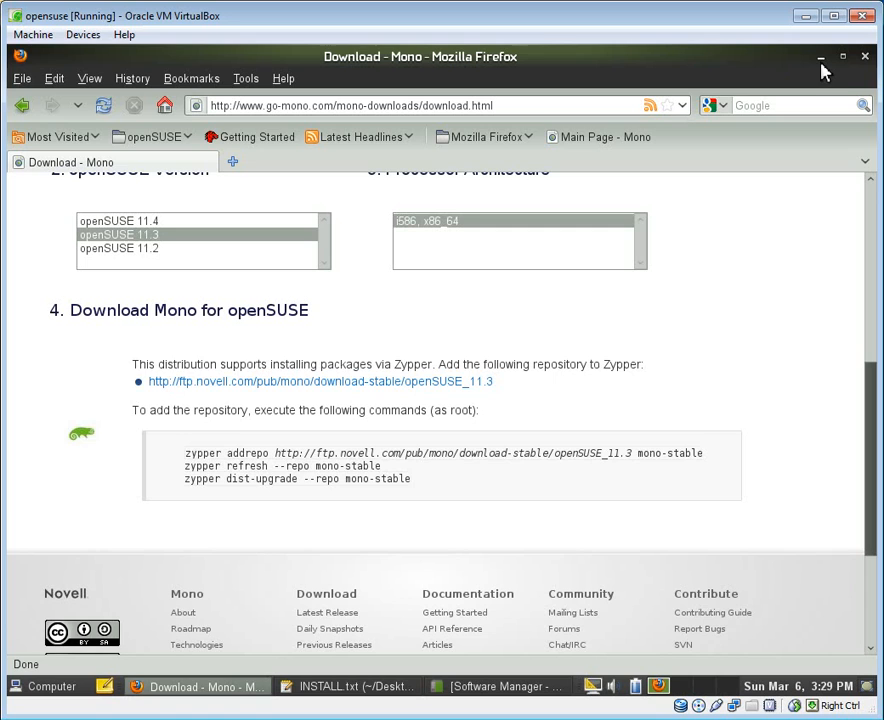
left_click(347, 686)
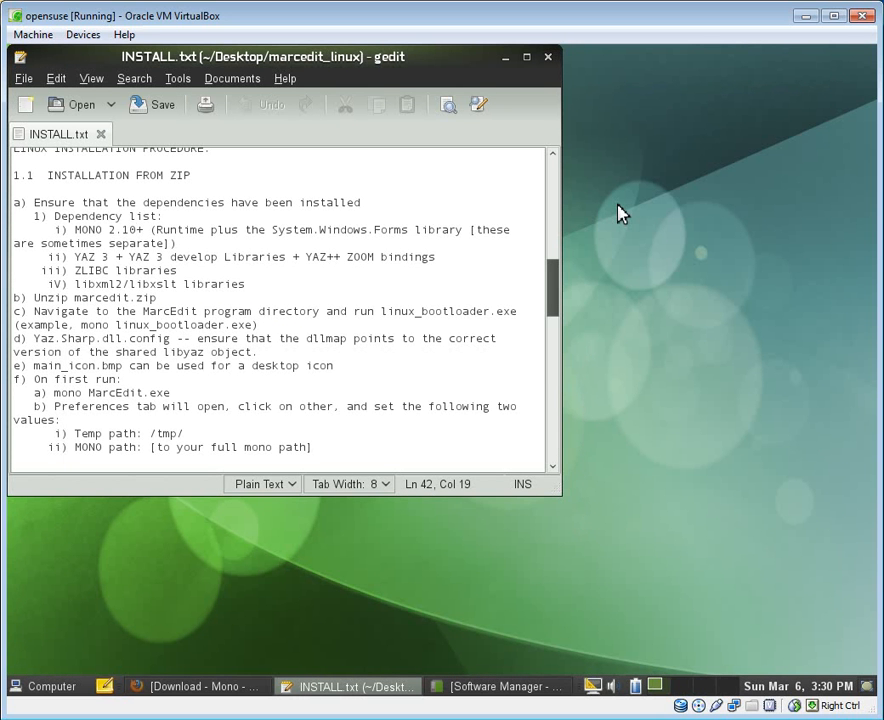
left_click(137, 229)
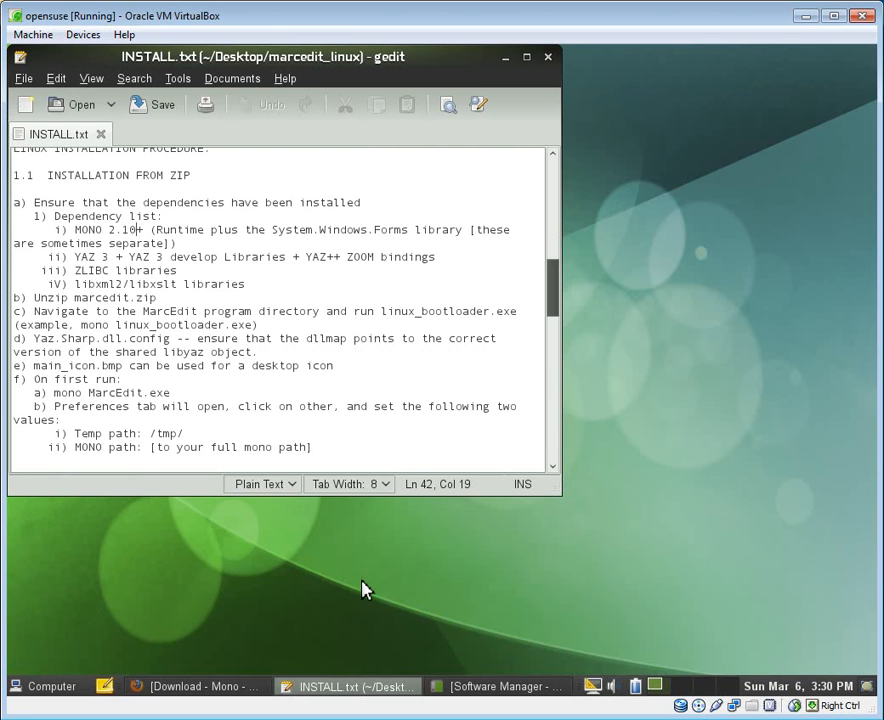
Restore Software Manager and view the libyaz-devel and libyaz package details.
left_click(507, 686)
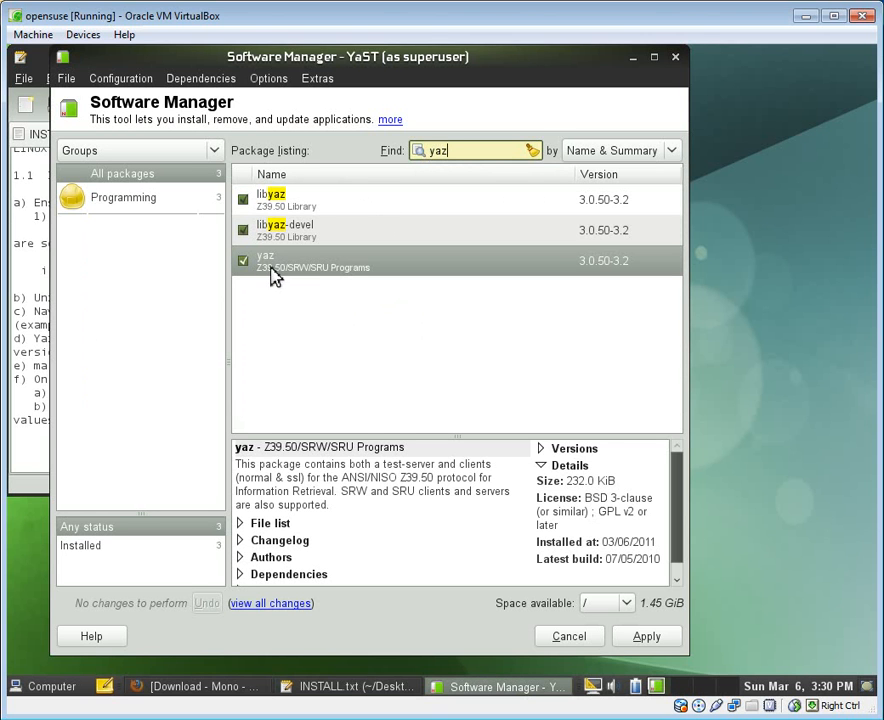
mouse_move(277, 283)
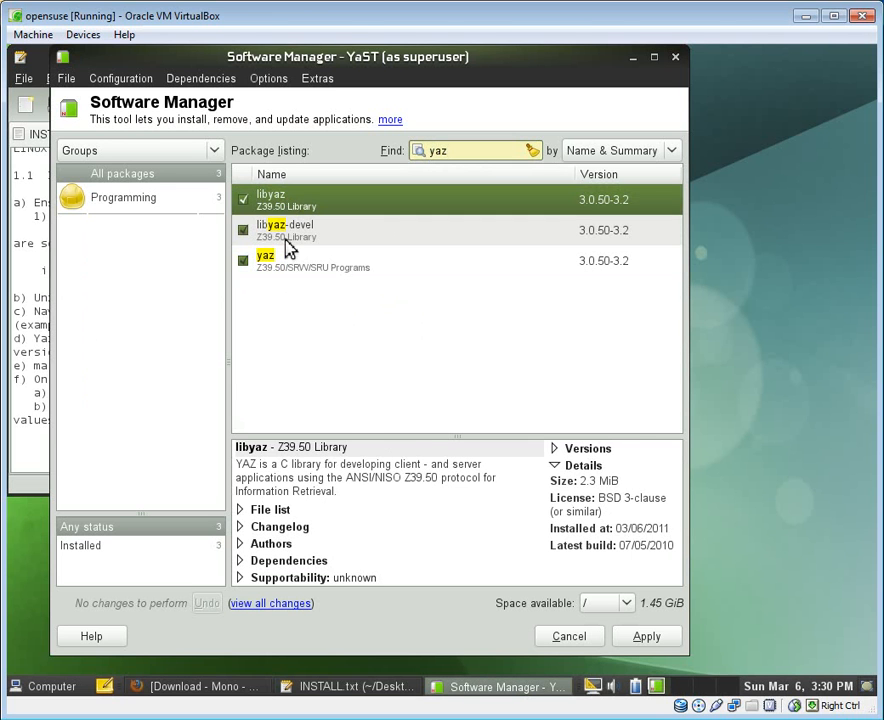
left_click(285, 230)
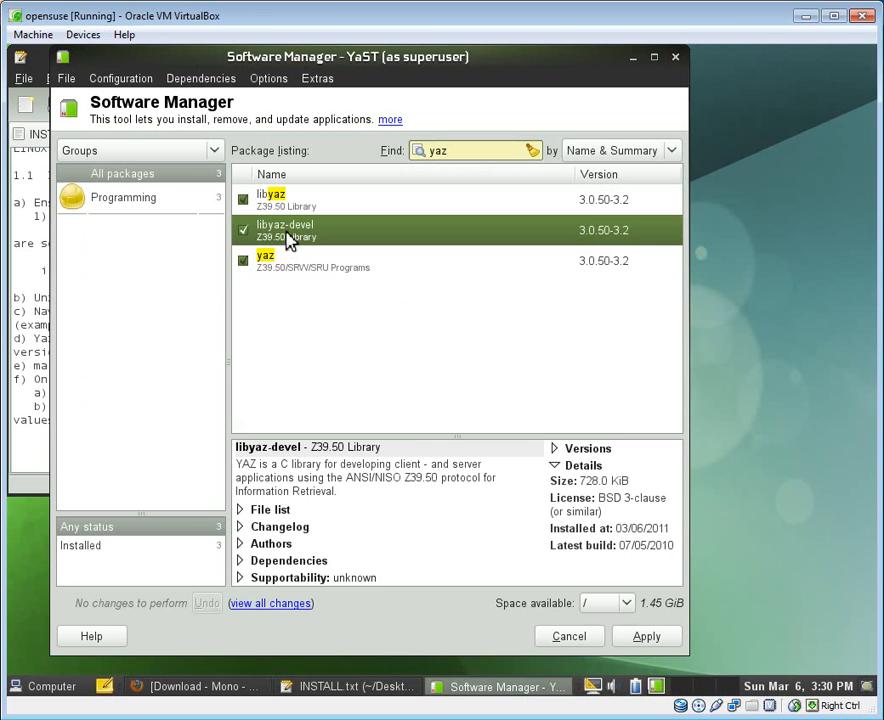
left_click(271, 199)
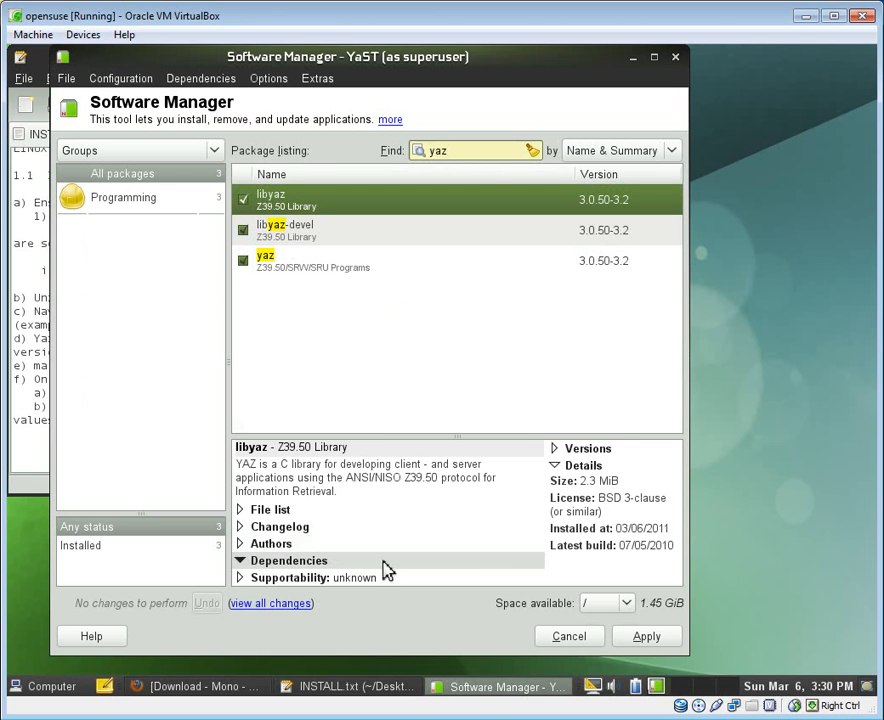
mouse_move(348, 568)
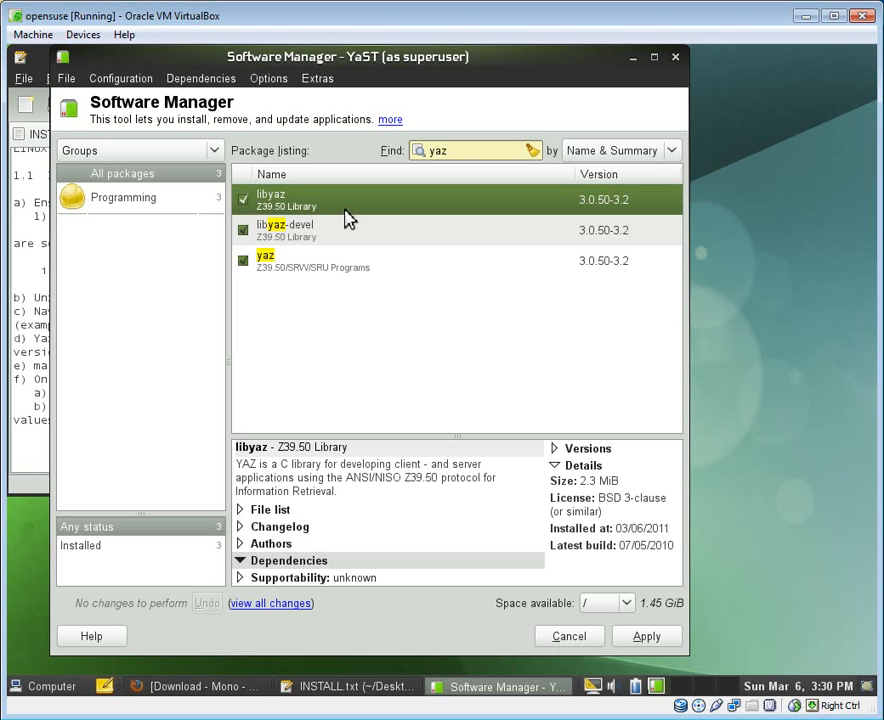
mouse_move(324, 273)
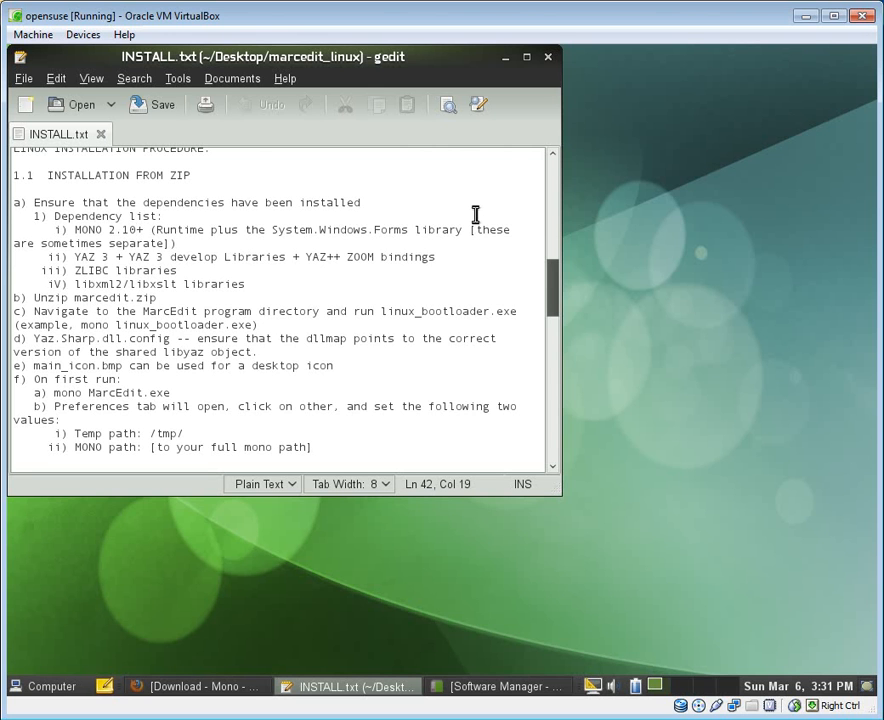
Drag the INSTALL.txt window right, launch GNOME Terminal and begin a cd command.
left_click(137, 229)
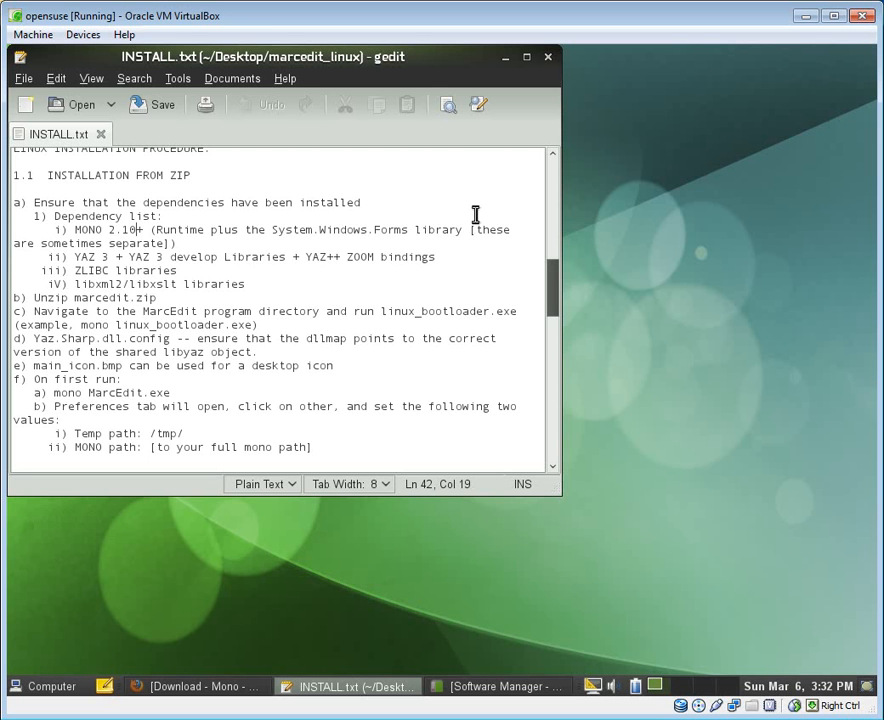
left_click_drag(280, 56, 410, 84)
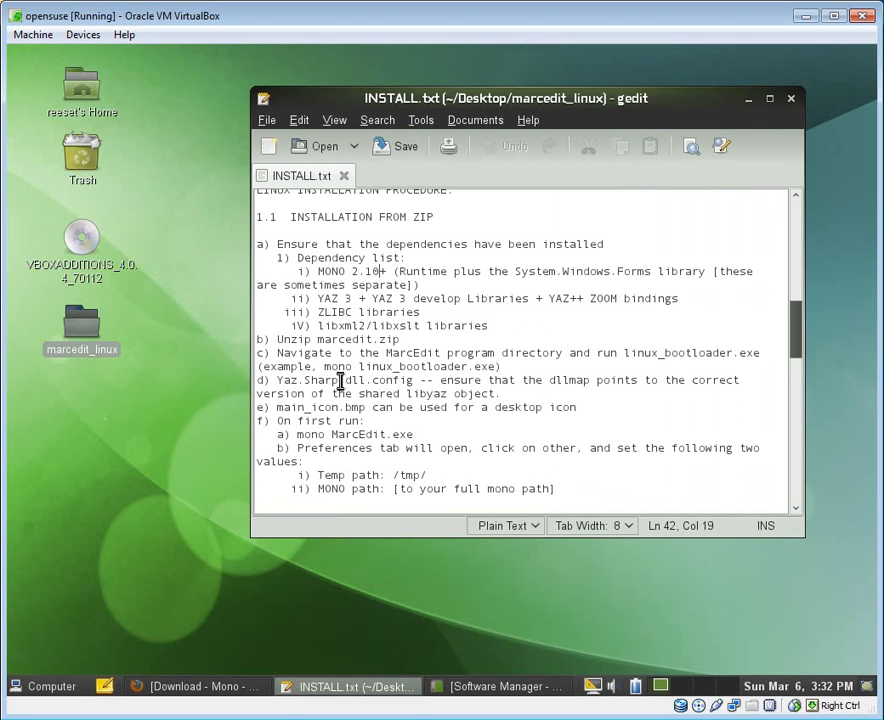
mouse_move(435, 398)
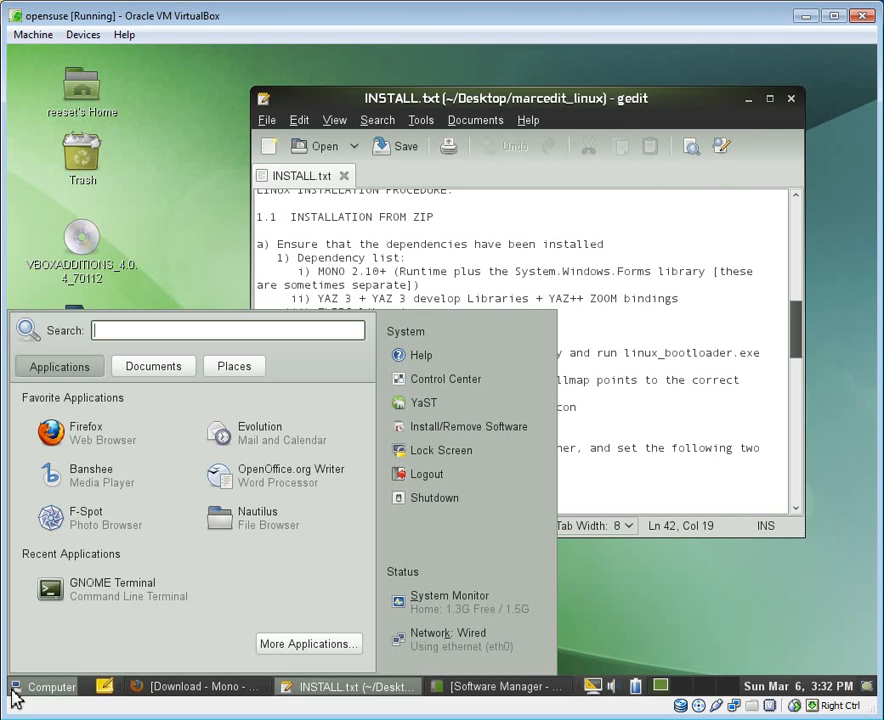
left_click(112, 589)
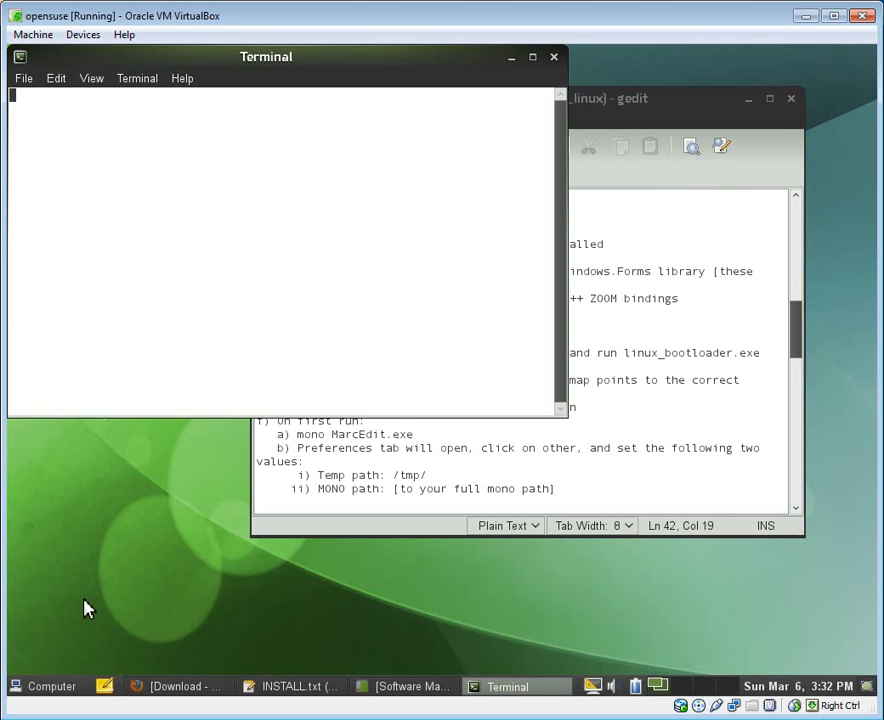
type("cd /hom")
type("ls -")
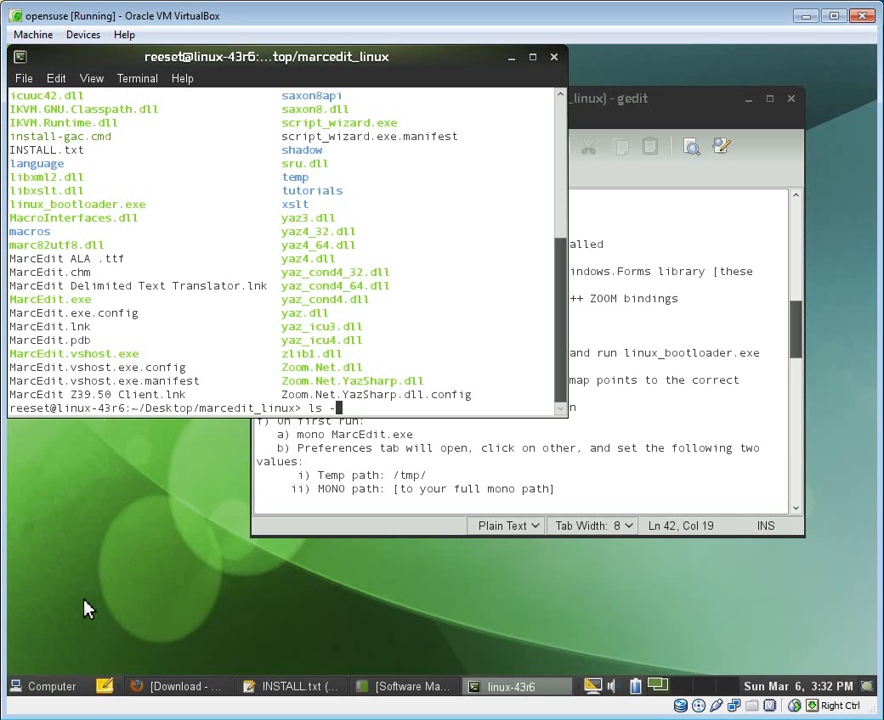
Enter ~/Desktop/marcedit_linux, list linux* files with permissions, and start a mono command.
type("linux*")
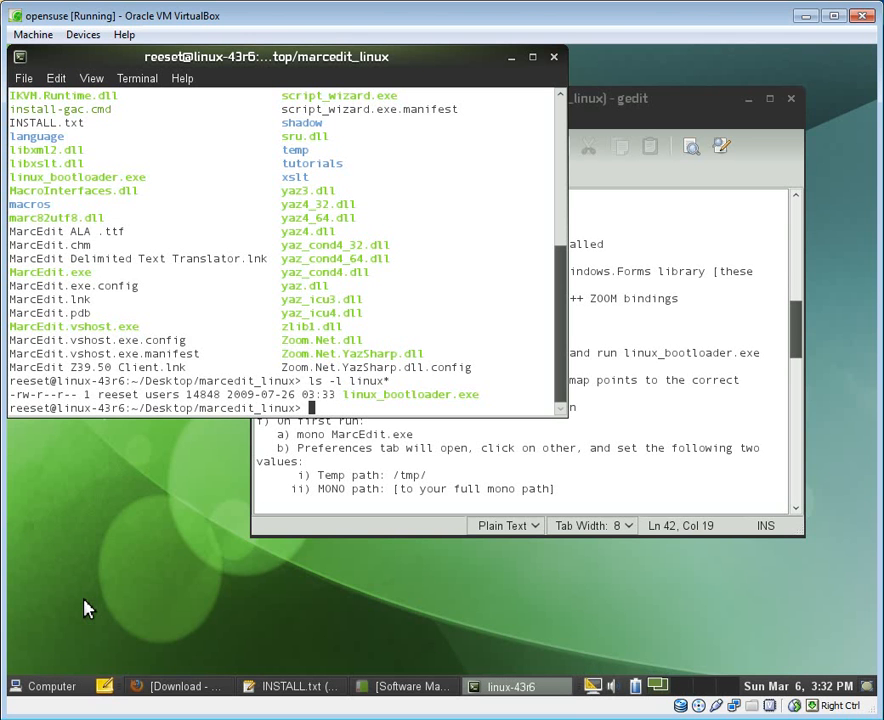
type("mono")
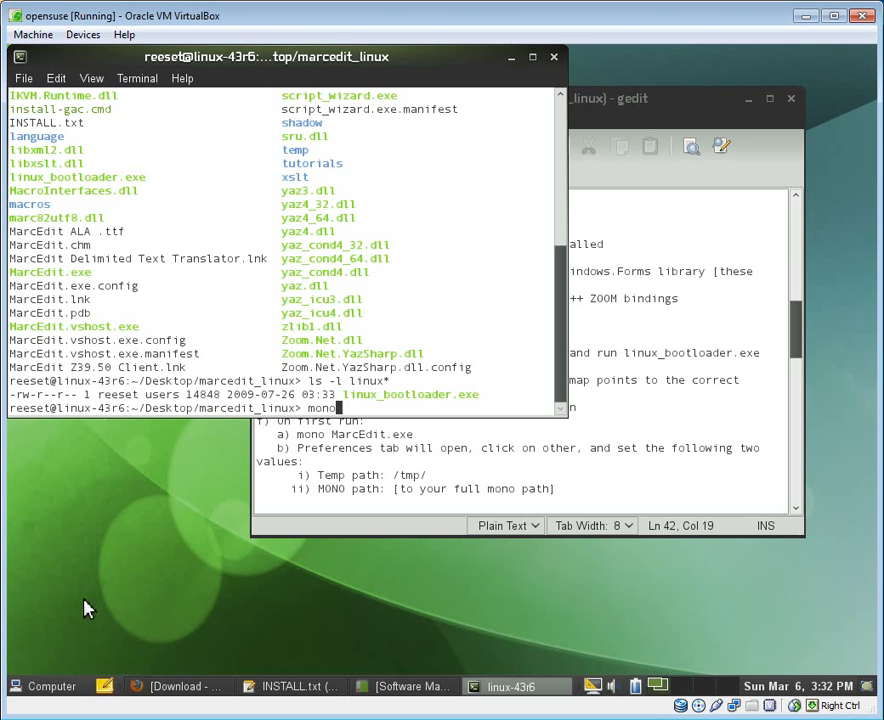
type("li")
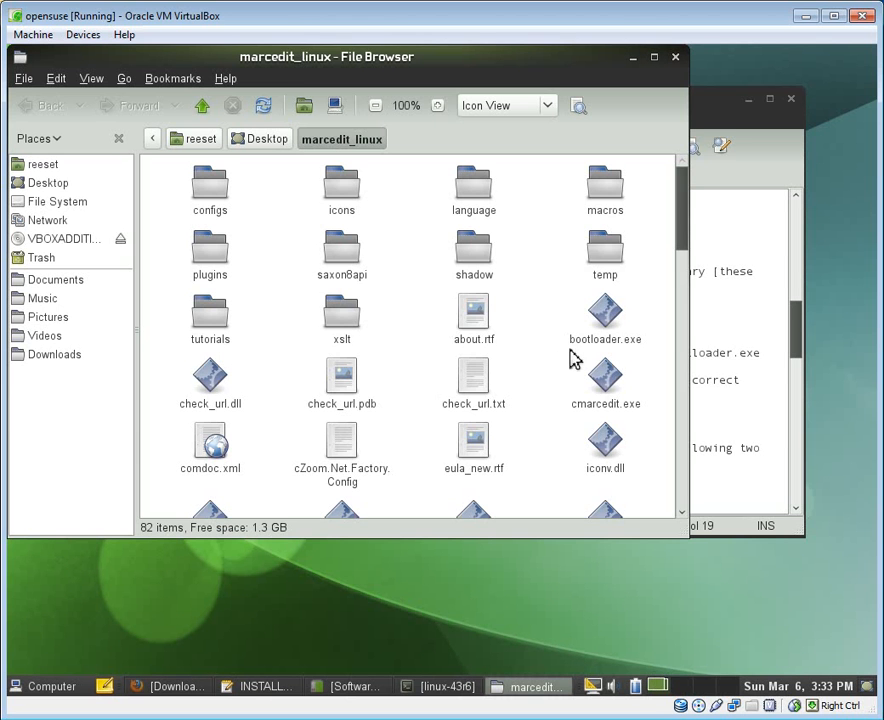
Open Zoom.Net.YazSharp.dll.config from marcedit_linux with gedit via the right-click menu.
scroll("down", 3)
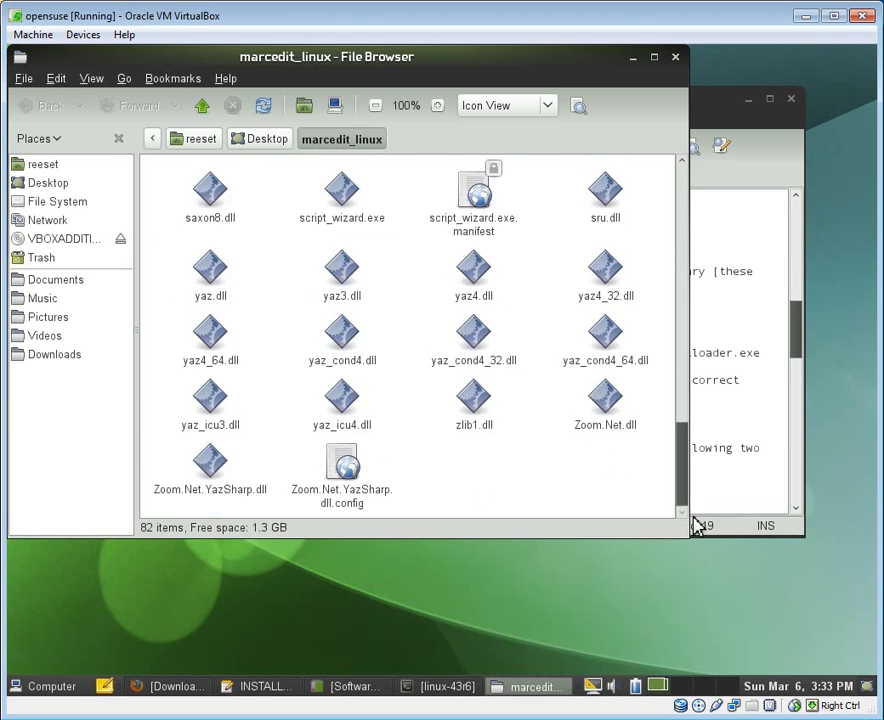
left_click(342, 462)
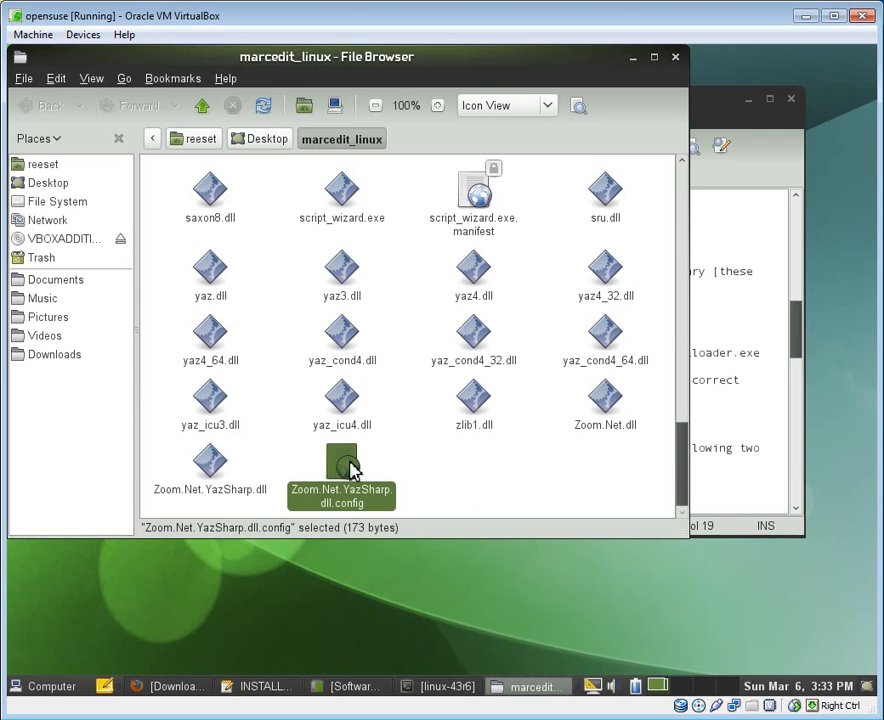
right_click(341, 465)
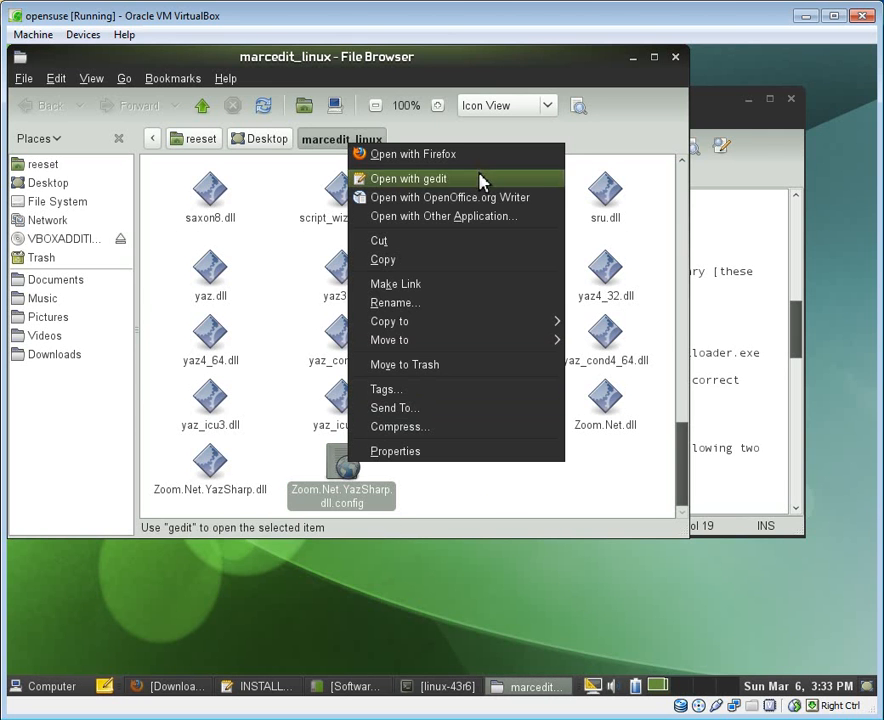
left_click(407, 178)
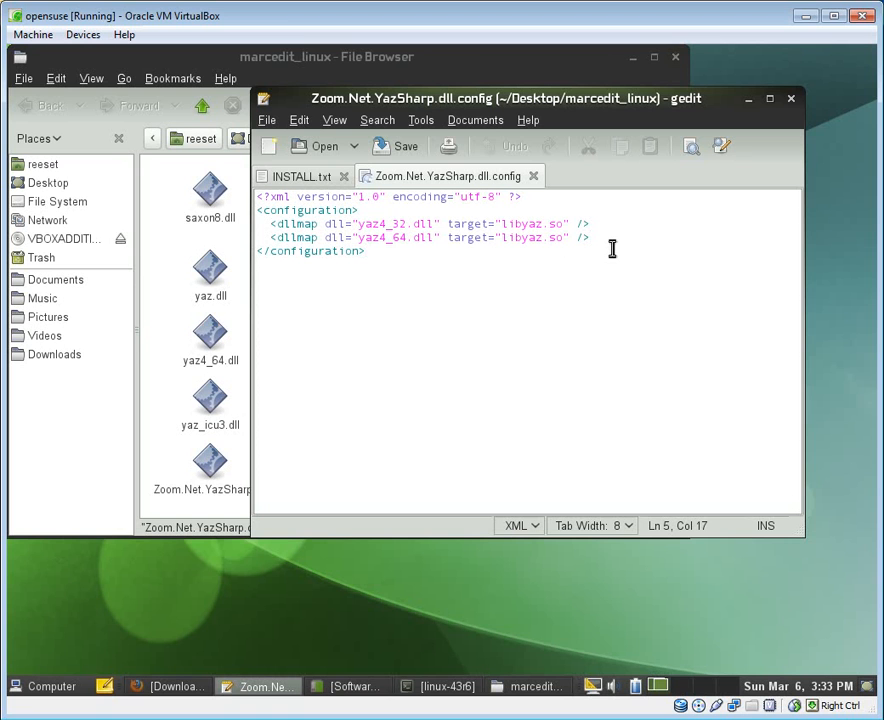
Add a dllmap line mapping yaz3.dll to libyaz.so after the existing entries.
left_click(366, 251)
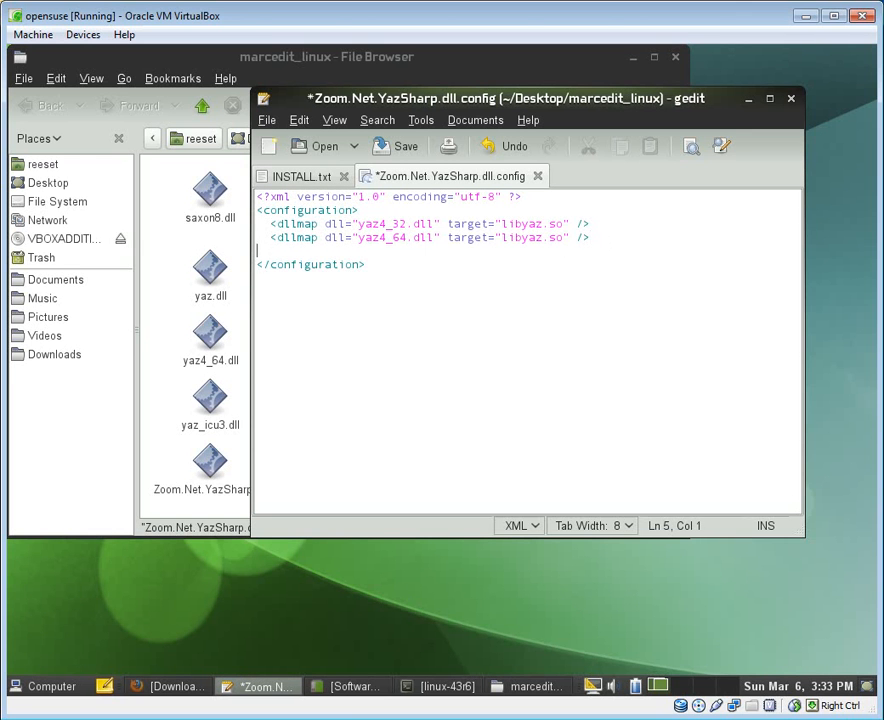
type("<")
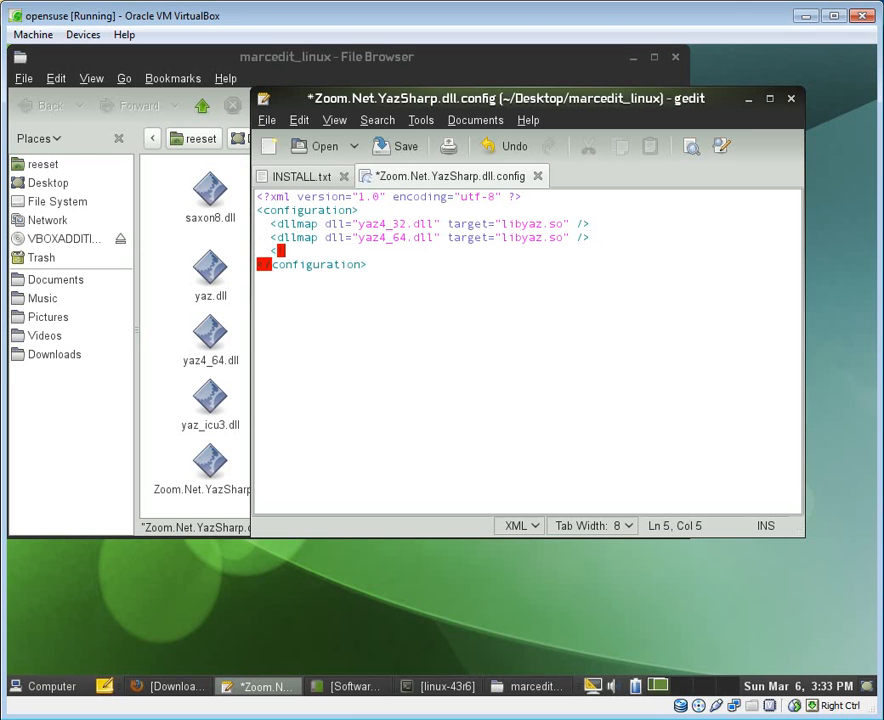
type("!--")
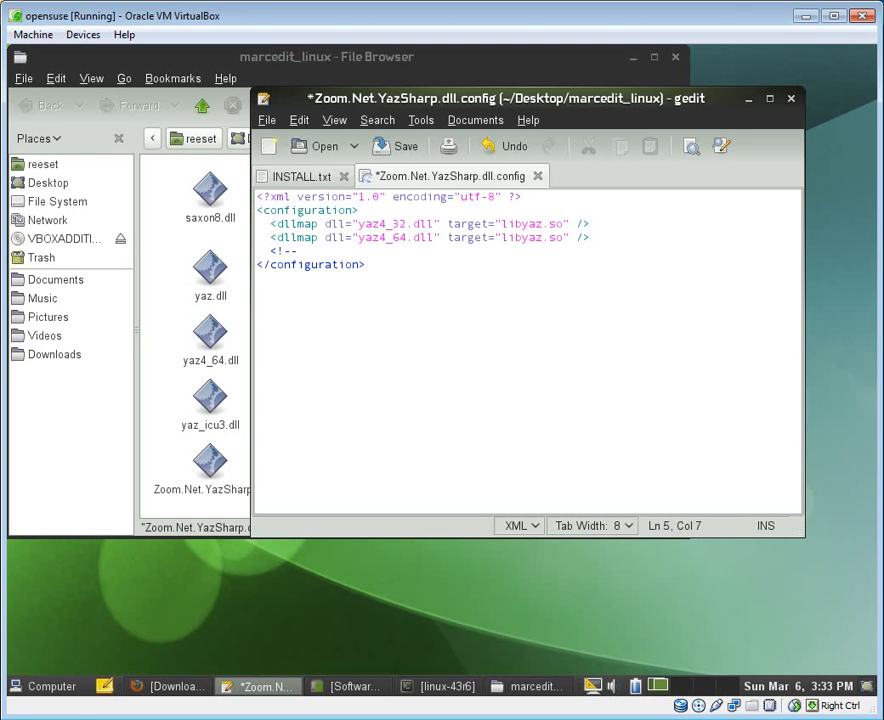
type("<dllm")
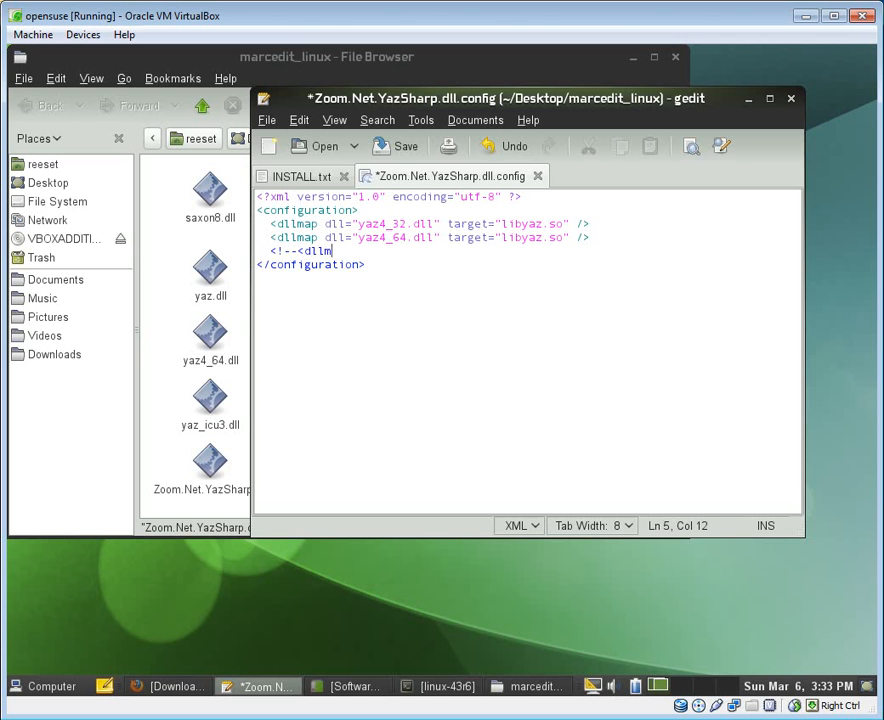
key("BackSpace")
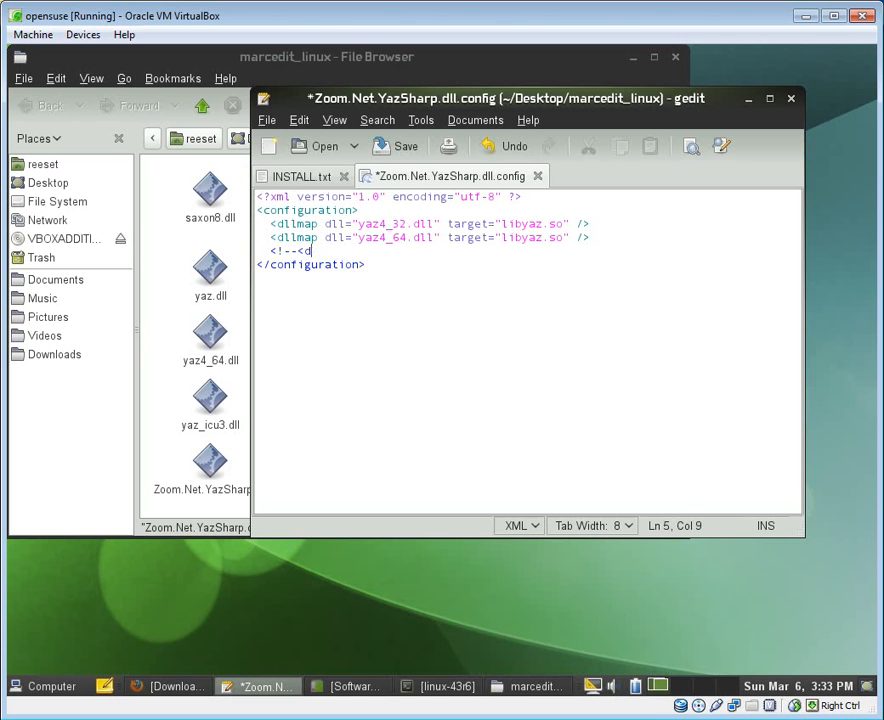
key("BackSpace")
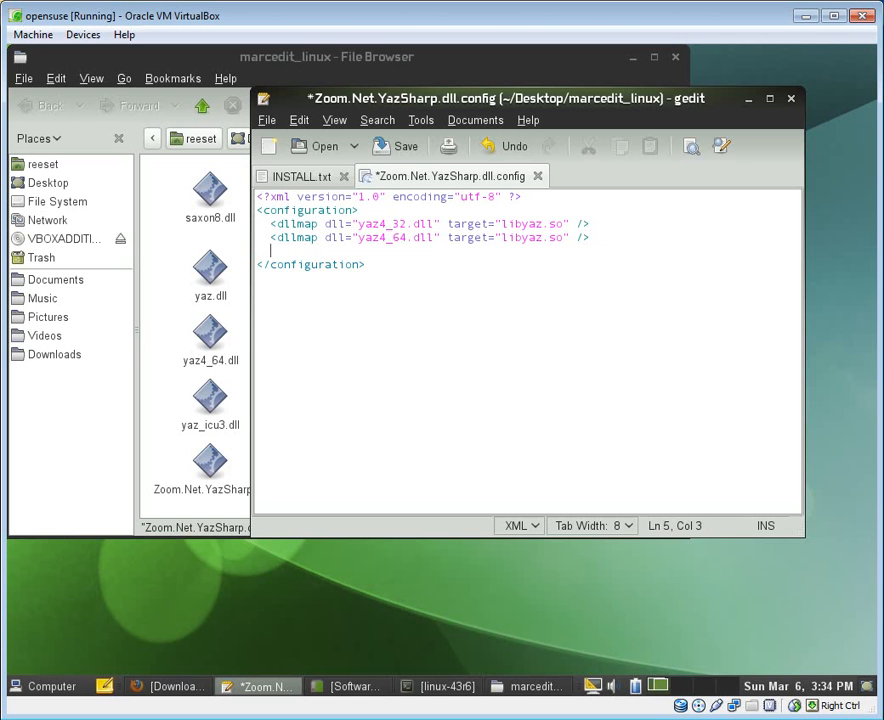
type("<dll")
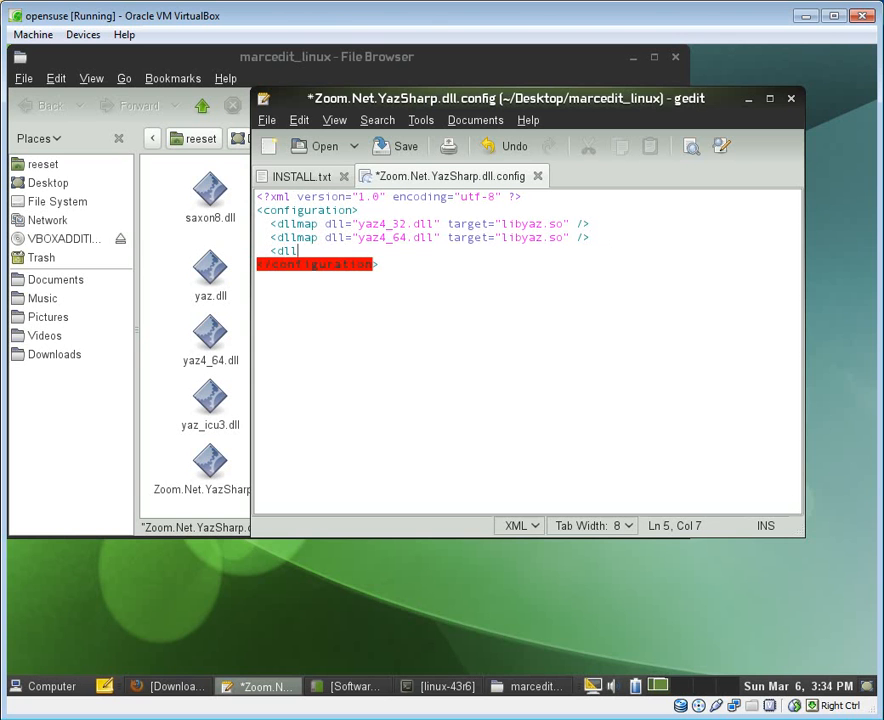
type("lmap")
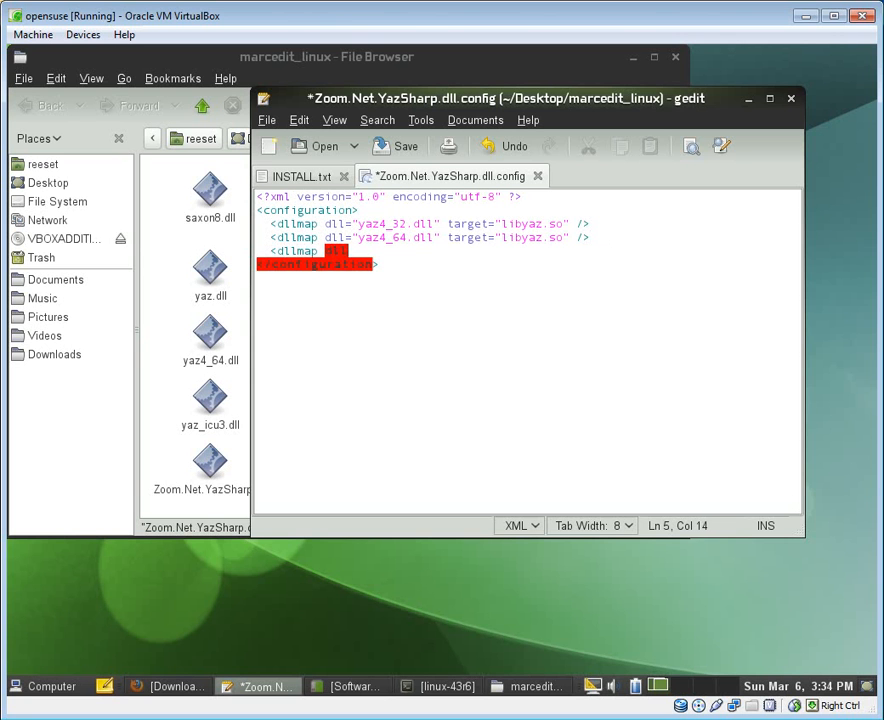
type("dll=\"yaz")
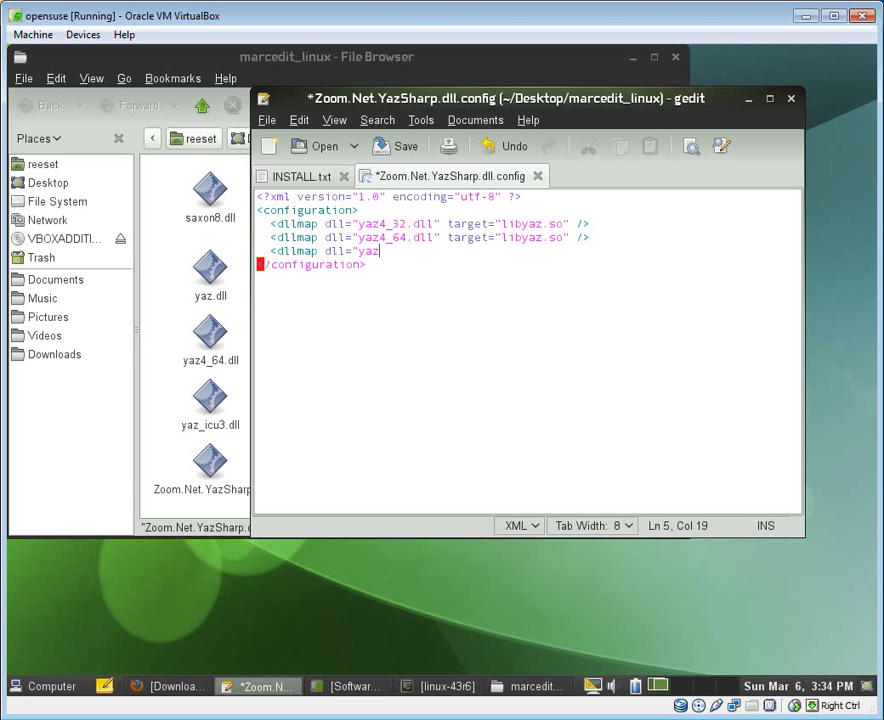
type("3.dll")
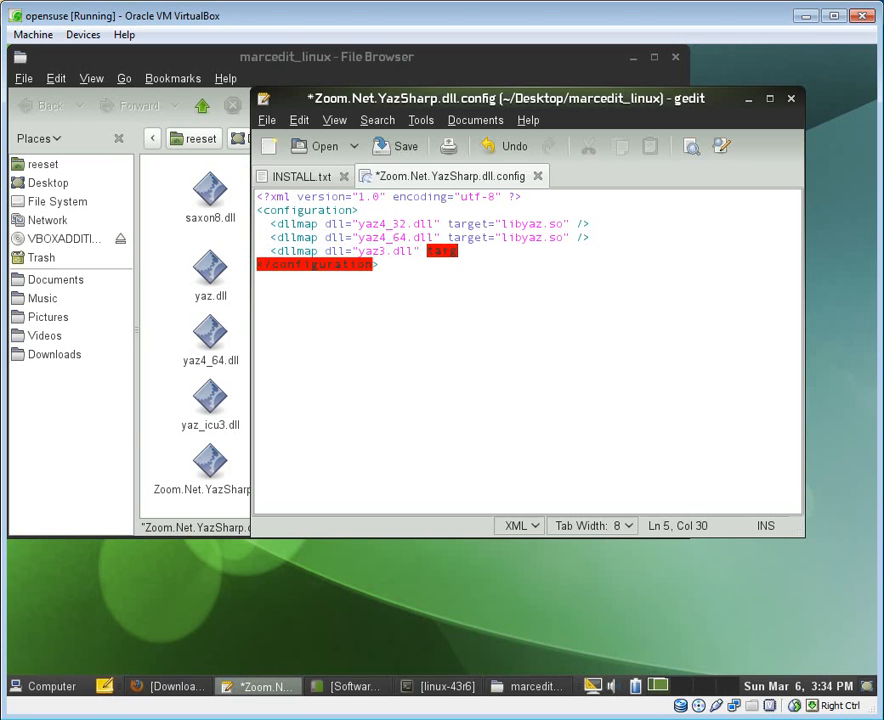
type("target=\"lib")
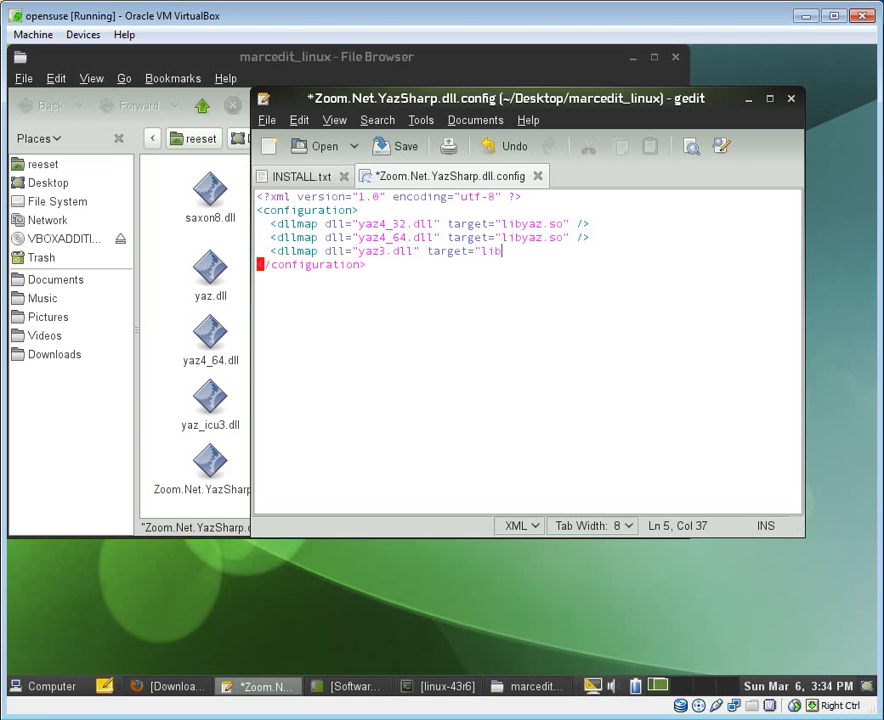
type("yaz.")
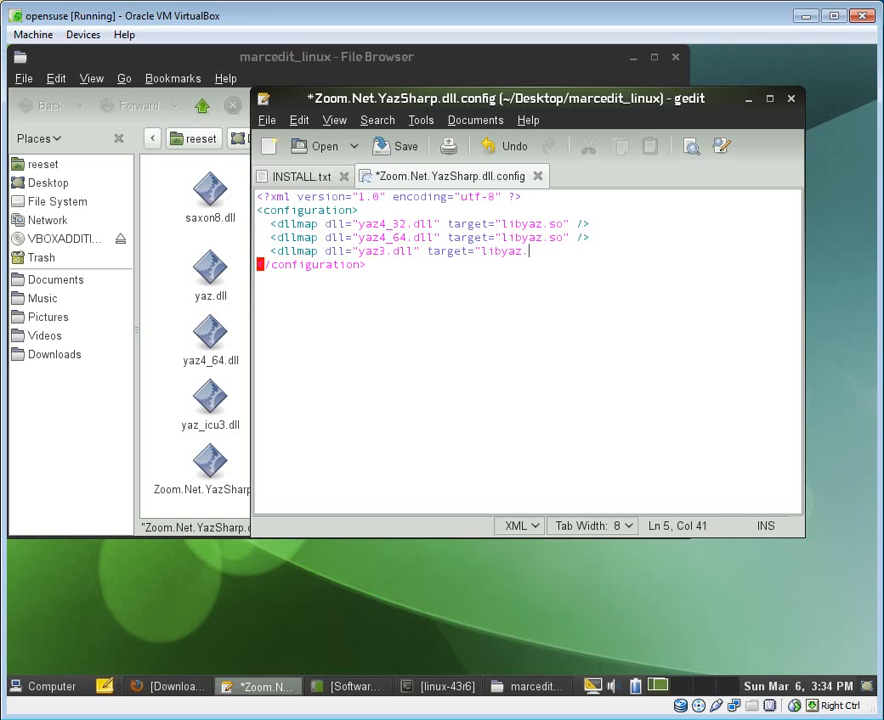
type("so\" />")
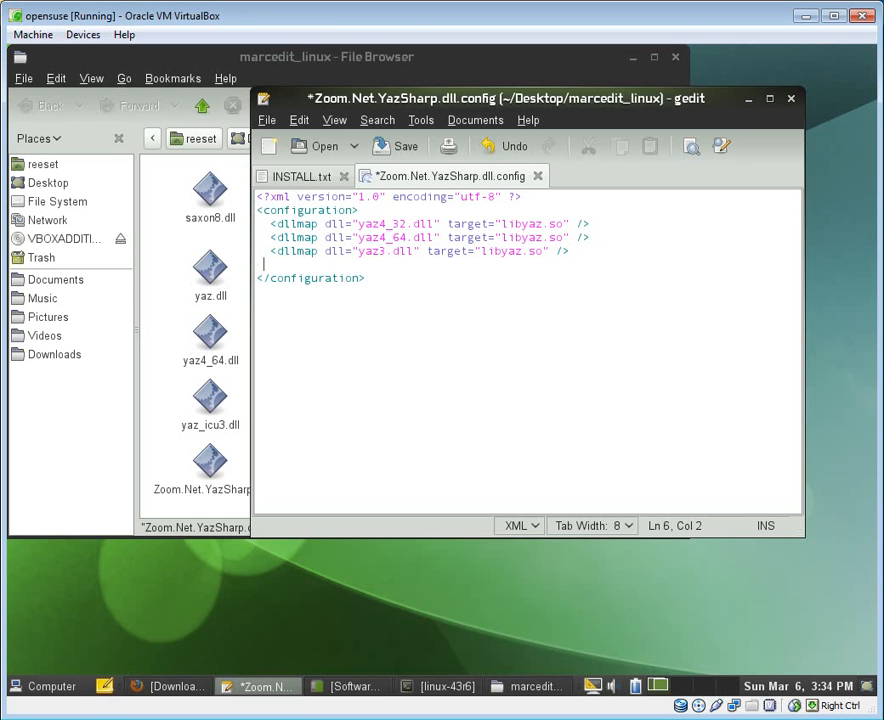
Add a second dllmap line mapping yaz2.dll to libyaz.so.
type("<dll")
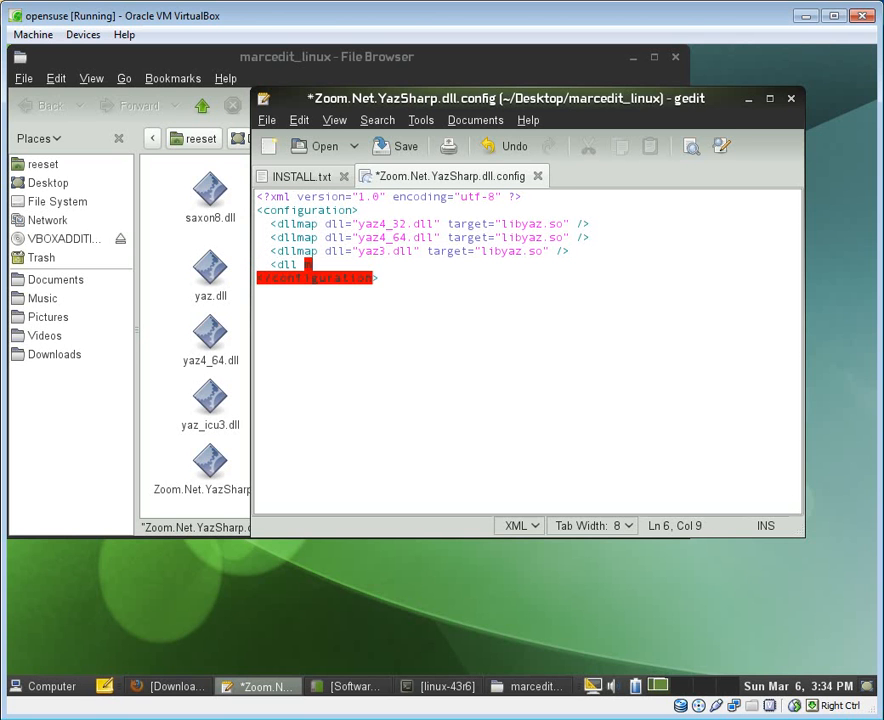
type("map")
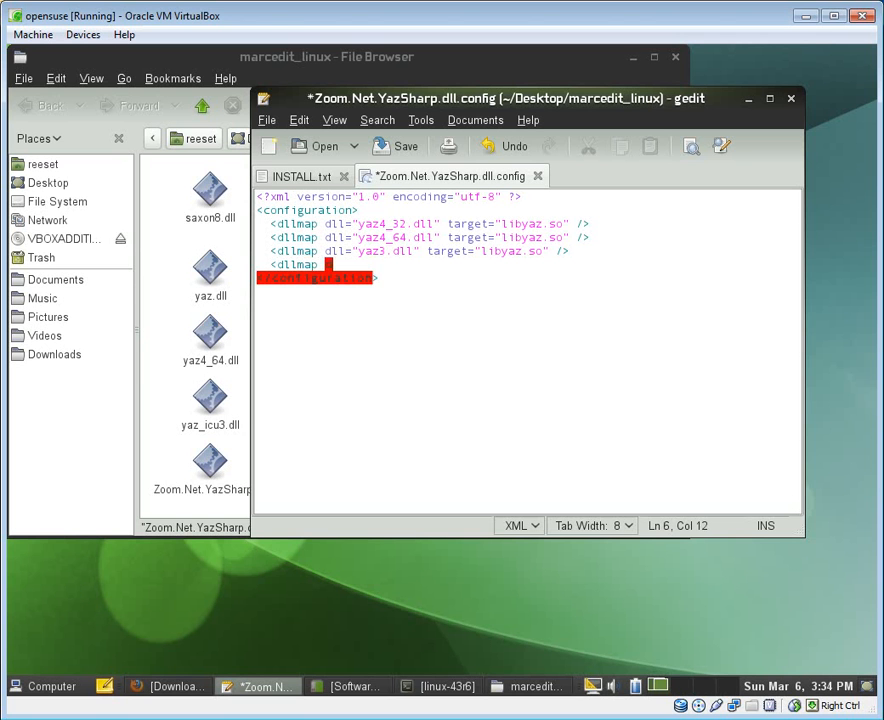
type("dll=\"yaz")
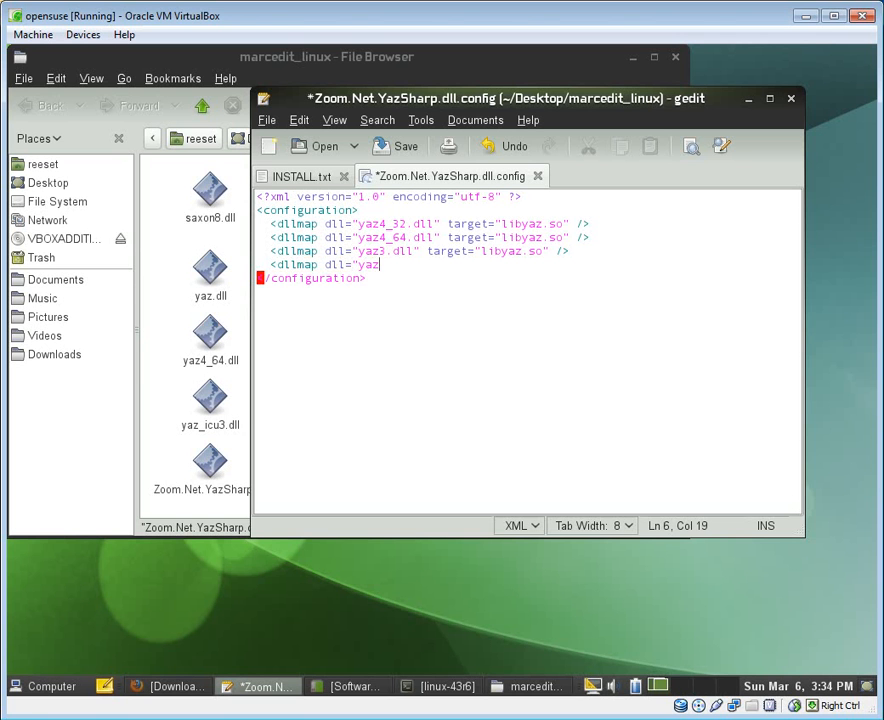
type("2.dll\"")
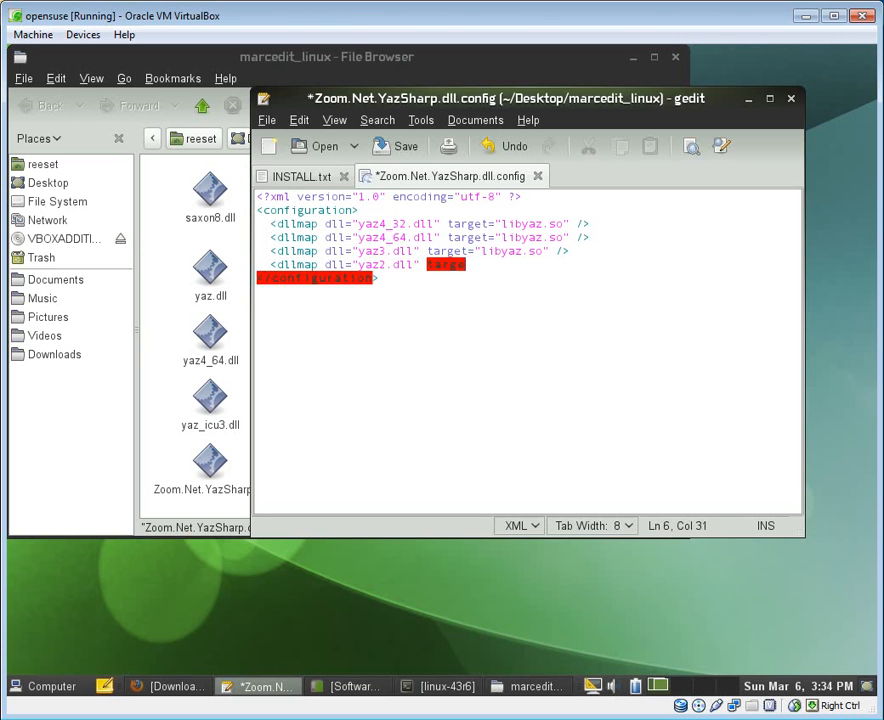
type("target=\"lib")
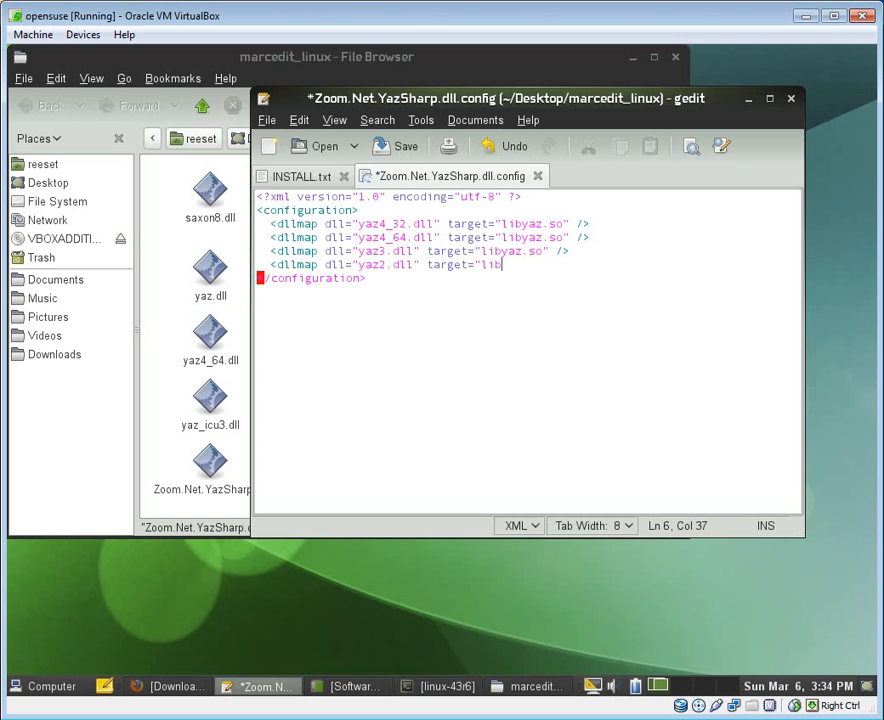
type("yaz.so\" />")
type("<d")
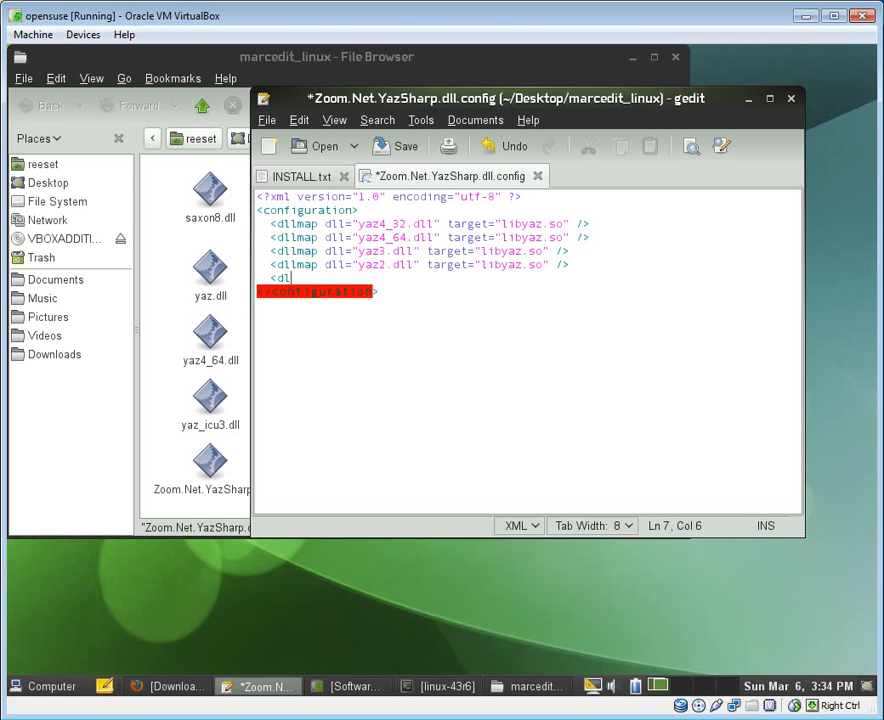
Add a third dllmap line mapping yaz.dll to libyaz.so.
type("lmap")
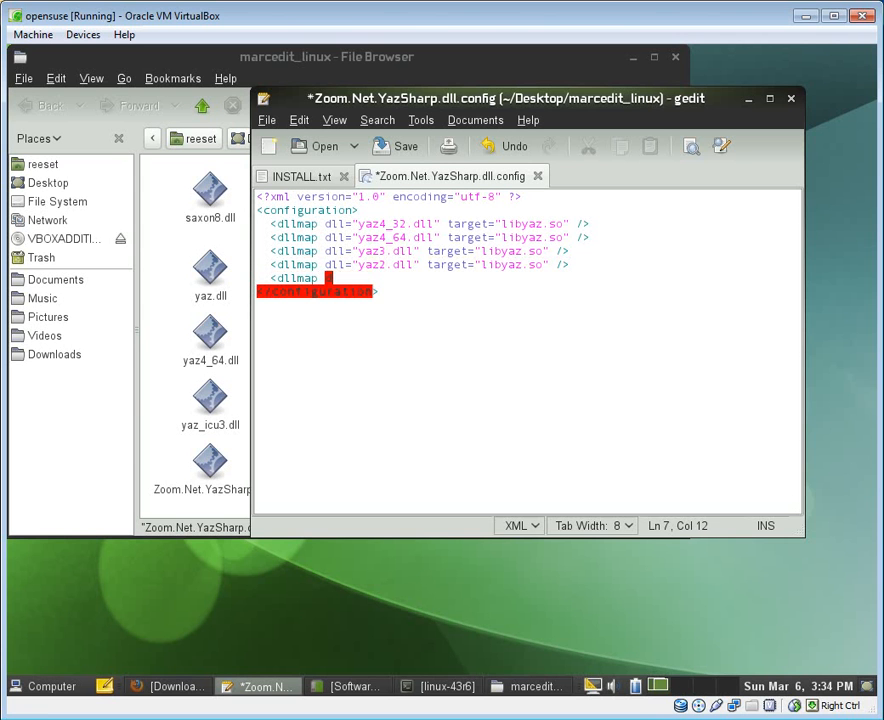
type("dll=\"y")
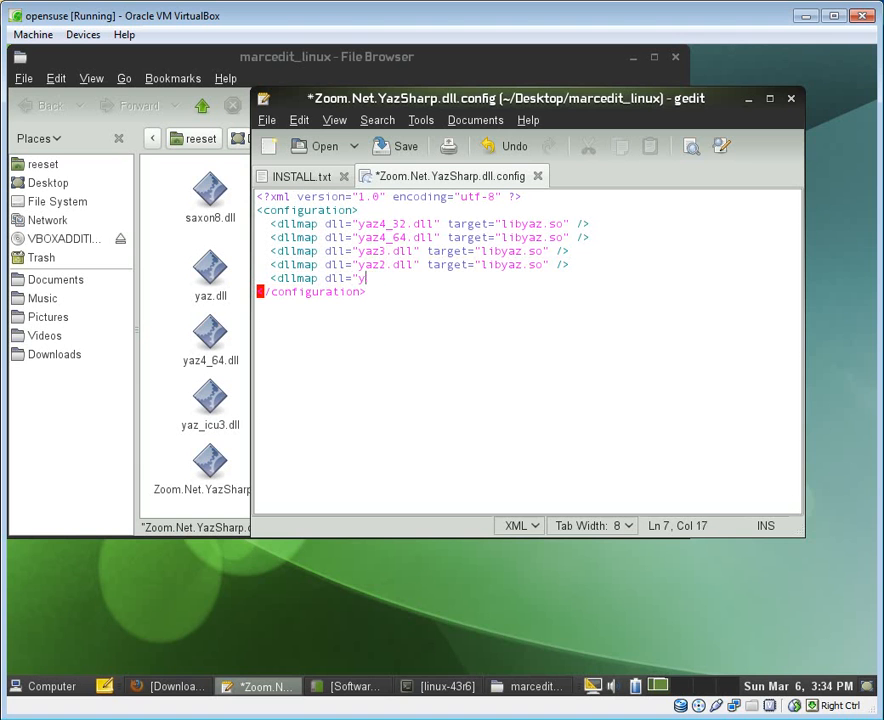
type("az.")
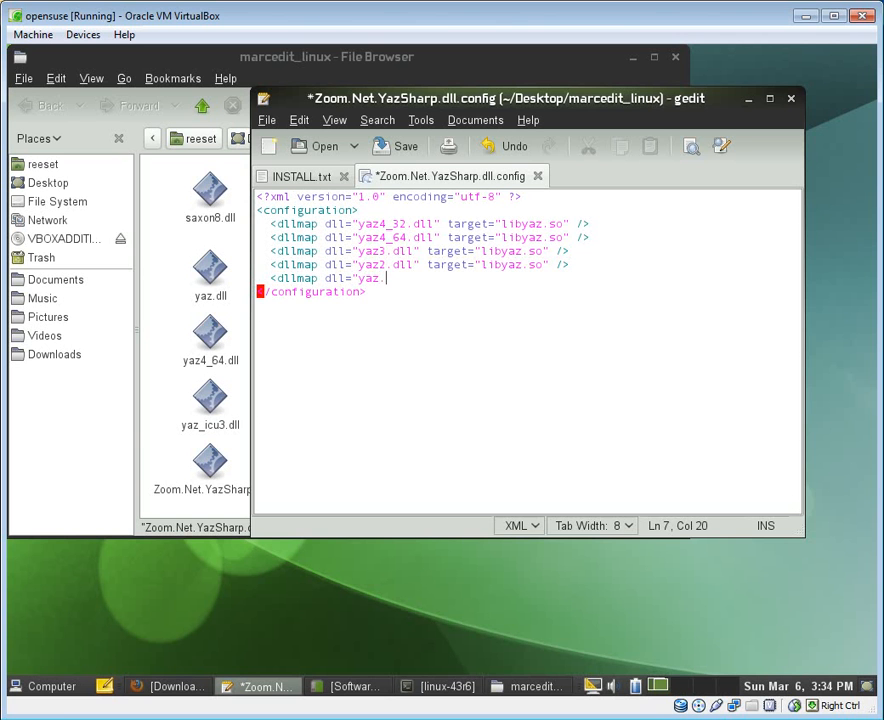
type(".dll\" te")
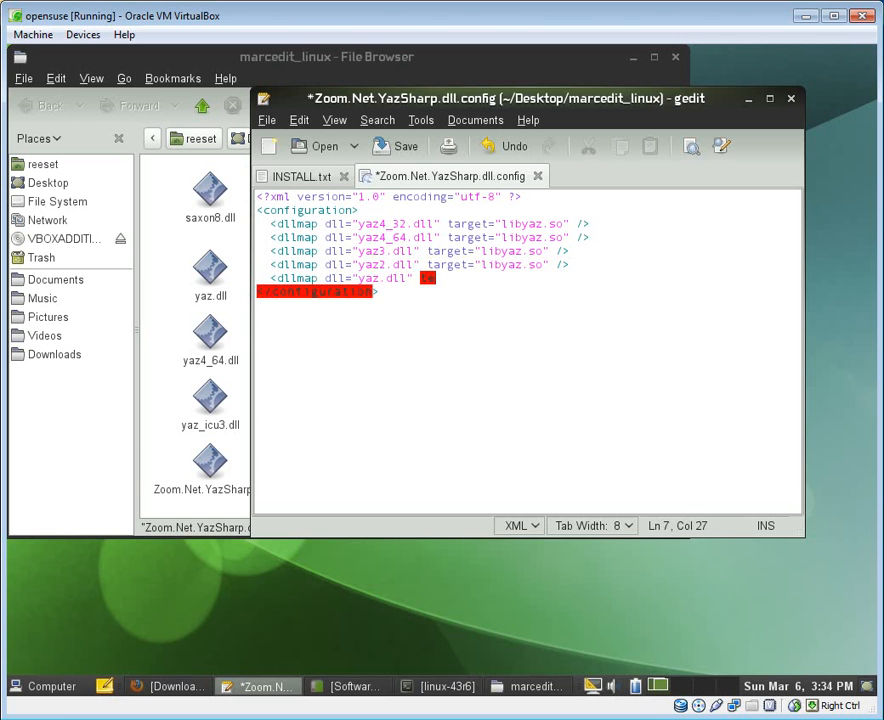
type("target=\"")
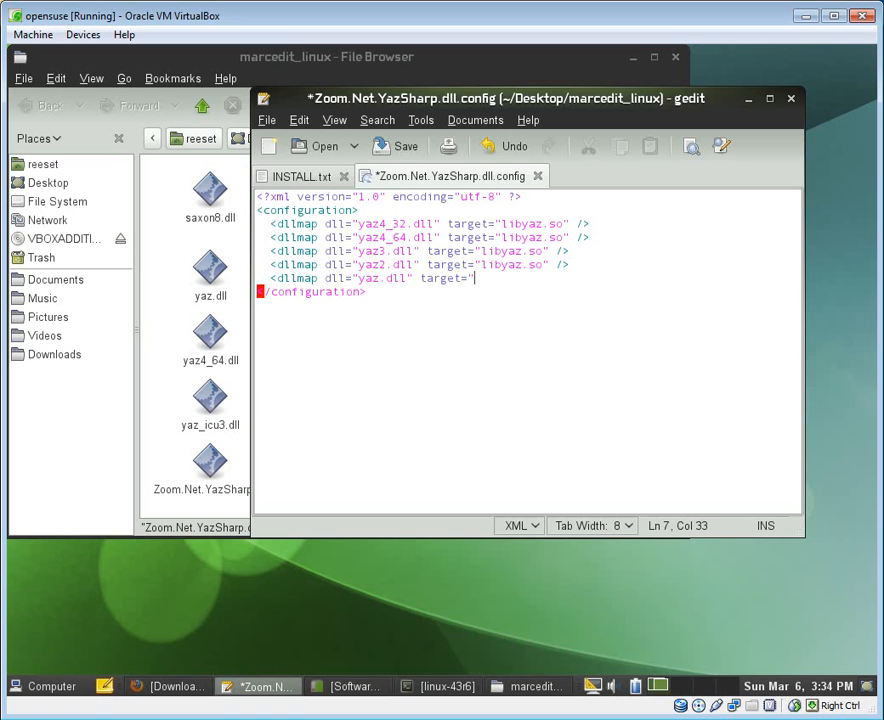
type("libyaz")
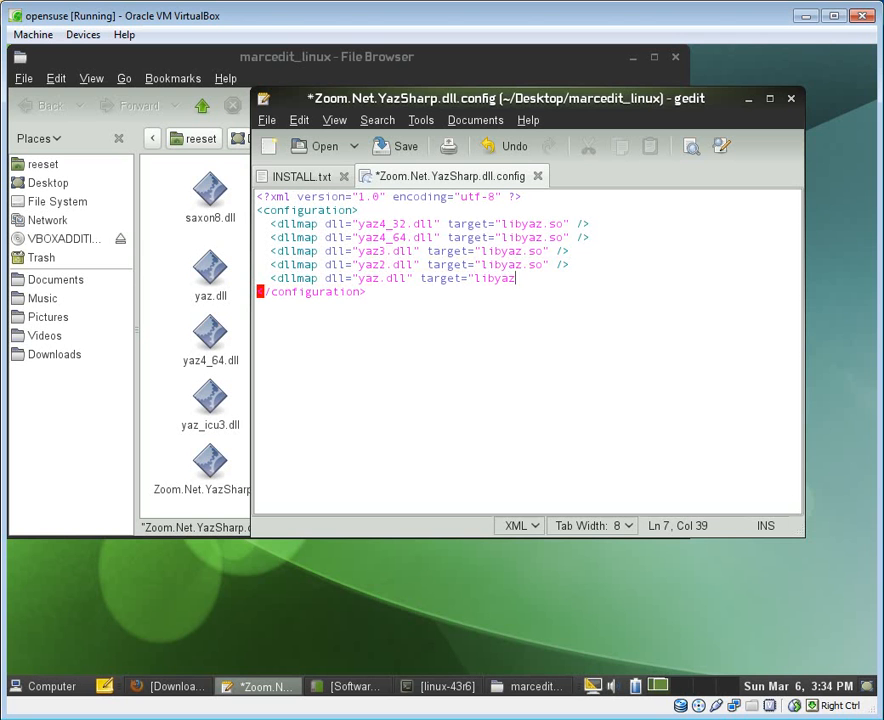
type(".so\"")
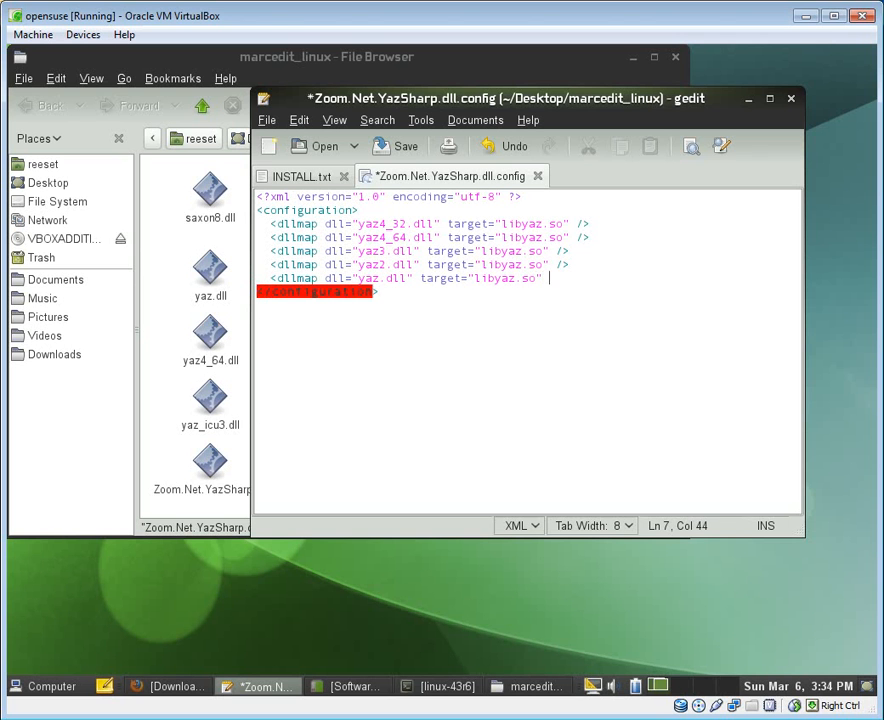
key("Enter")
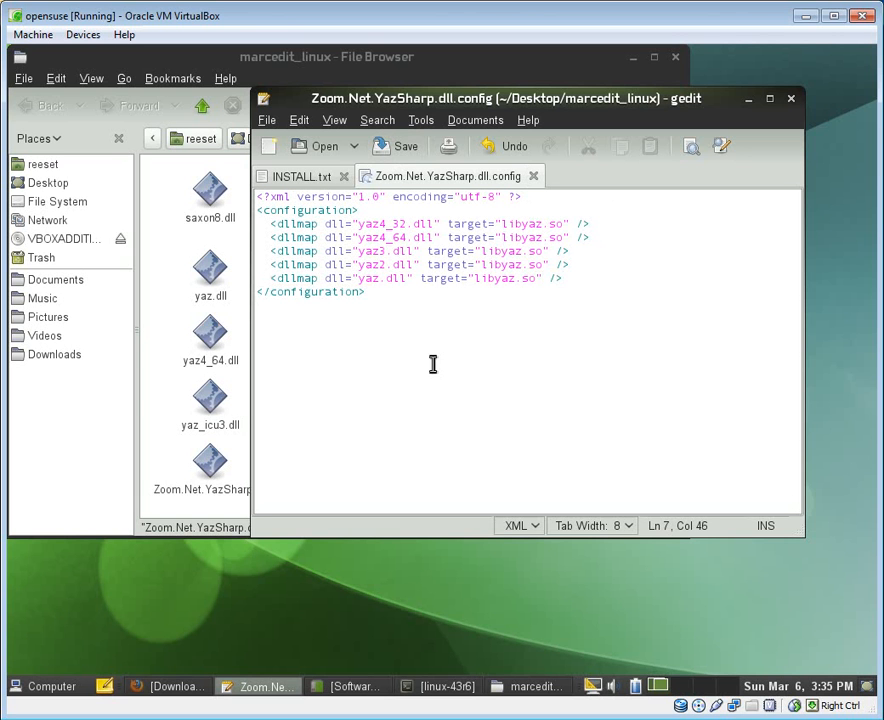
Save Zoom.Net.YazSharp.dll.config and close its tab, leaving INSTALL.txt open.
left_click(563, 278)
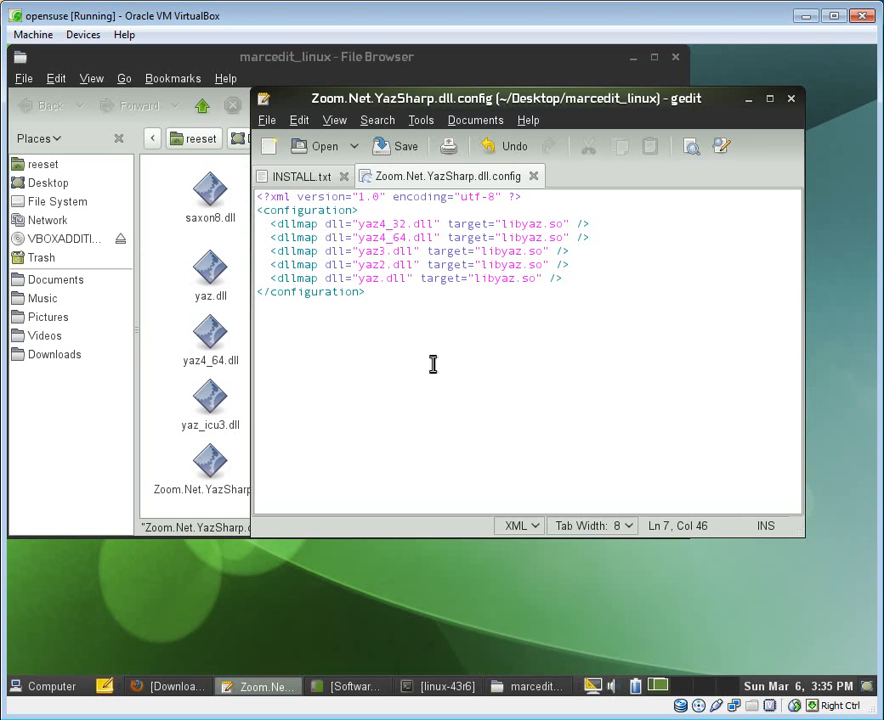
left_click(390, 223)
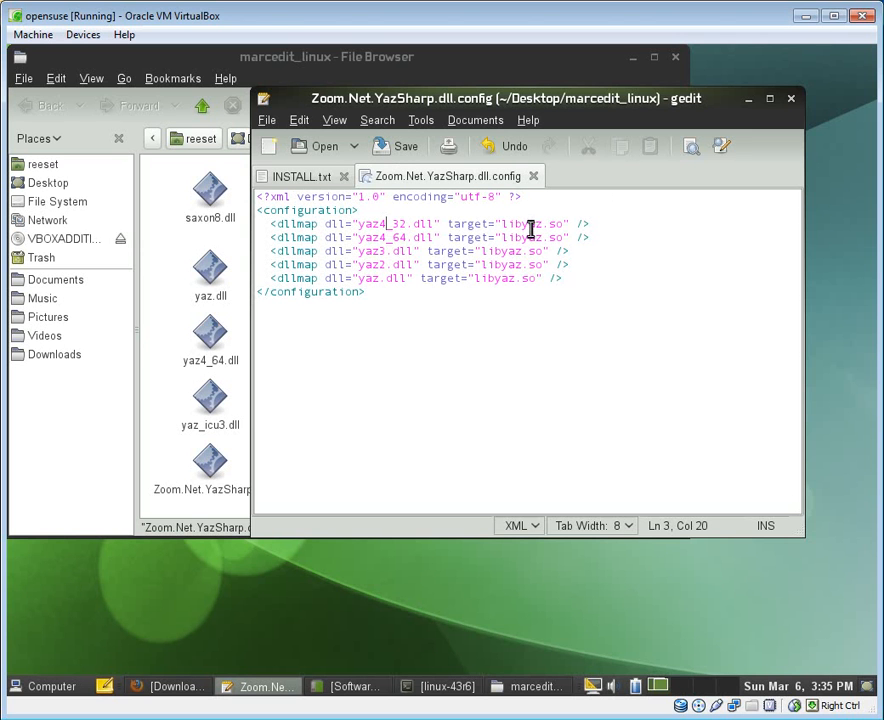
left_click(421, 250)
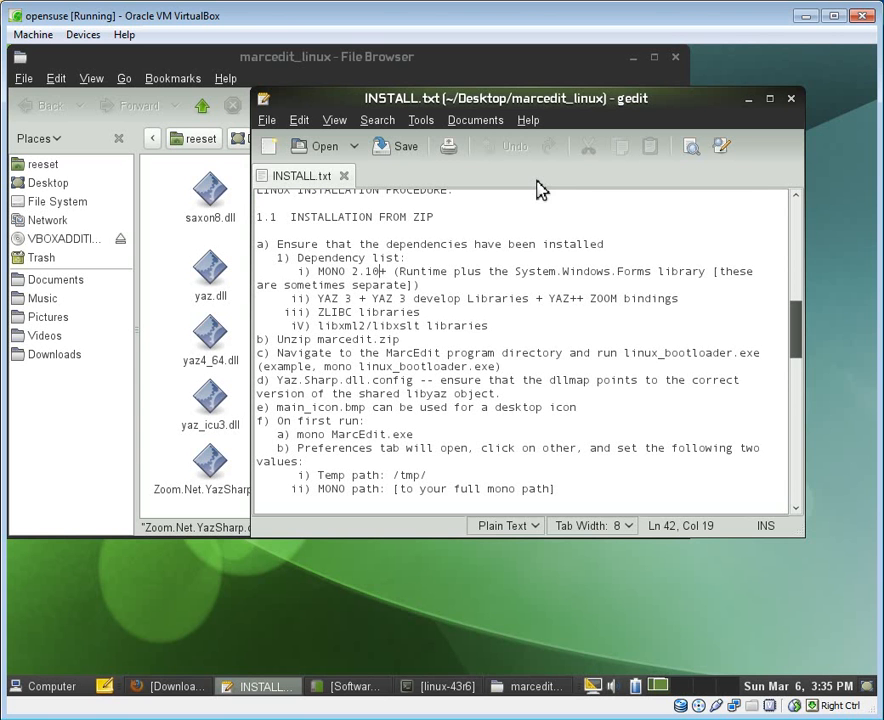
mouse_move(754, 125)
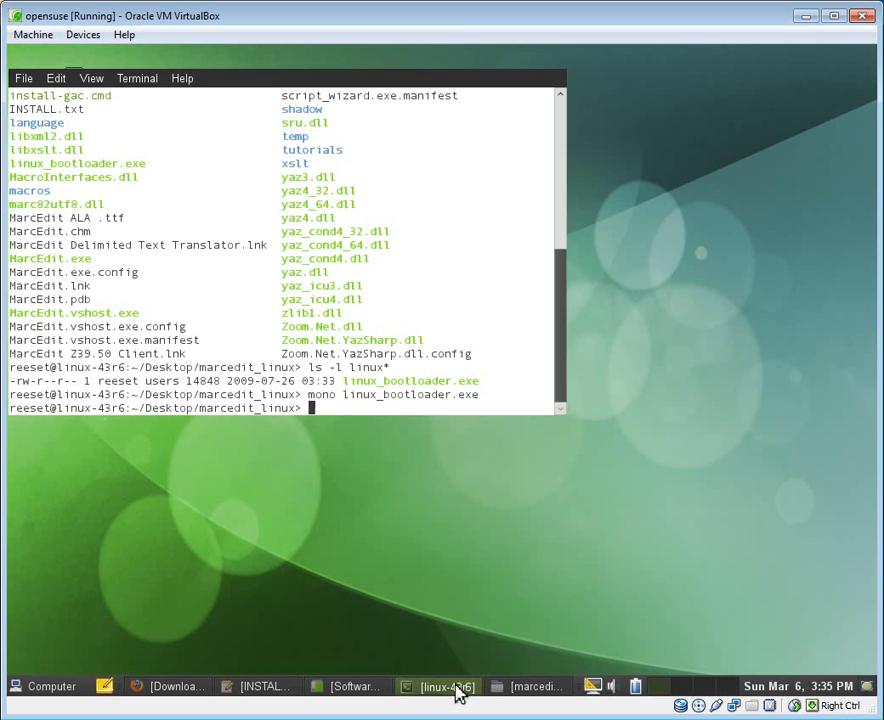
Bring the marcedit_linux terminal forward and begin typing 'mono Marc' at the prompt.
left_click(440, 686)
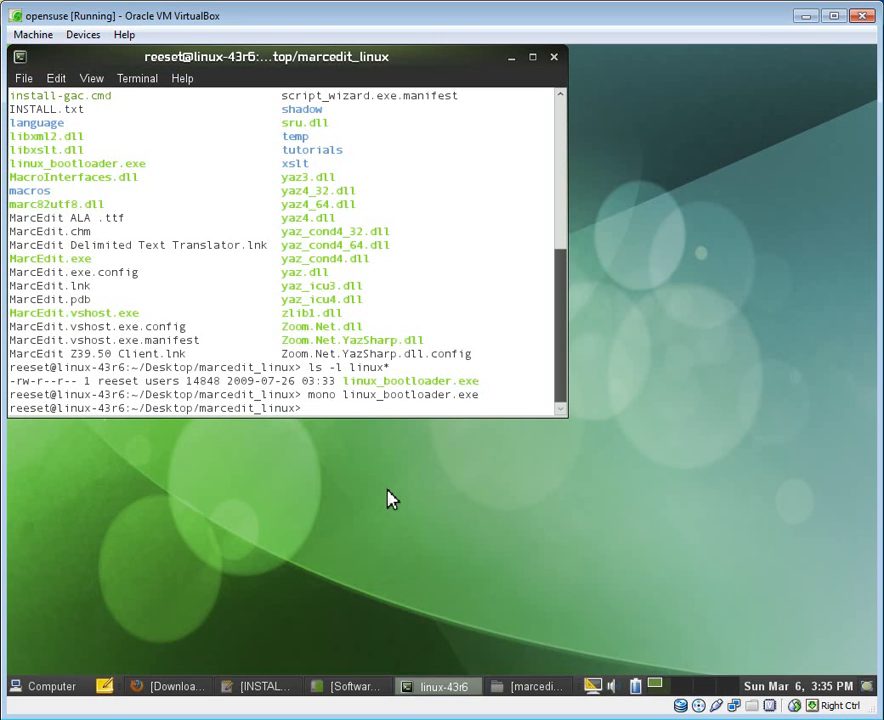
type("mono Marc")
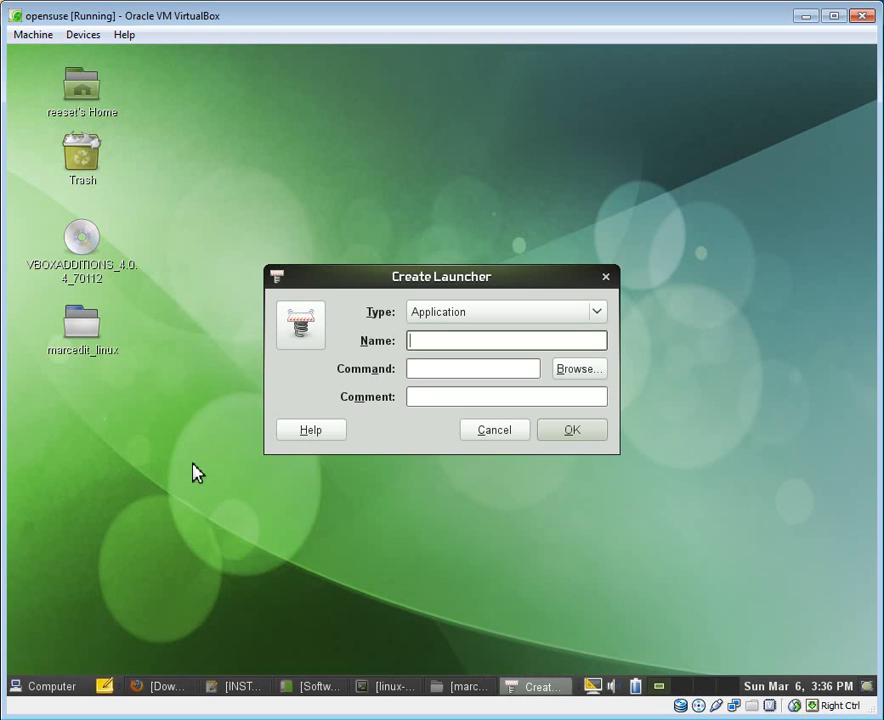
Pick a launcher icon from the marcedit_linux icons folder.
left_click(301, 324)
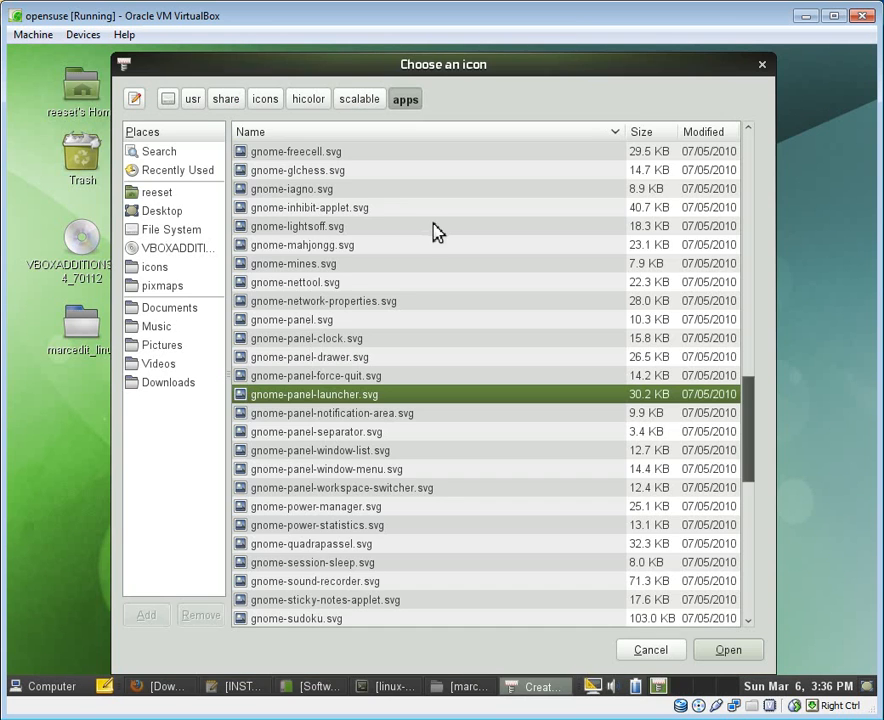
mouse_move(176, 215)
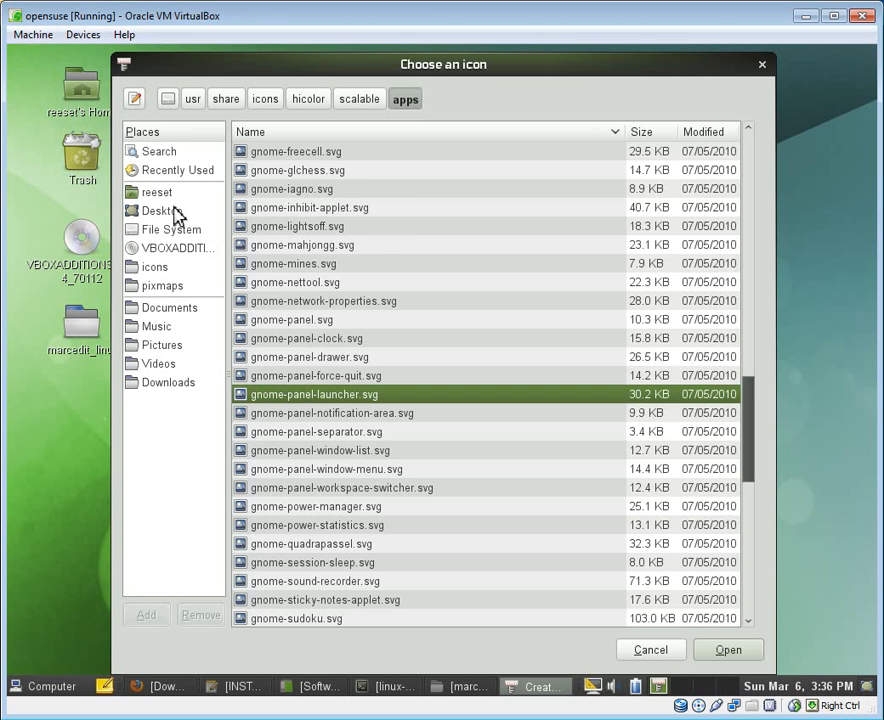
left_click(156, 192)
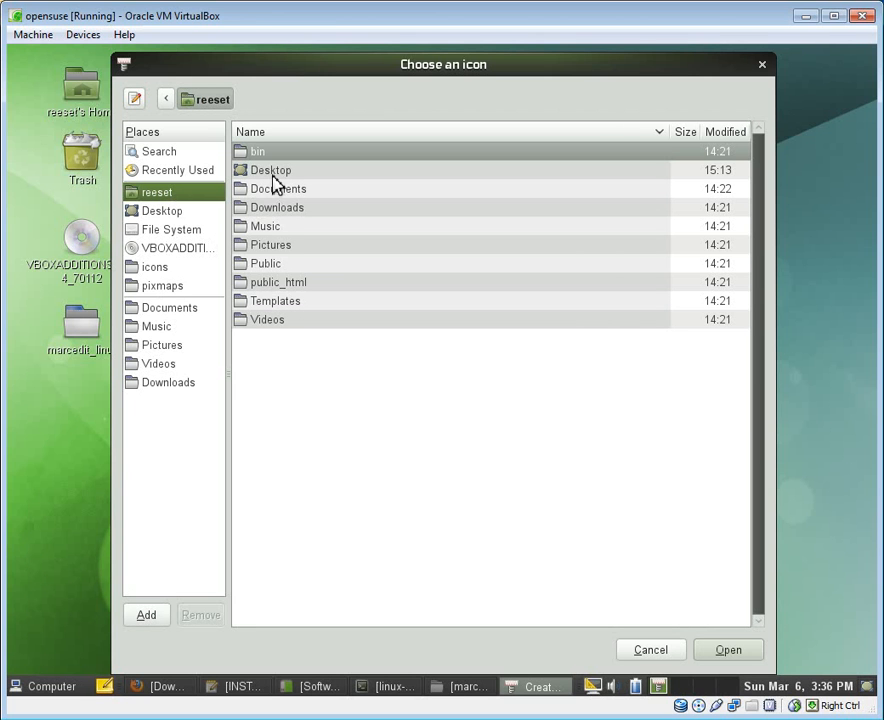
mouse_move(281, 290)
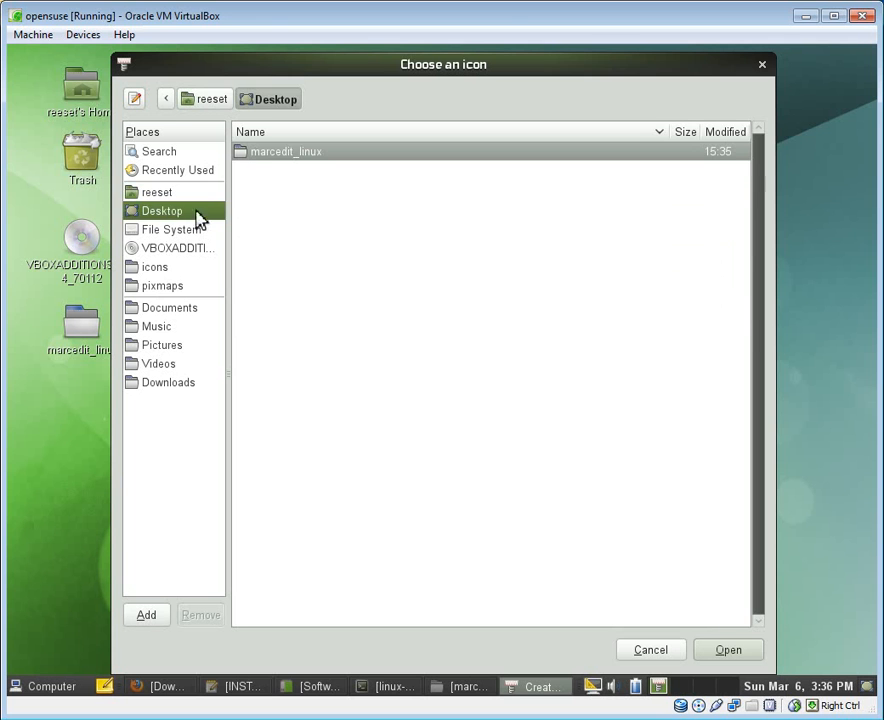
double_click(287, 151)
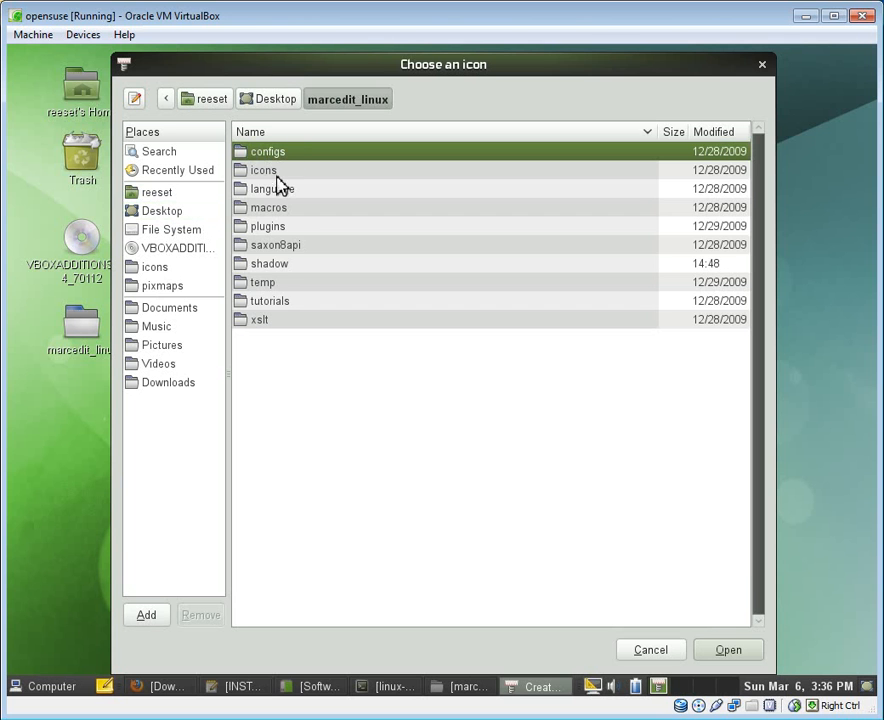
left_click(650, 649)
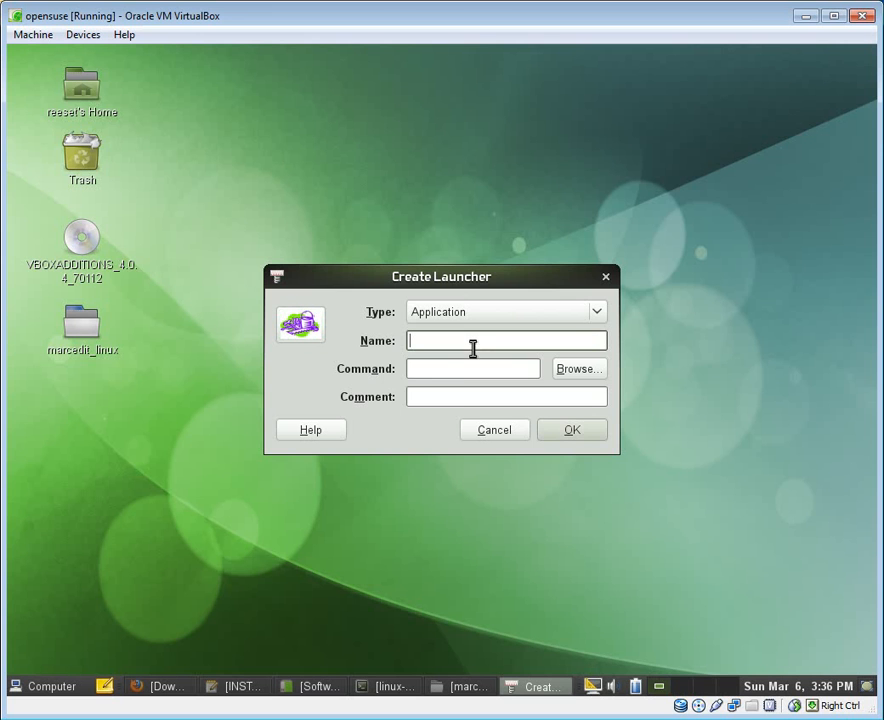
Name the launcher 'Launch MarcEdit' with command /usr/bin/mono /home/ree…/MarcEdit.exe and confirm.
type("Launch")
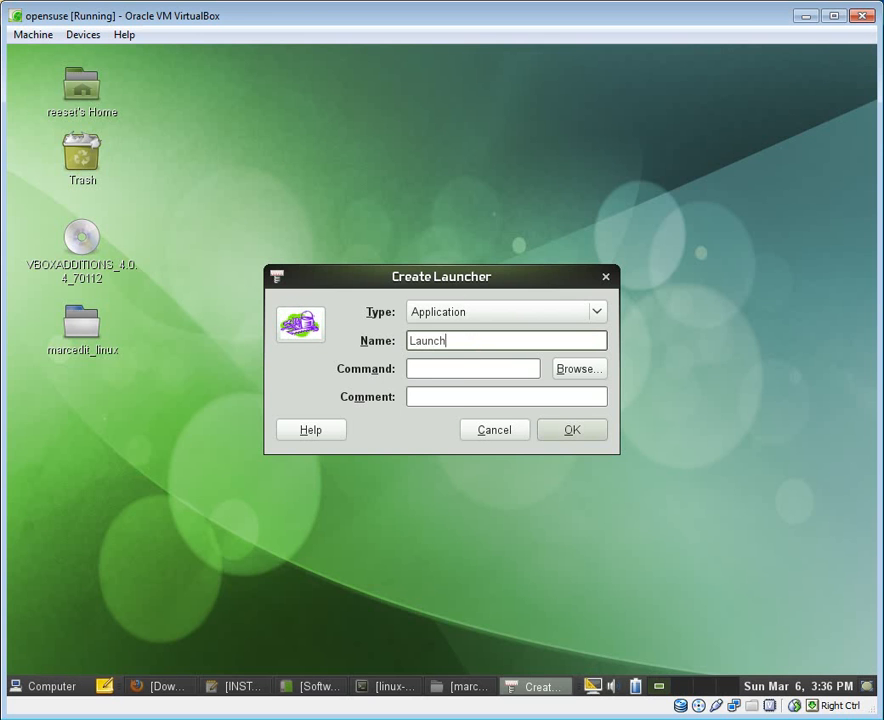
type("MarcEdit")
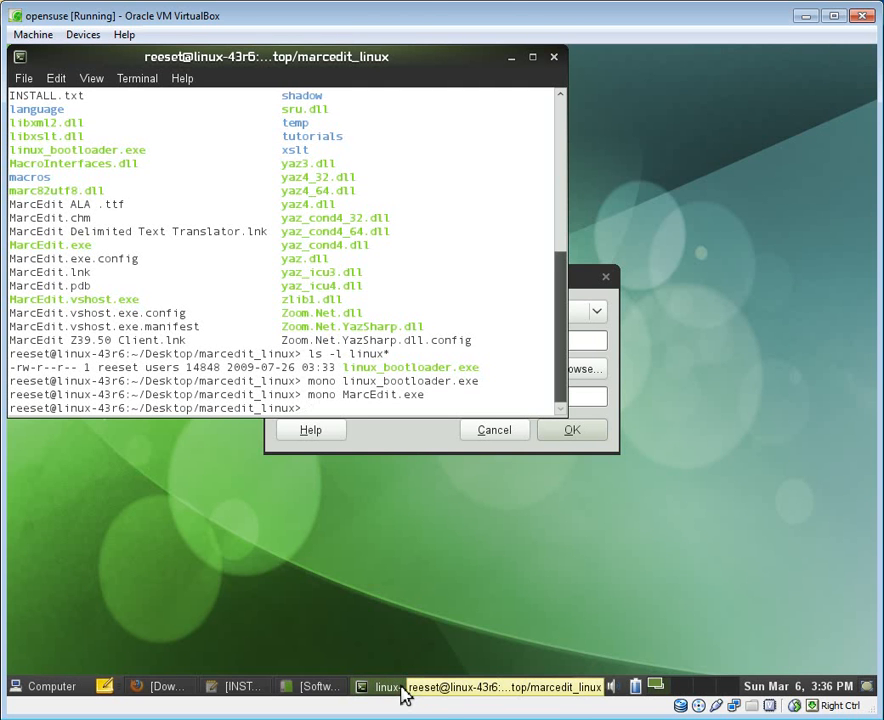
type("whereis mono")
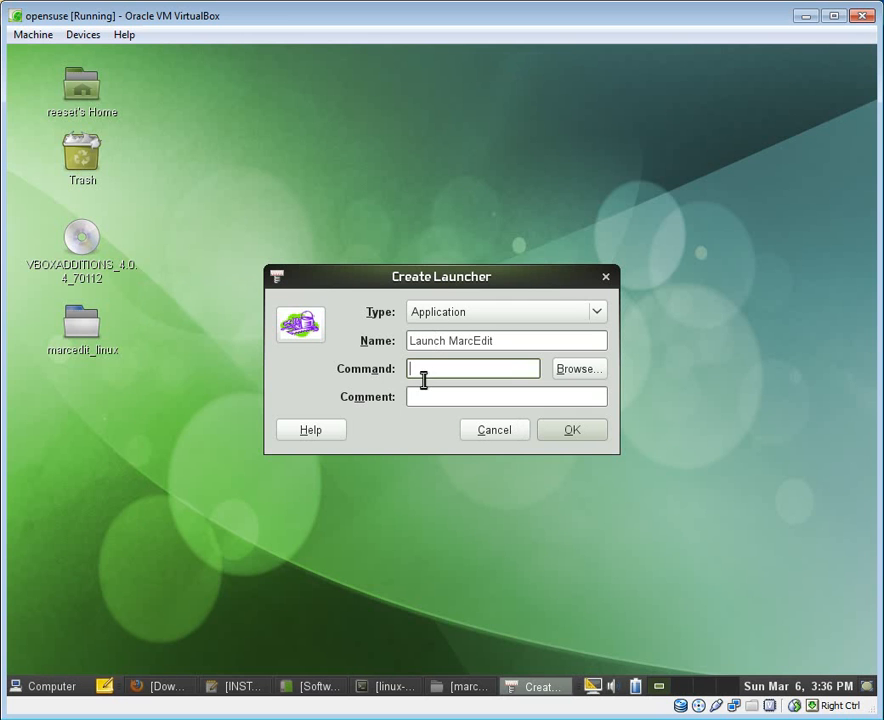
type("/usr/bin/")
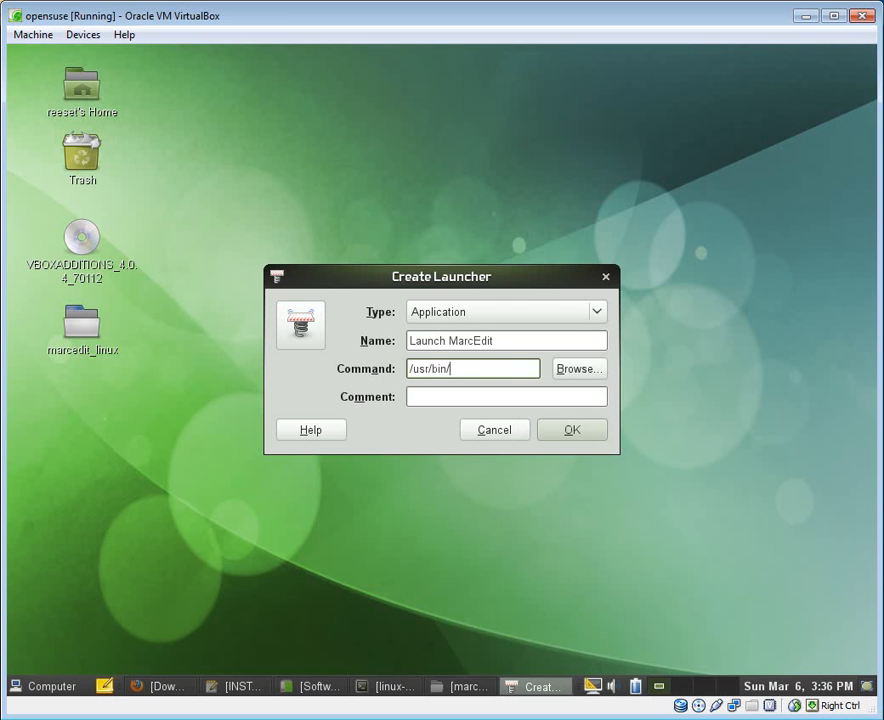
type("mono")
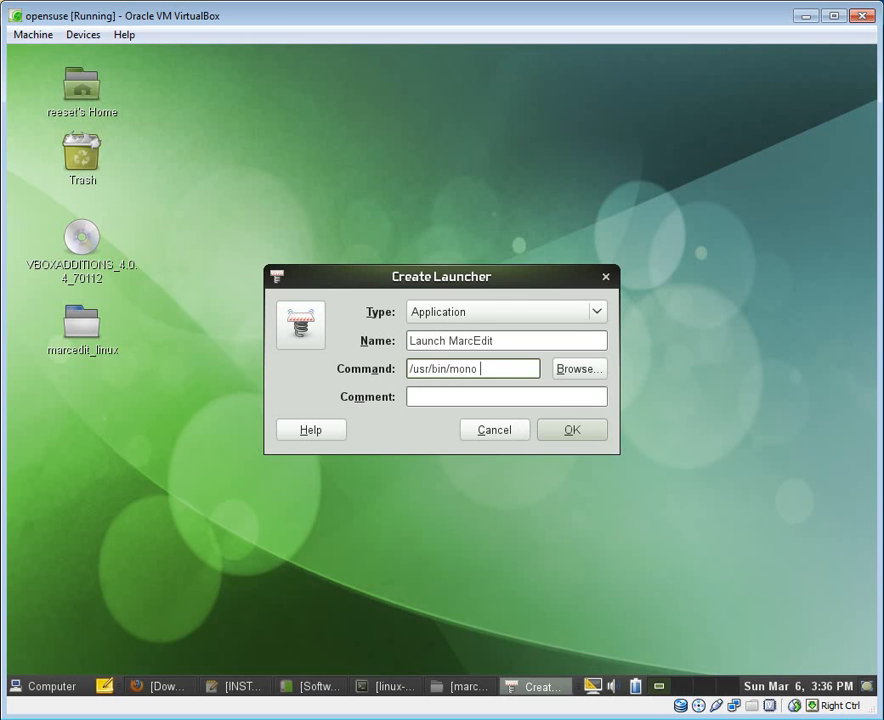
type("/")
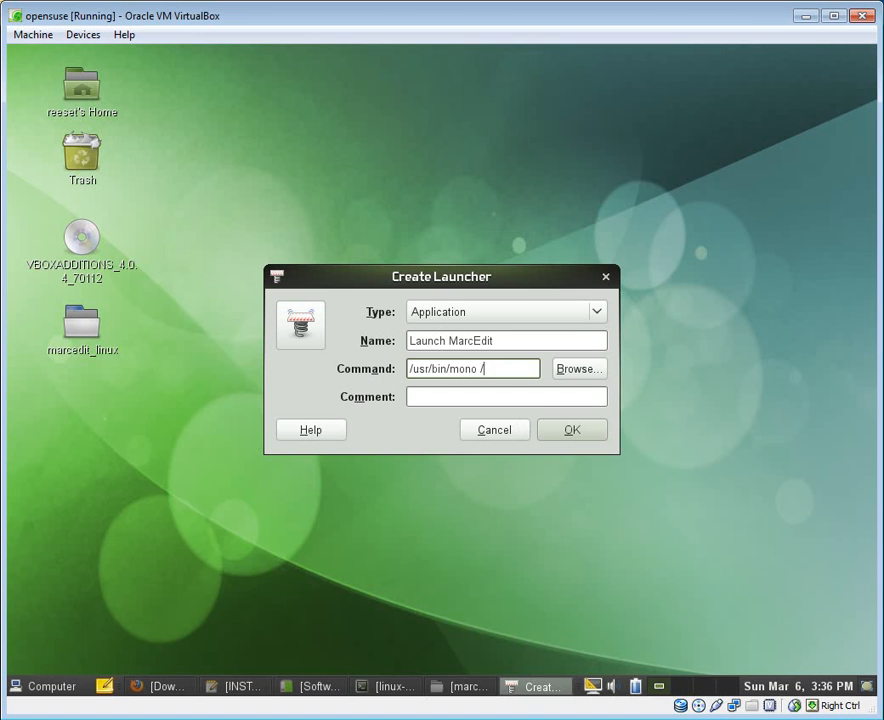
type("/home/ree")
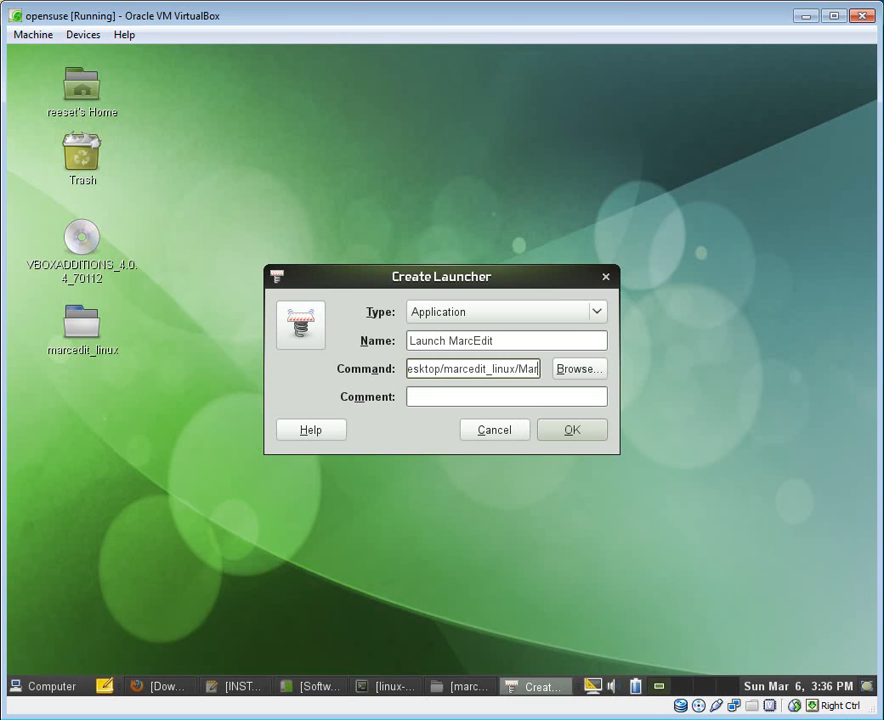
type("MarcEdit.exe")
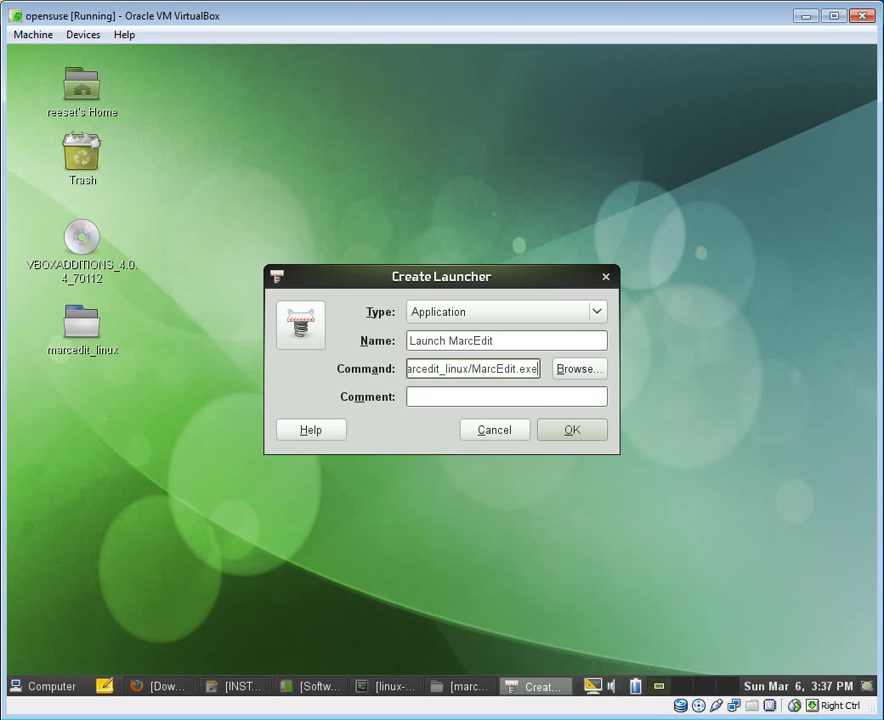
left_click(571, 429)
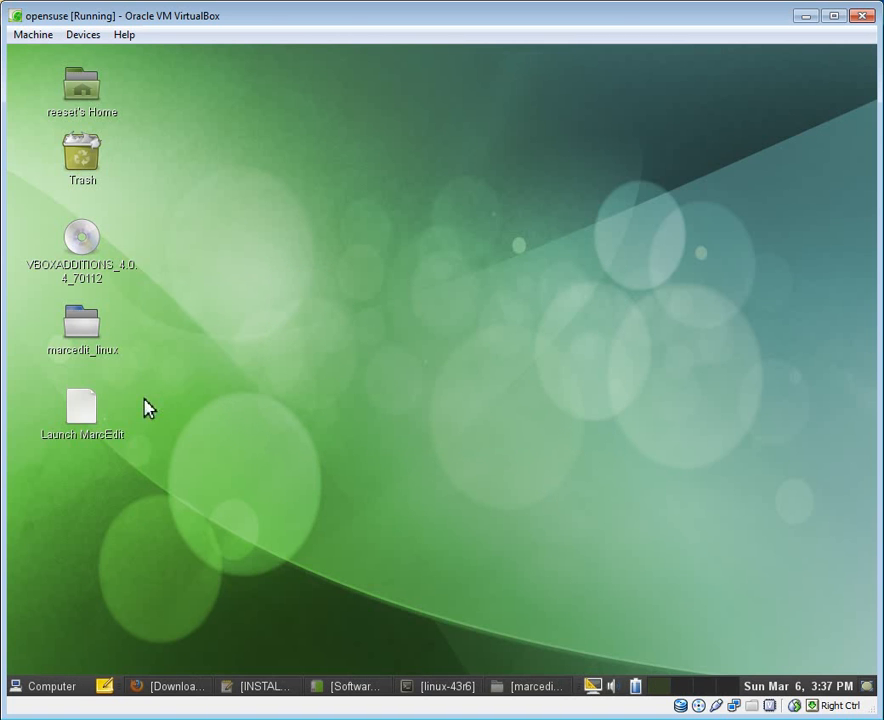
Set the Launch MarcEdit launcher's icon to the MarcEdit image through its Properties.
left_click(82, 410)
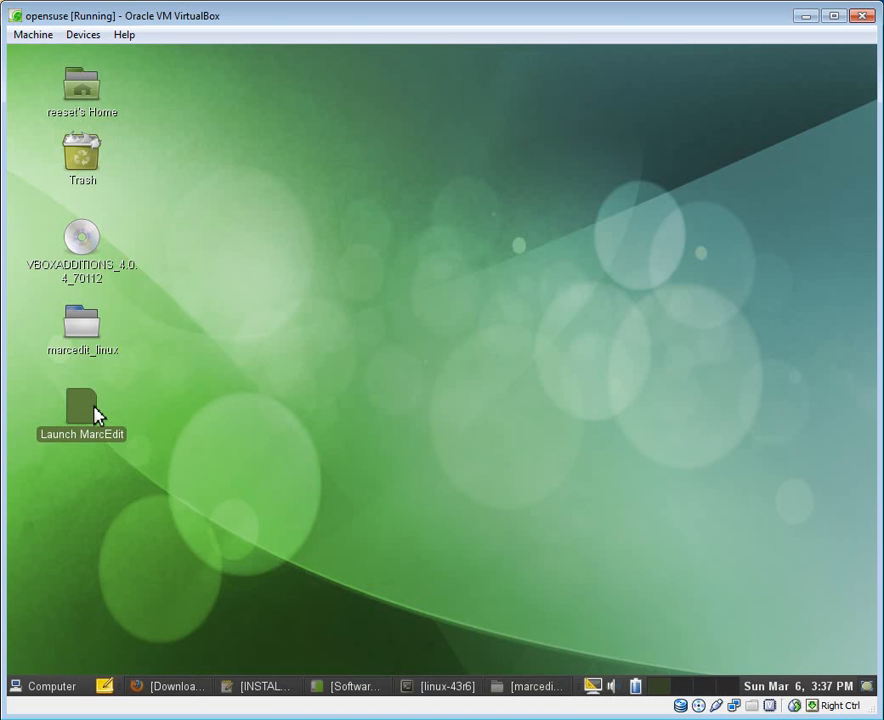
mouse_move(106, 413)
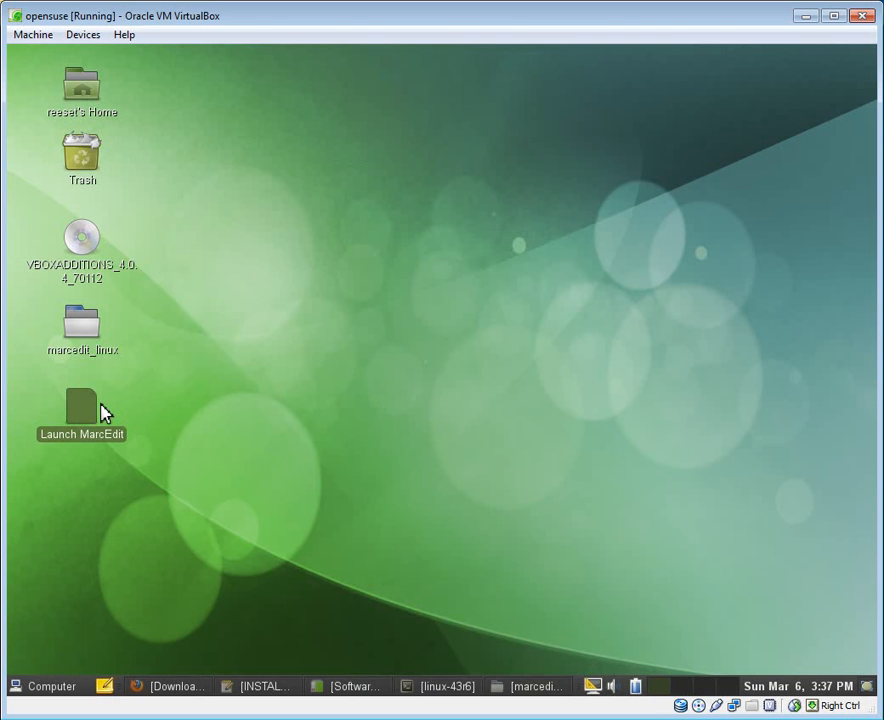
right_click(81, 413)
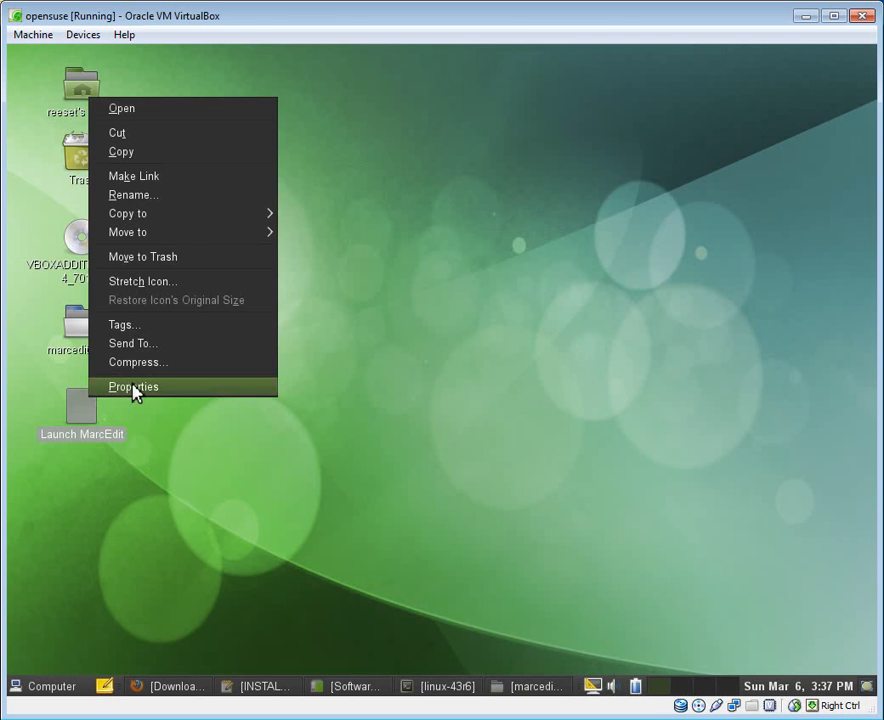
left_click(133, 387)
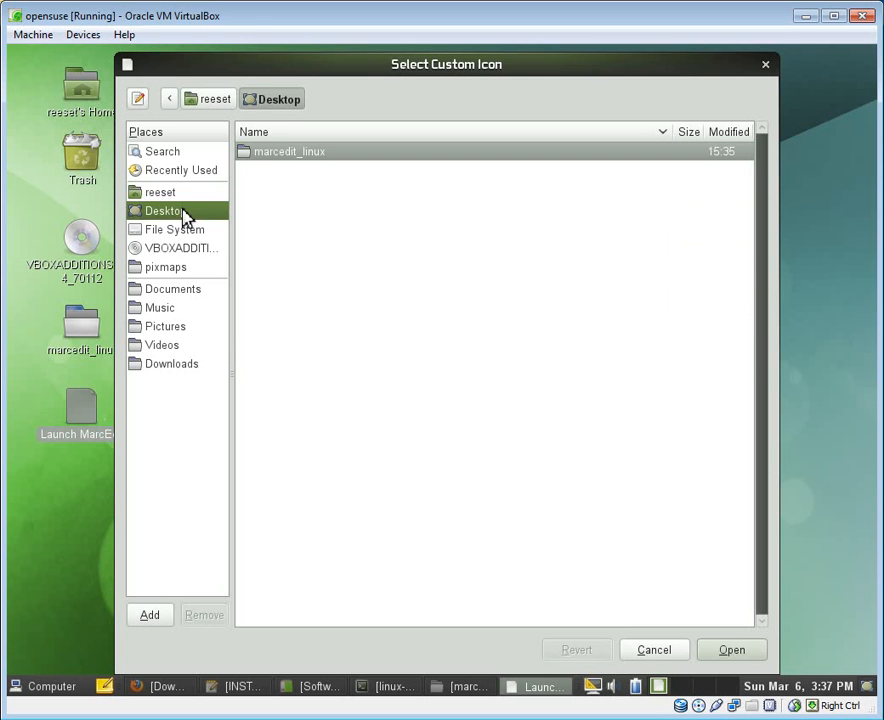
double_click(290, 151)
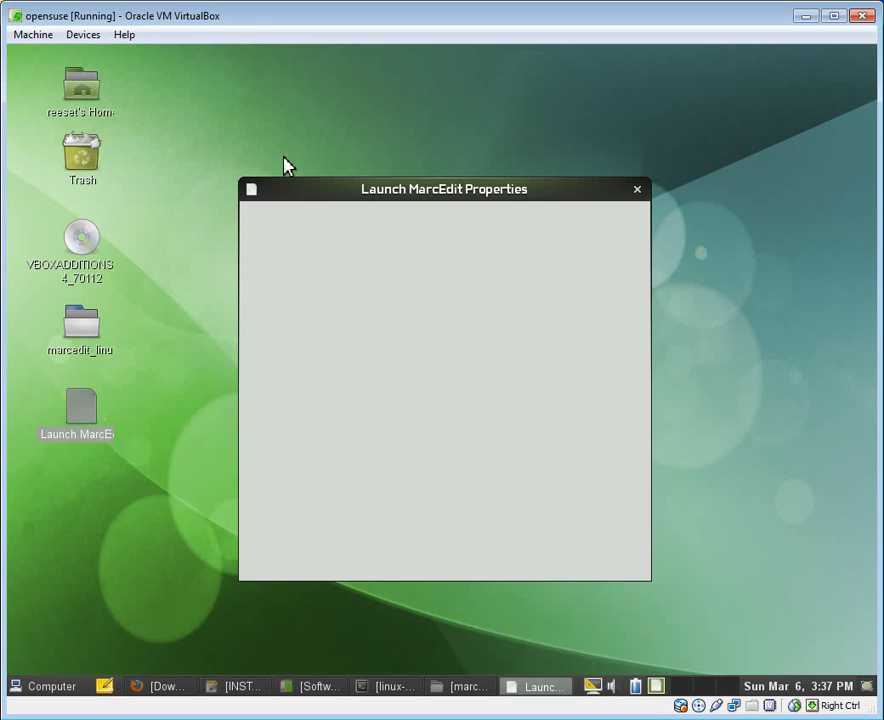
left_click(637, 189)
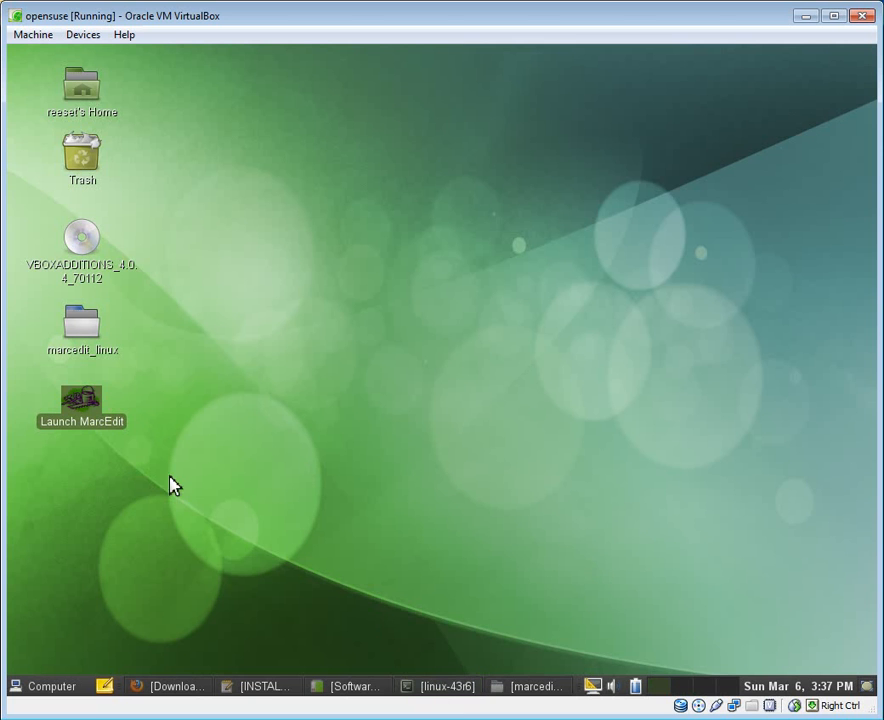
mouse_move(360, 380)
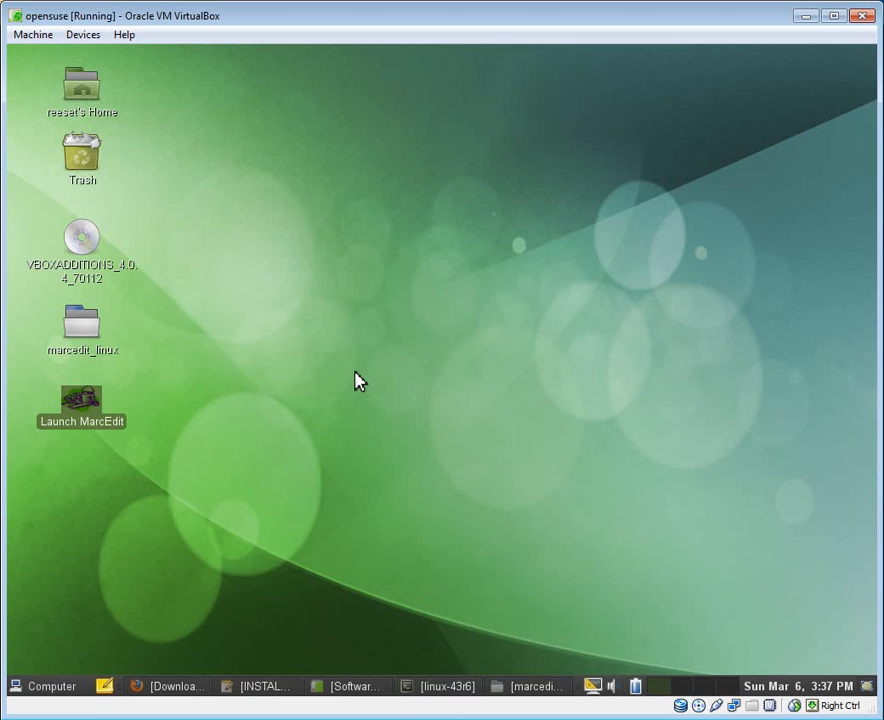
Launch MarcEdit from the desktop icon and review MarcEditor preferences, toggling preview mode.
double_click(81, 405)
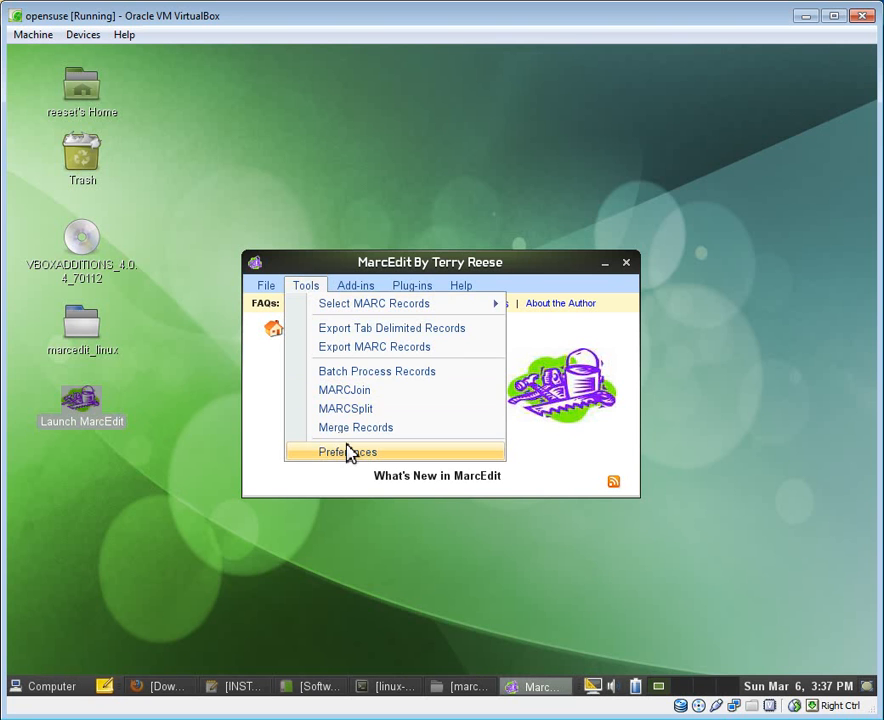
left_click(347, 452)
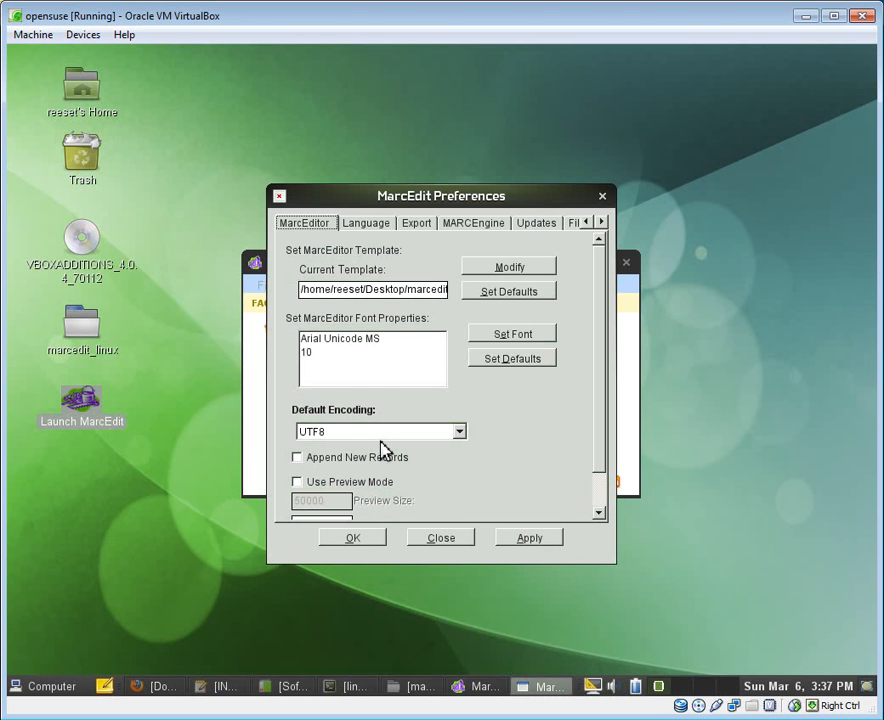
mouse_move(448, 368)
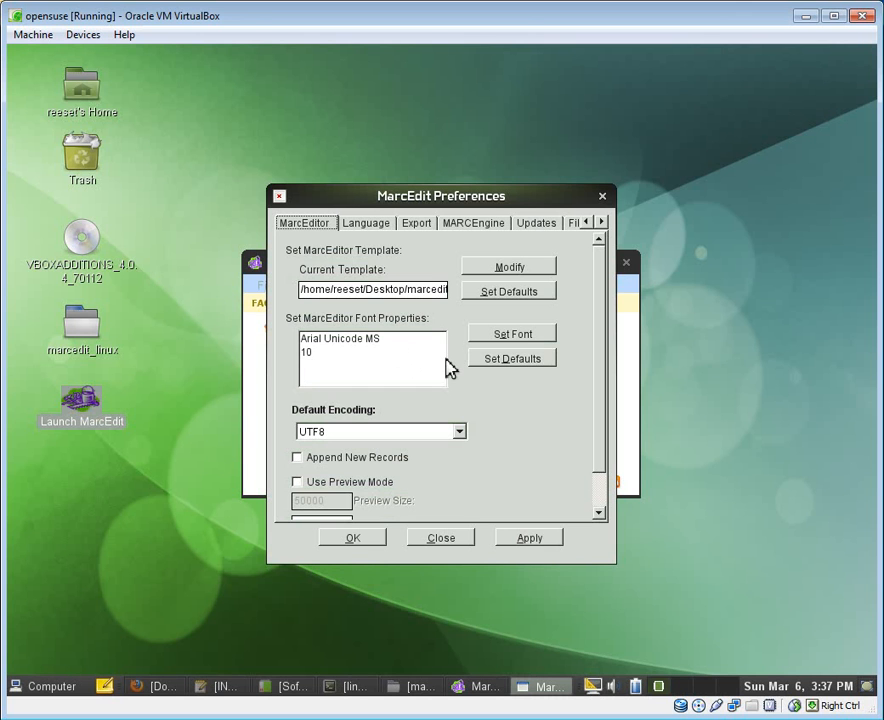
left_click(332, 289)
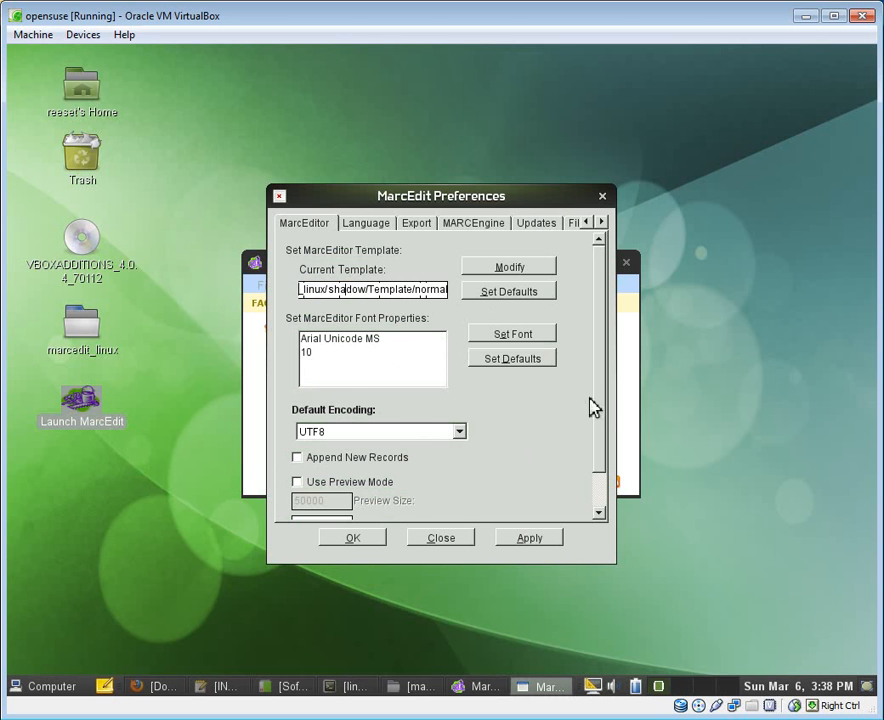
scroll("down", 3)
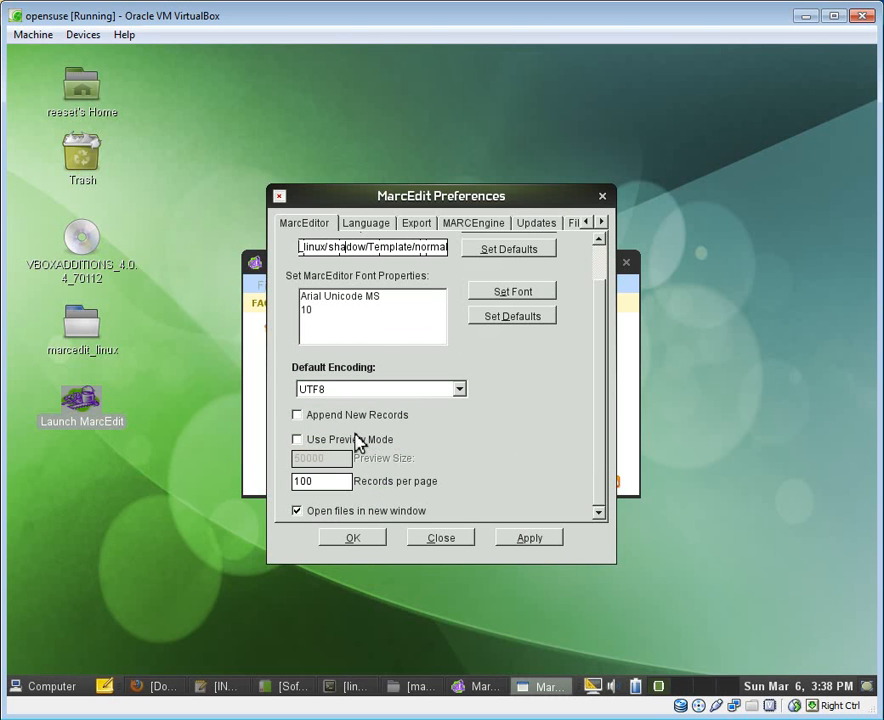
left_click(297, 439)
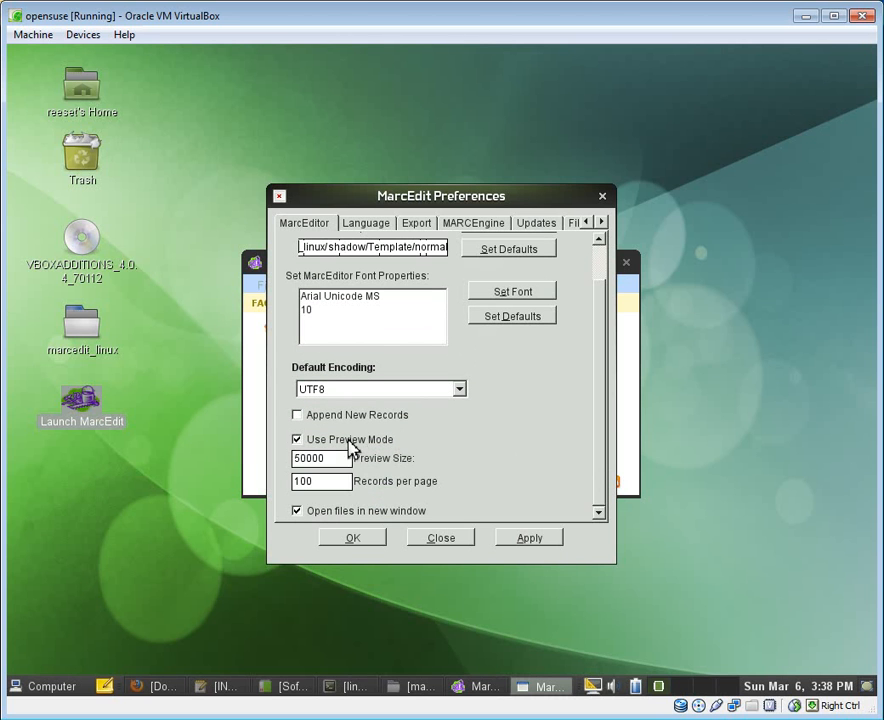
left_click(297, 439)
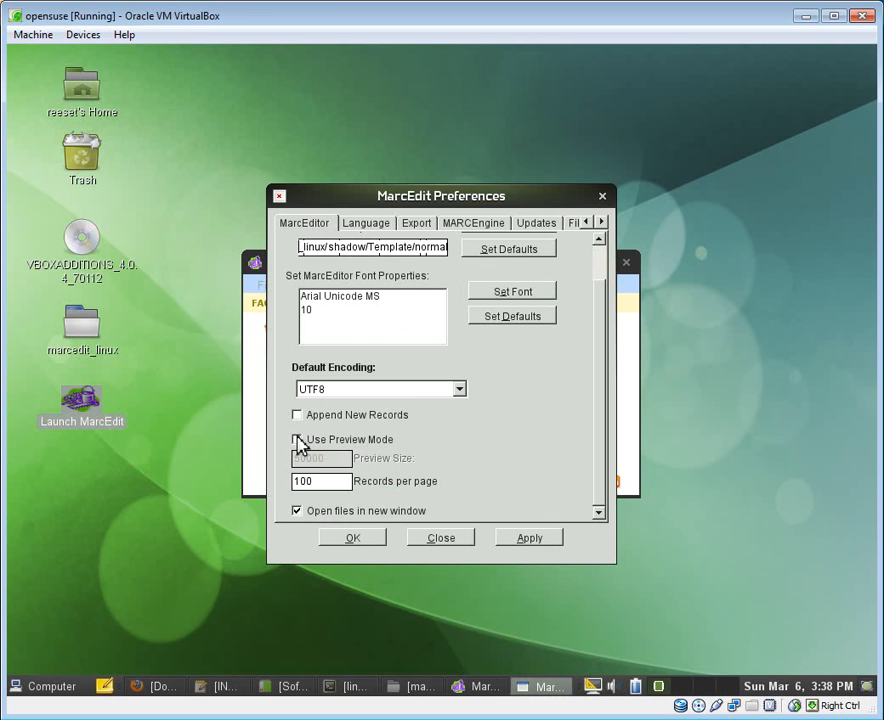
Browse the Language, Export, MARCEngine and Updates preference pages, ending on File Associations.
left_click(365, 222)
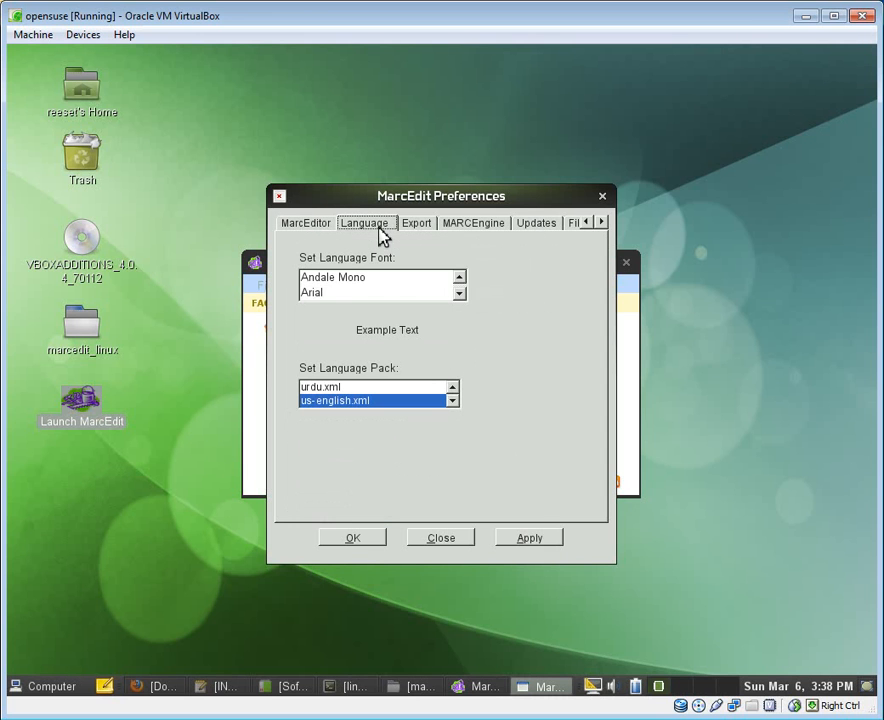
left_click(416, 223)
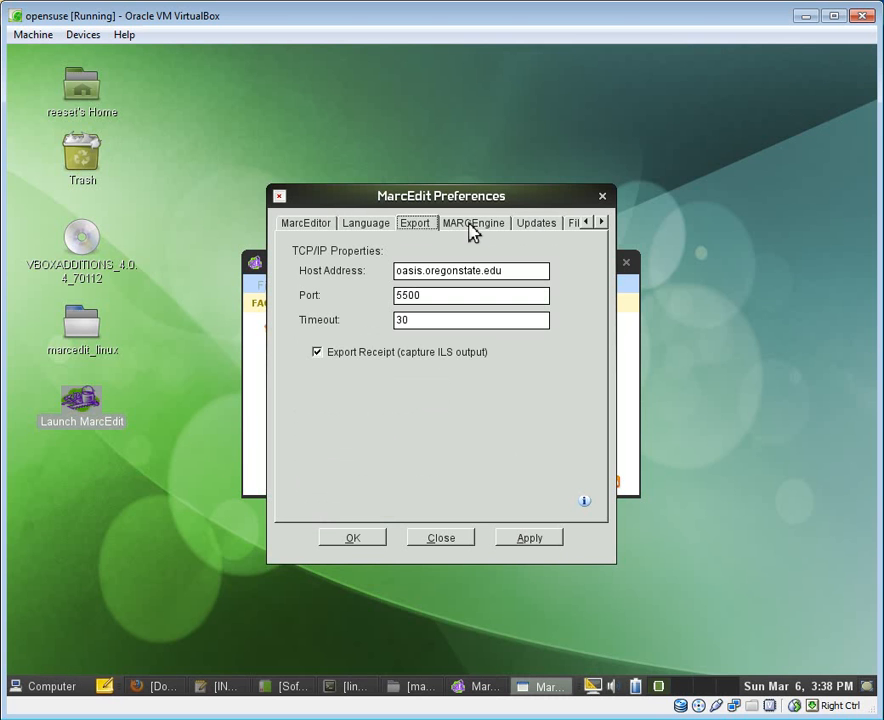
left_click(473, 222)
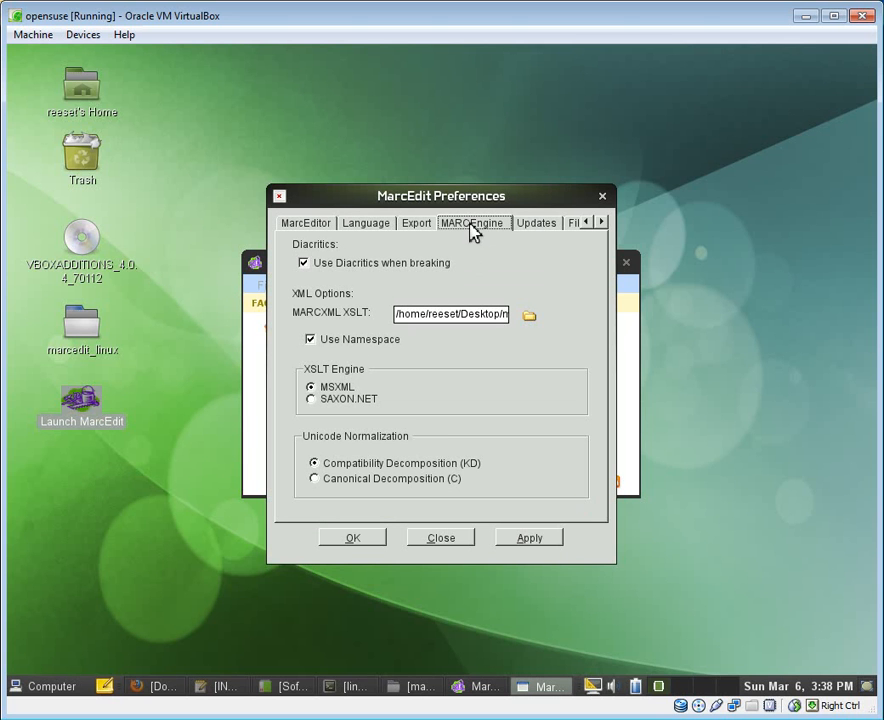
mouse_move(539, 228)
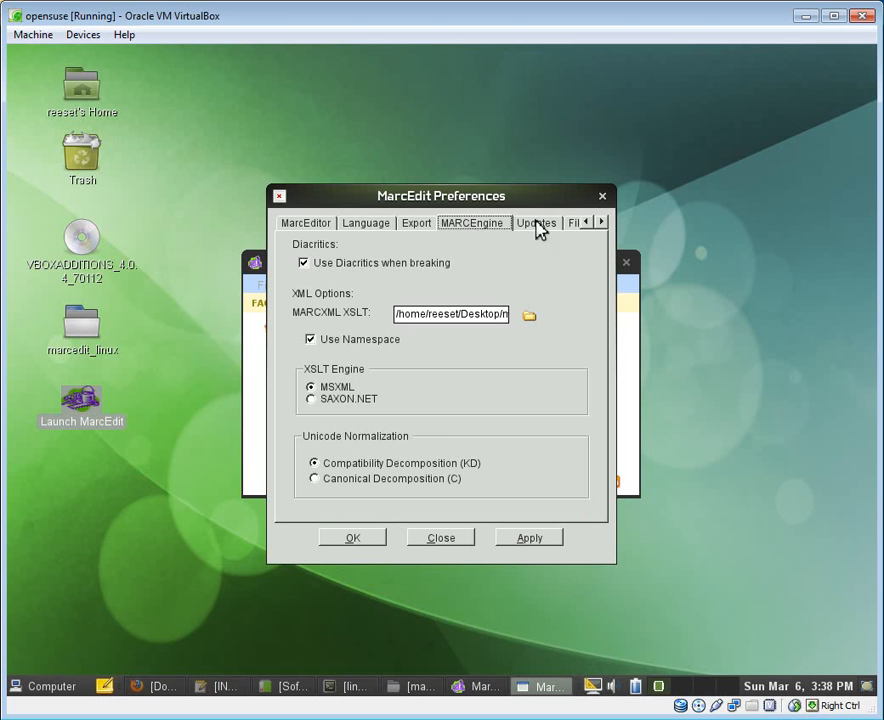
left_click(536, 222)
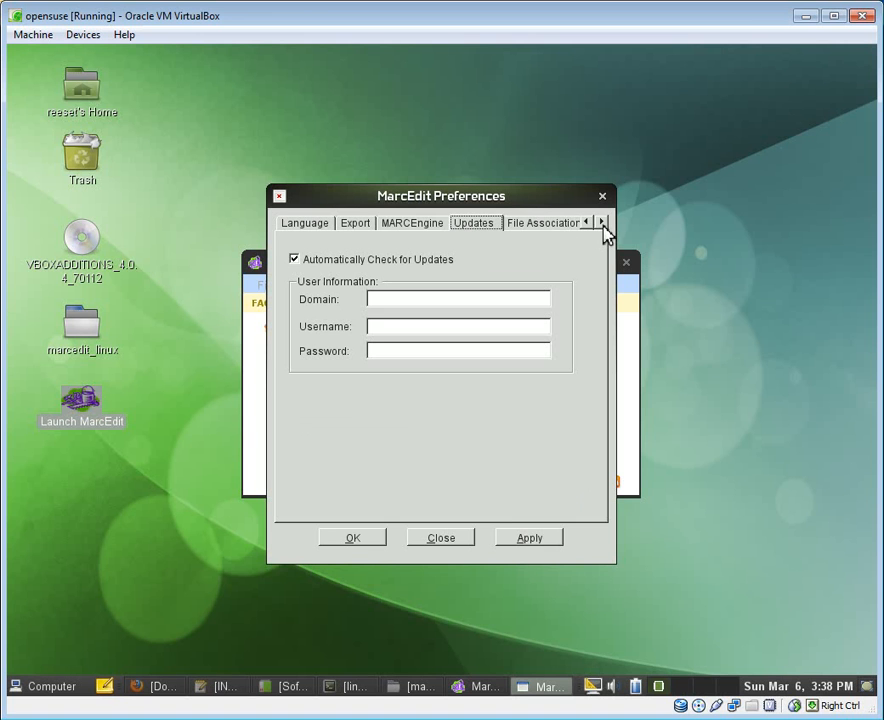
left_click(600, 222)
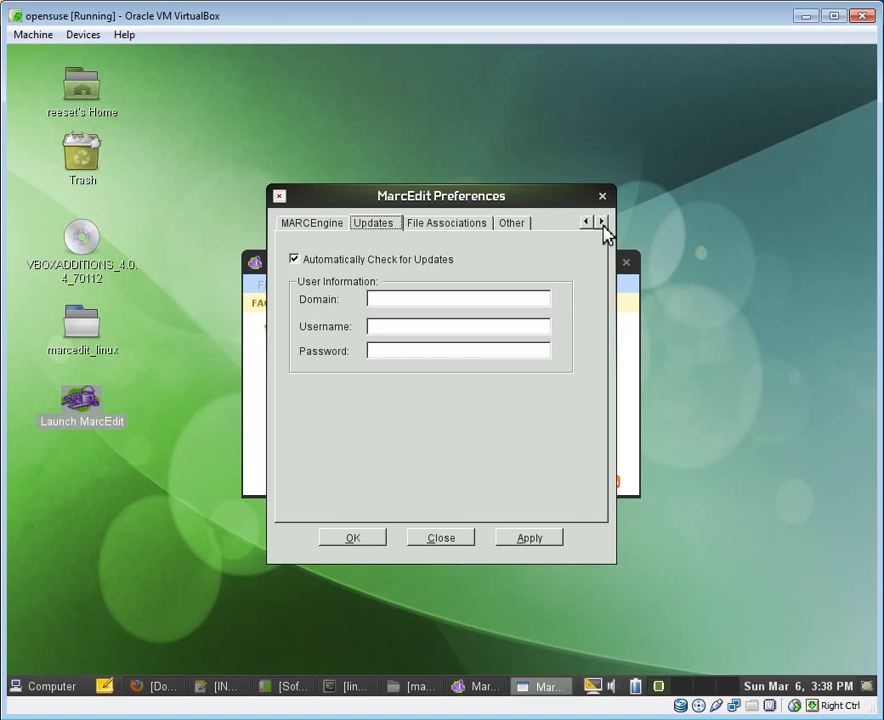
left_click(446, 222)
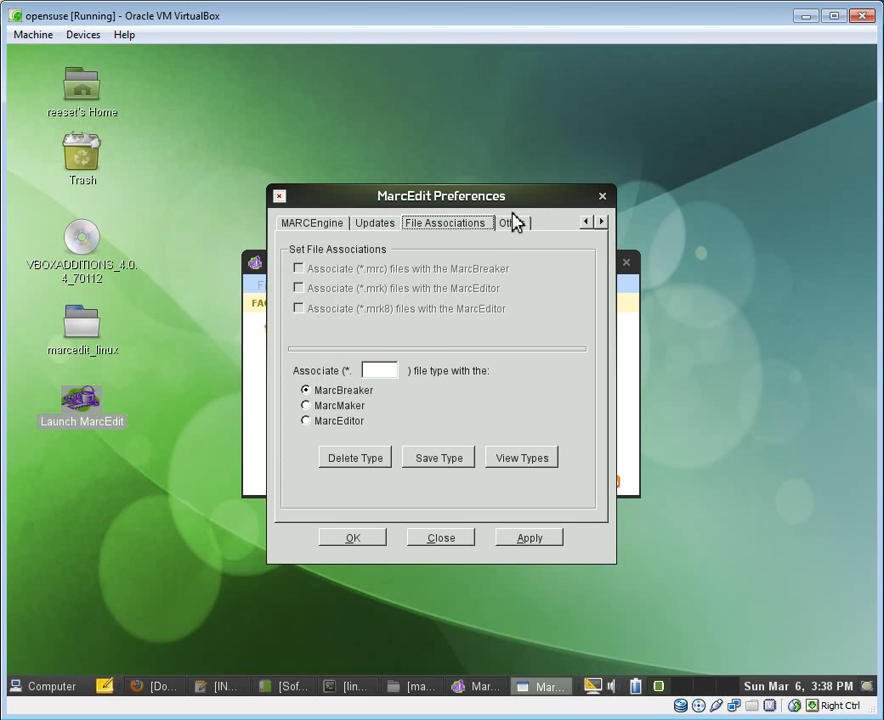
Change Set Temporary Path on the Other page to /tmp/ and close Preferences.
left_click(510, 222)
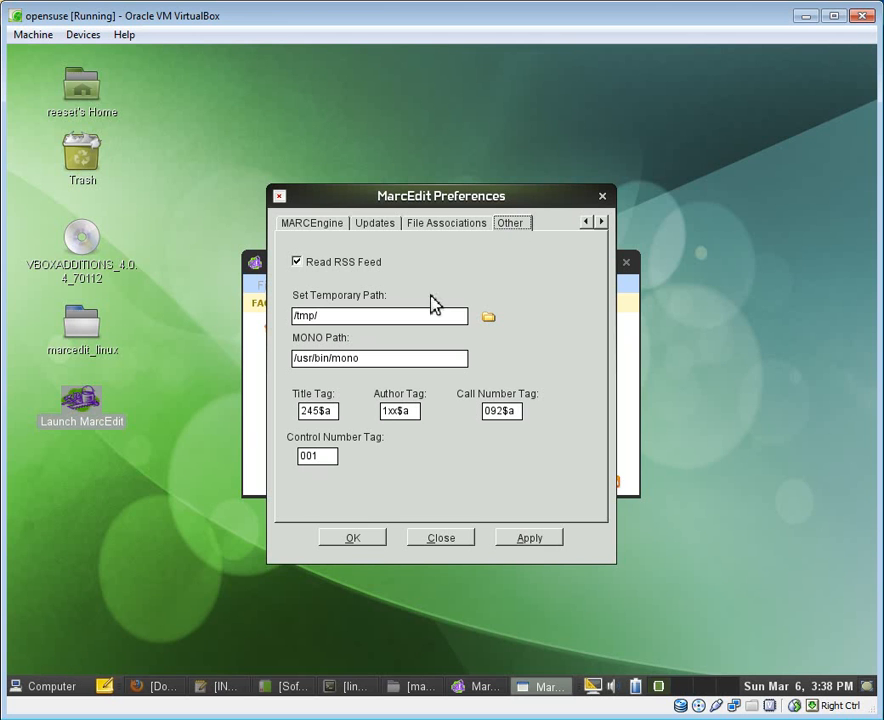
left_click(378, 315)
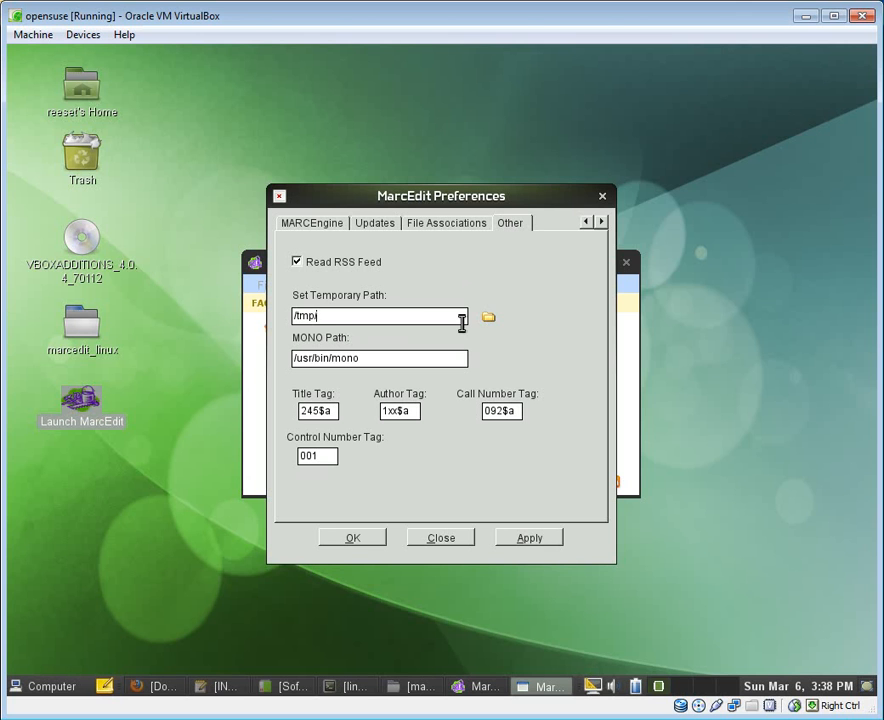
mouse_move(500, 354)
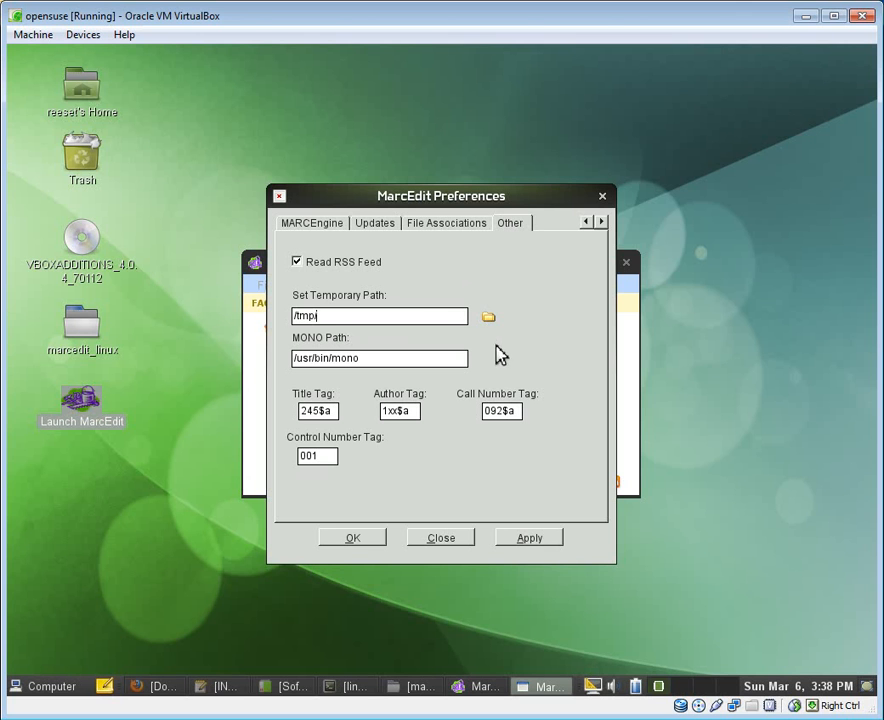
mouse_move(489, 318)
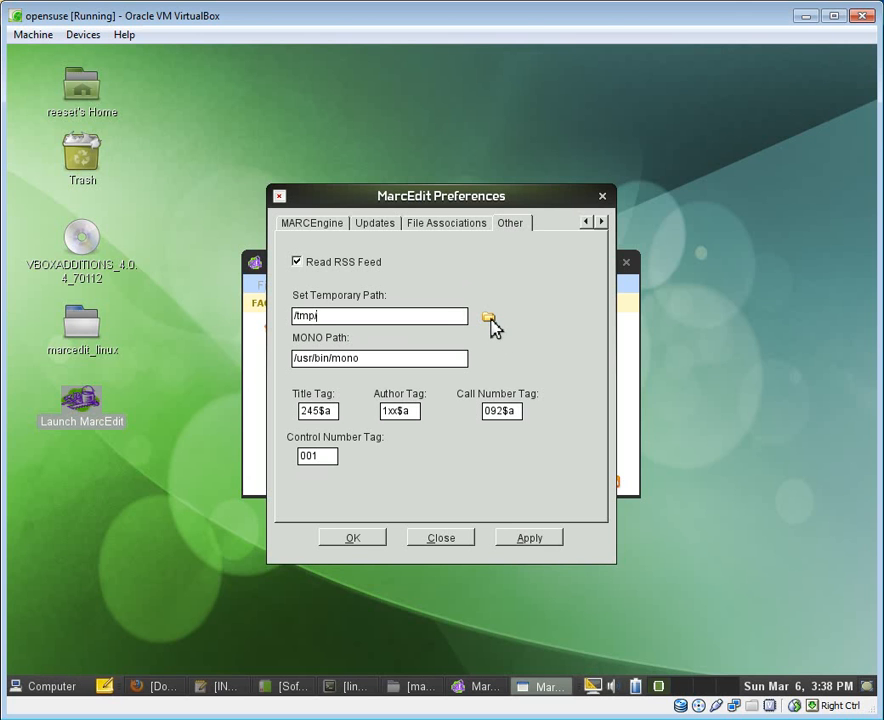
mouse_move(438, 368)
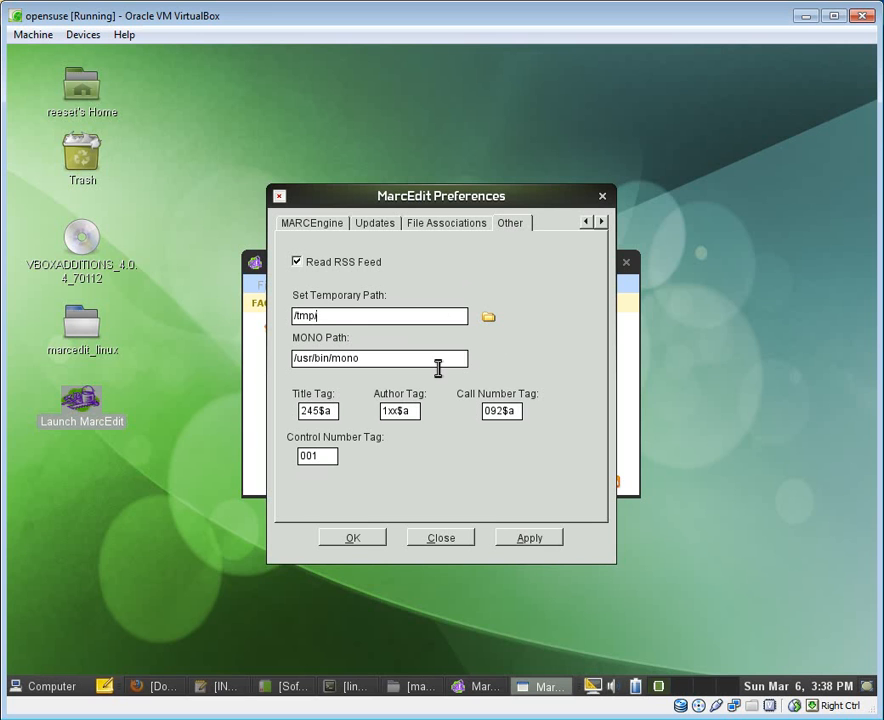
type("/")
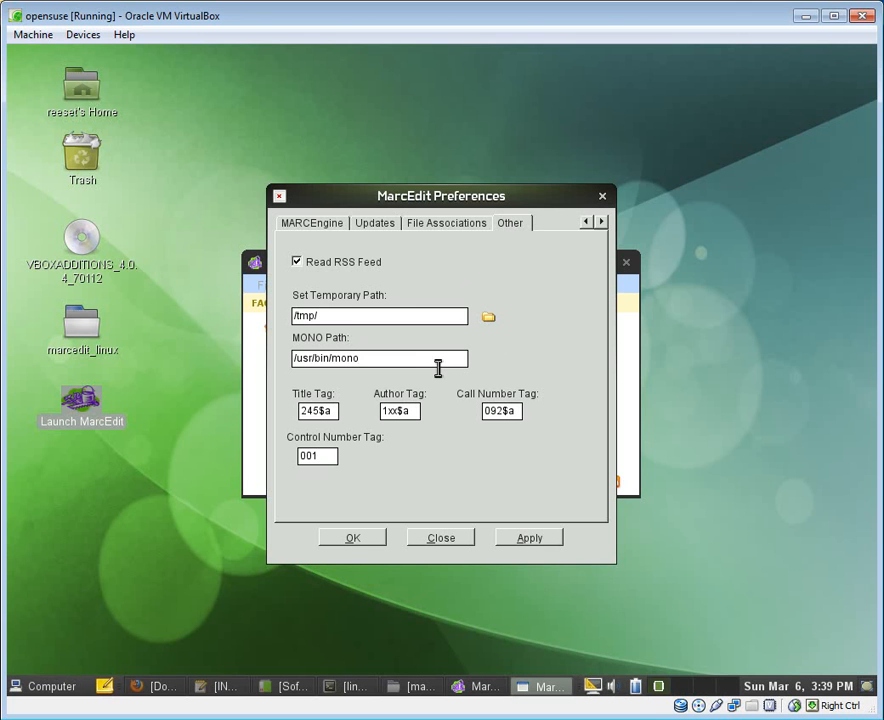
mouse_move(428, 527)
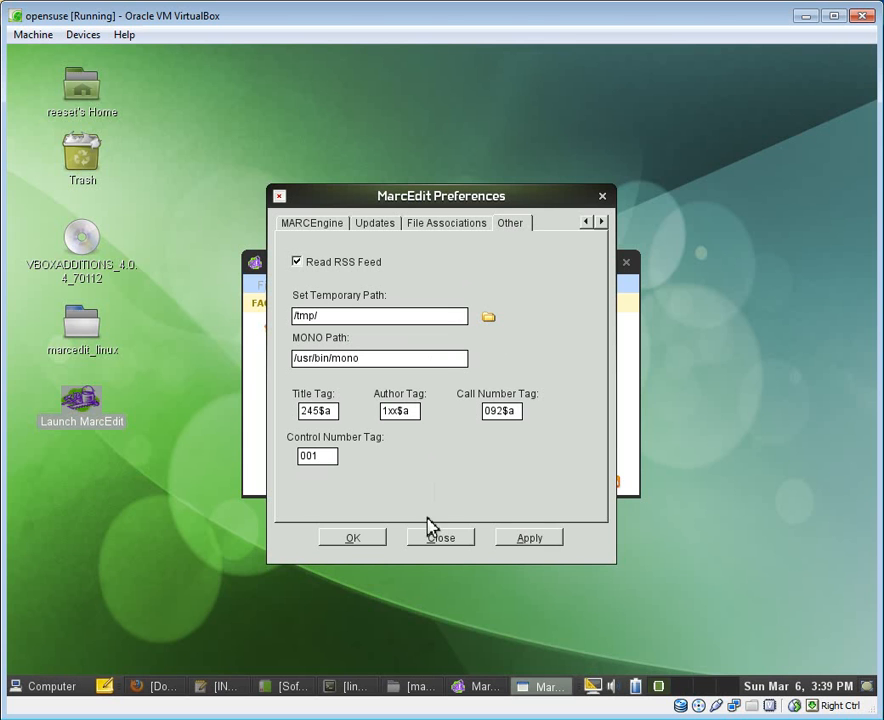
left_click(441, 537)
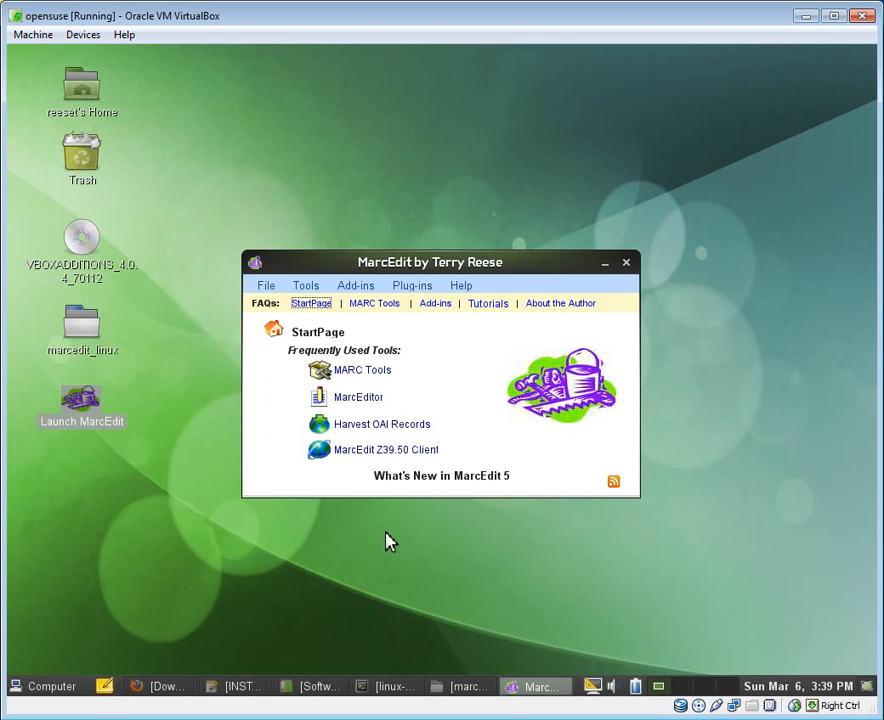
mouse_move(628, 283)
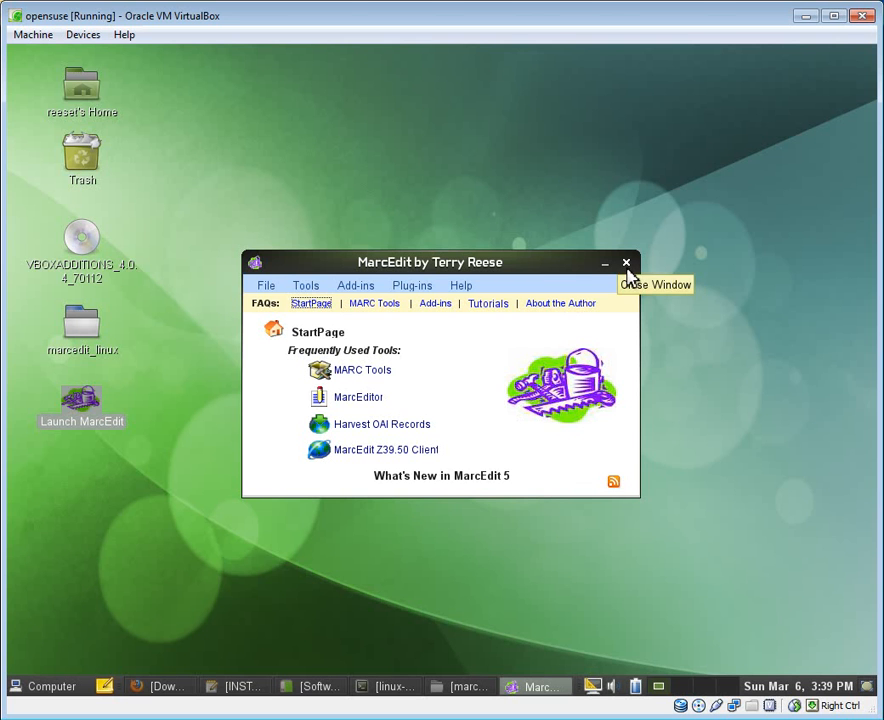
mouse_move(455, 443)
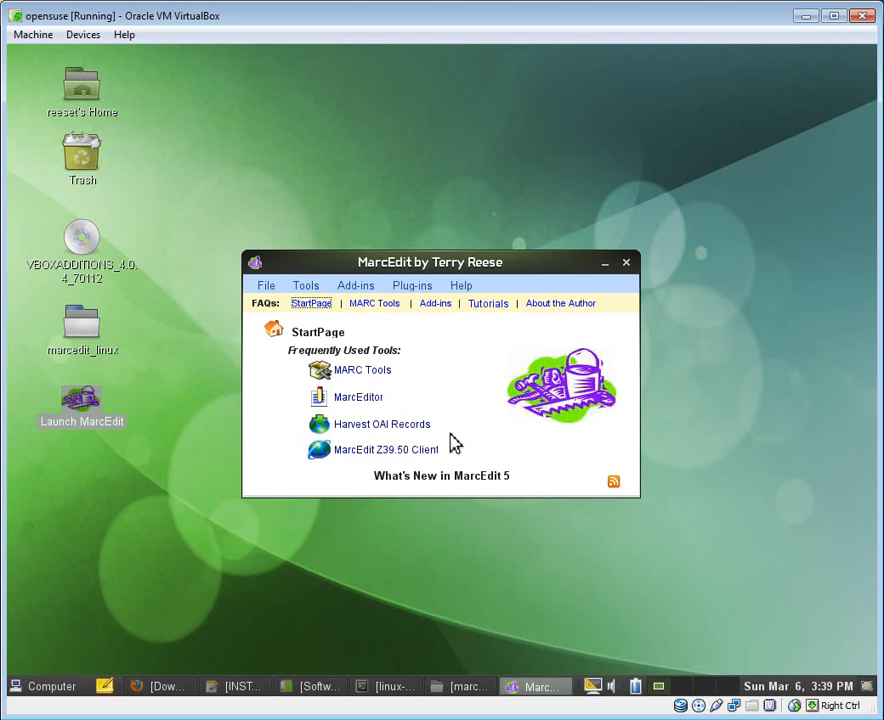
Harvest the bracero set from Oregon State's digital collections OAI server.
left_click(362, 370)
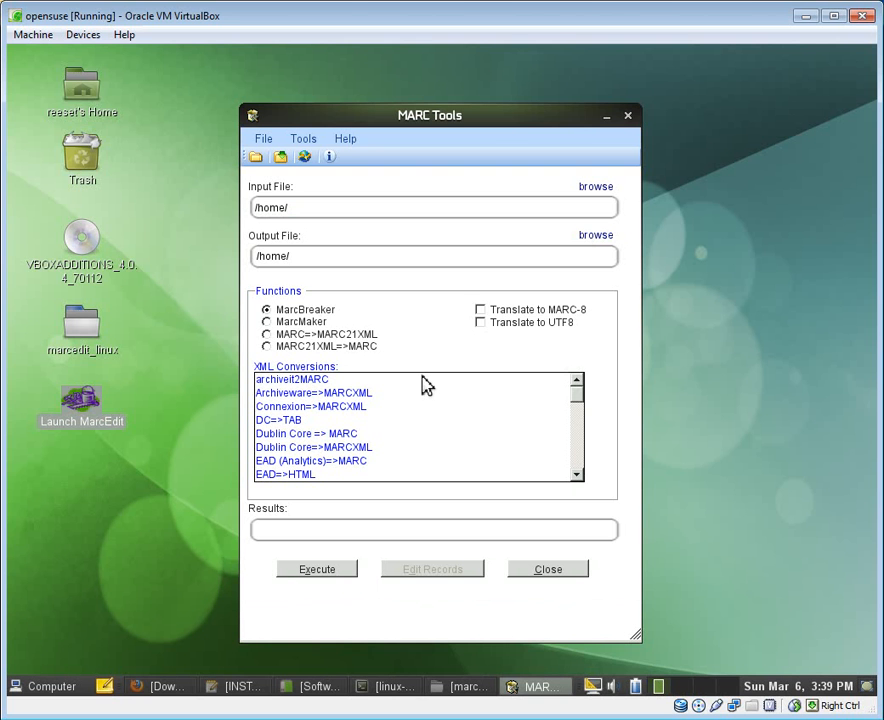
left_click(548, 569)
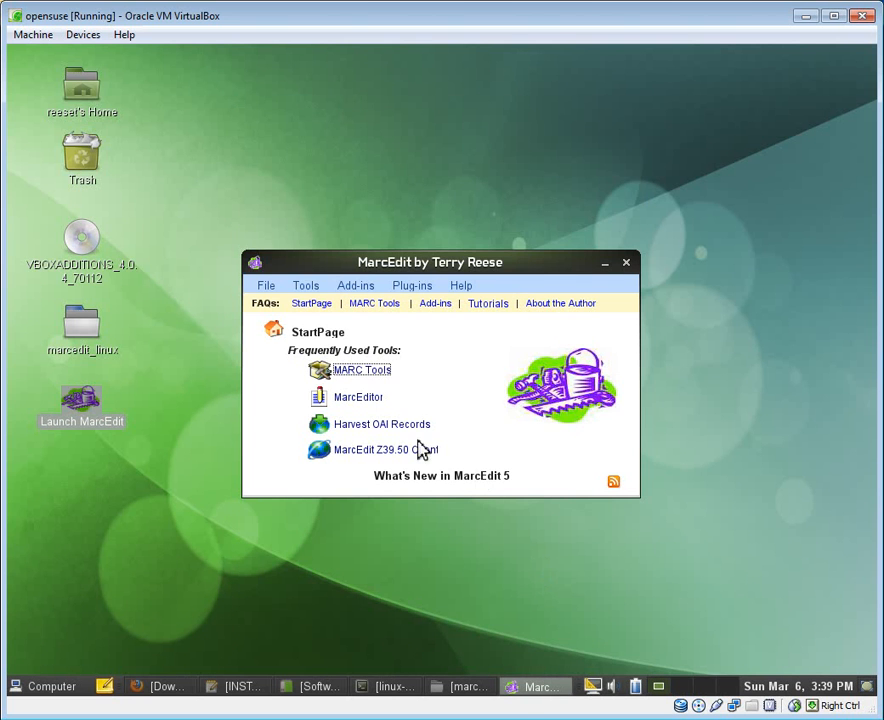
left_click(382, 424)
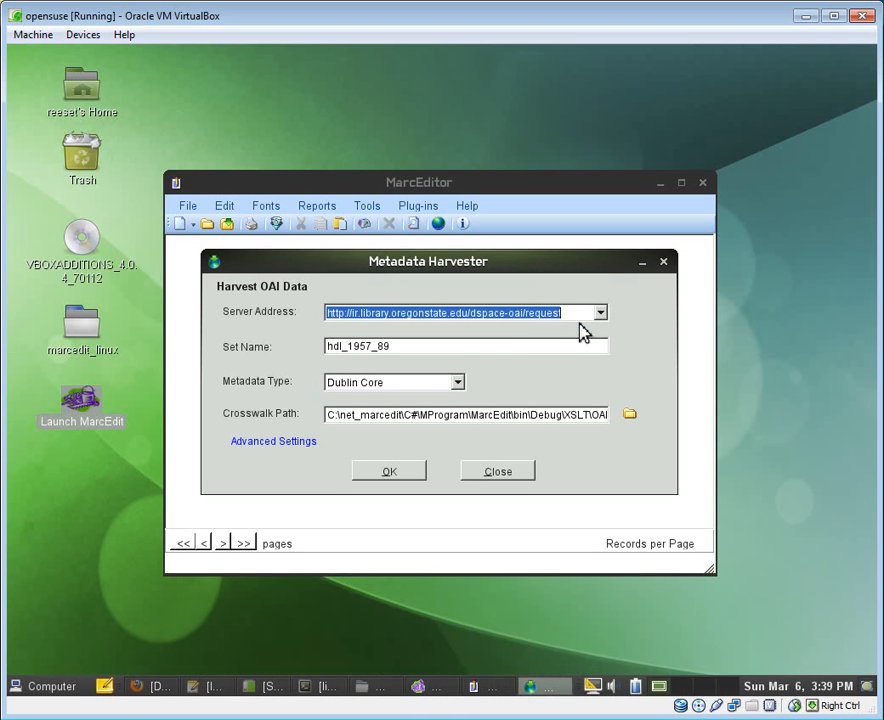
left_click(600, 312)
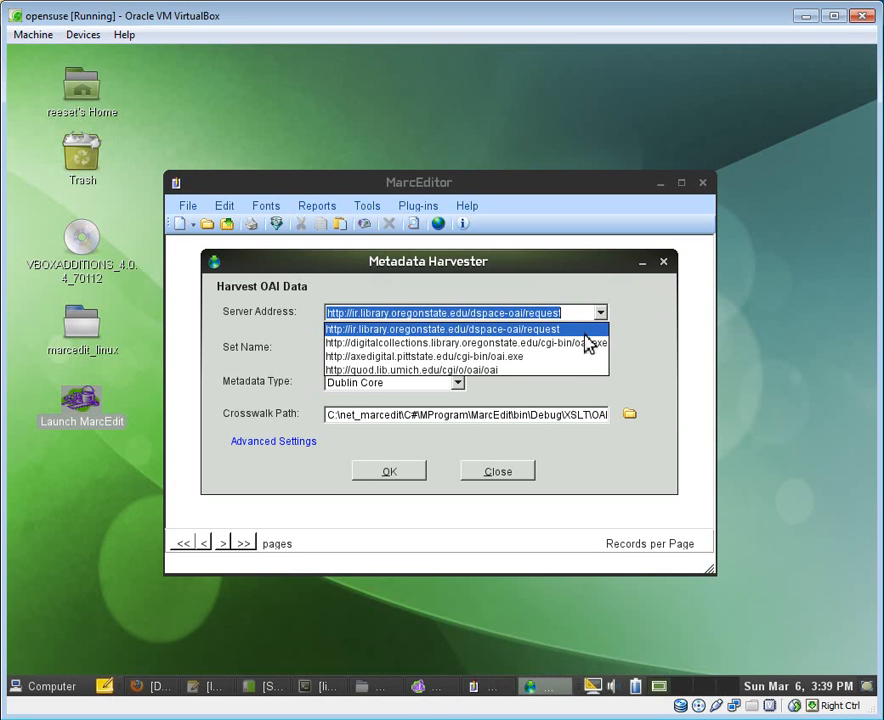
left_click(465, 342)
type("bracero")
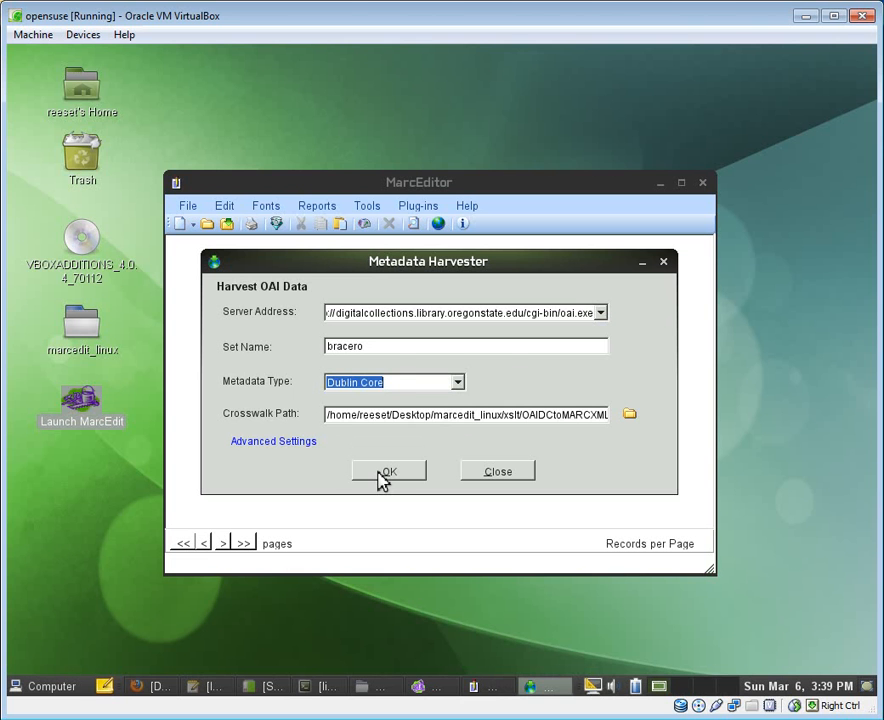
left_click(388, 471)
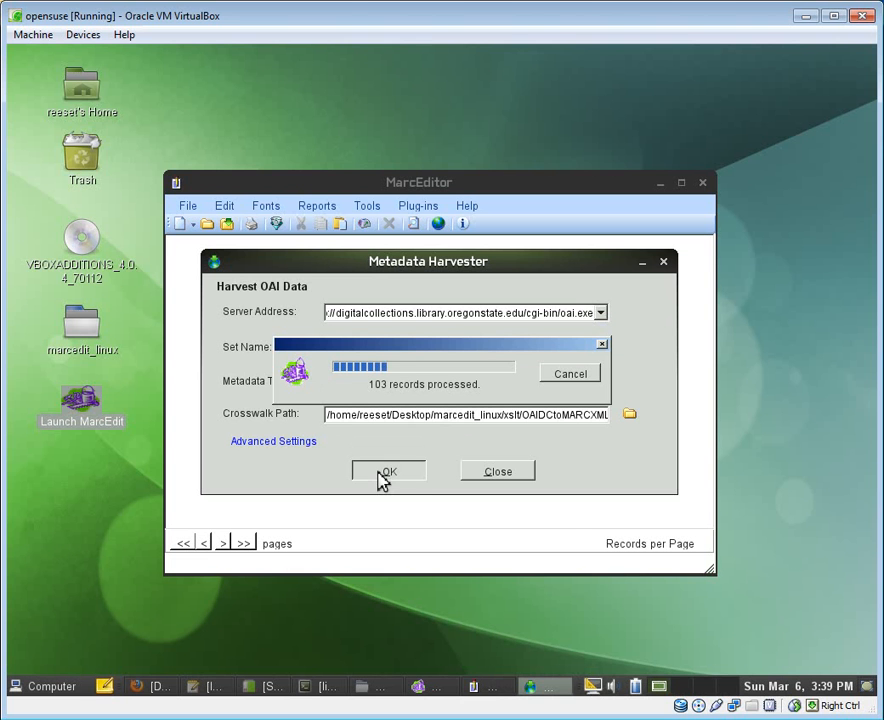
Close the harvest results summary and scroll through the 103 records in MarcEditor.
left_click(387, 471)
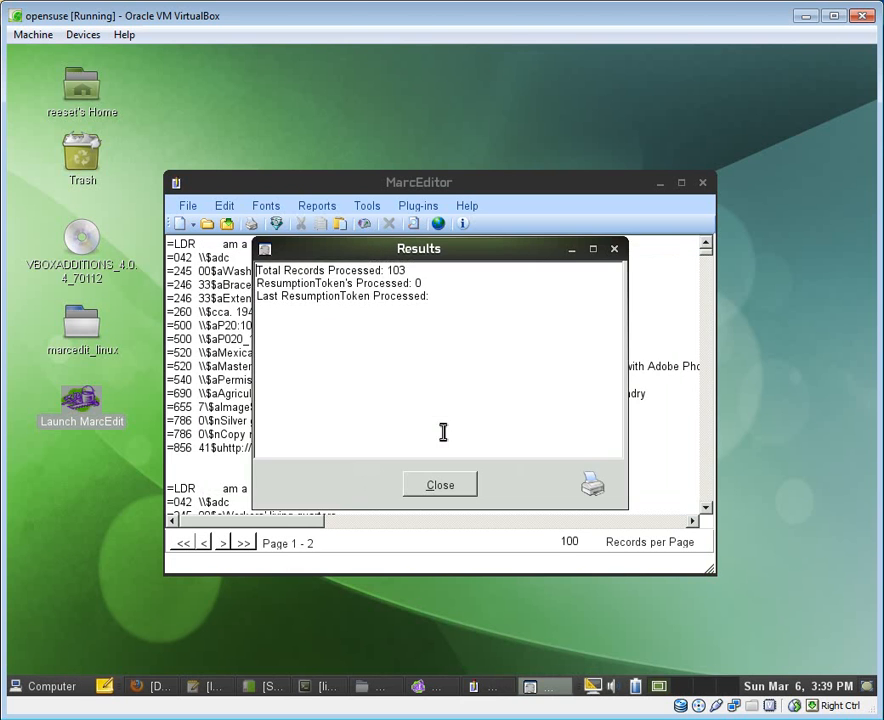
left_click(440, 485)
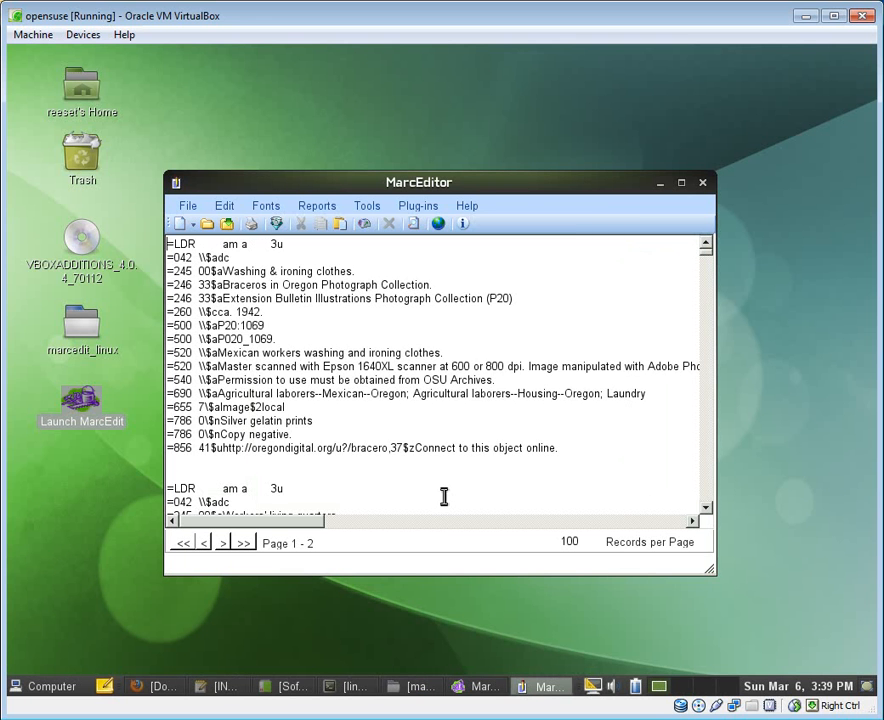
scroll("down", 3)
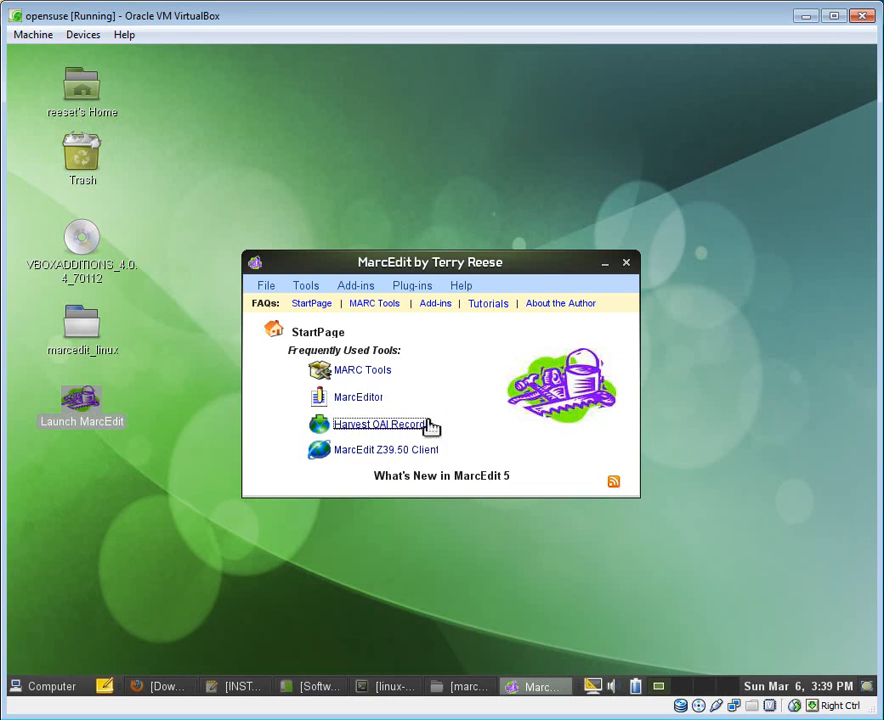
mouse_move(386, 457)
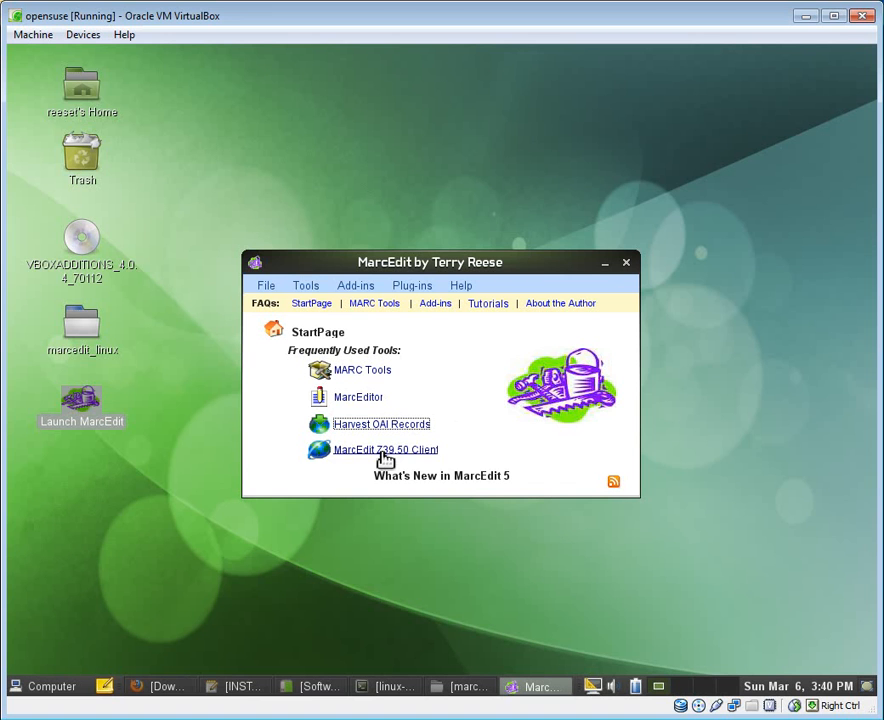
mouse_move(432, 455)
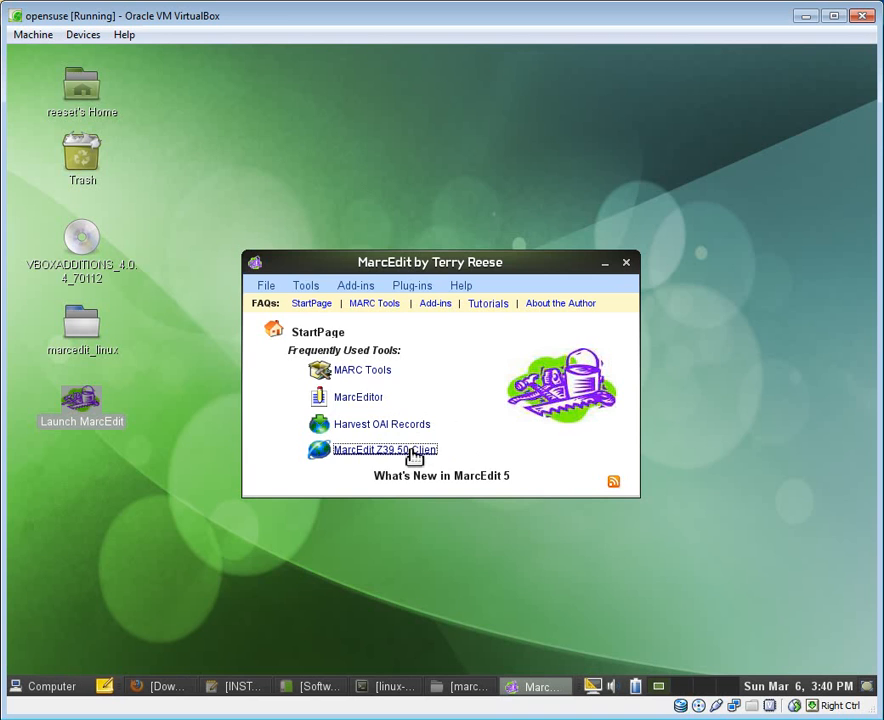
Open the MarcEdit Z39.50 Client from the StartPage link.
left_click(385, 449)
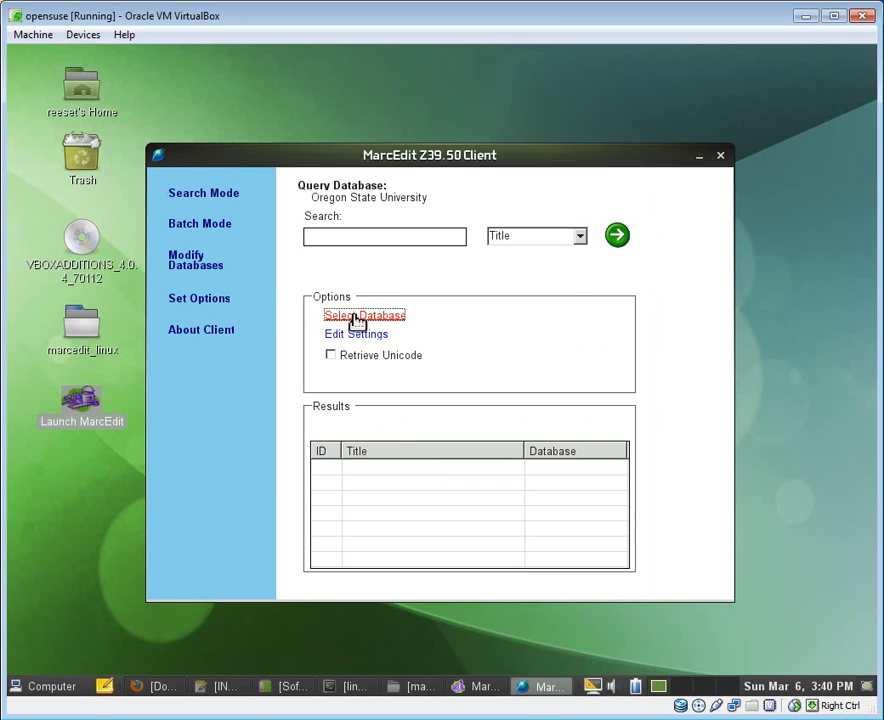
Select Oregon State University and University of Oregon as the databases to query.
left_click(364, 315)
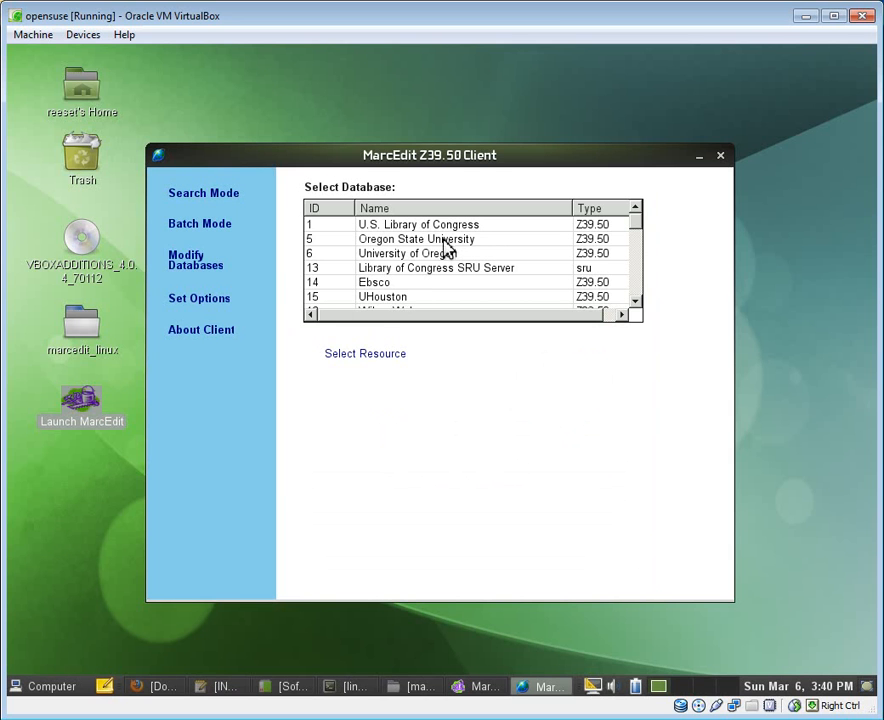
double_click(417, 239)
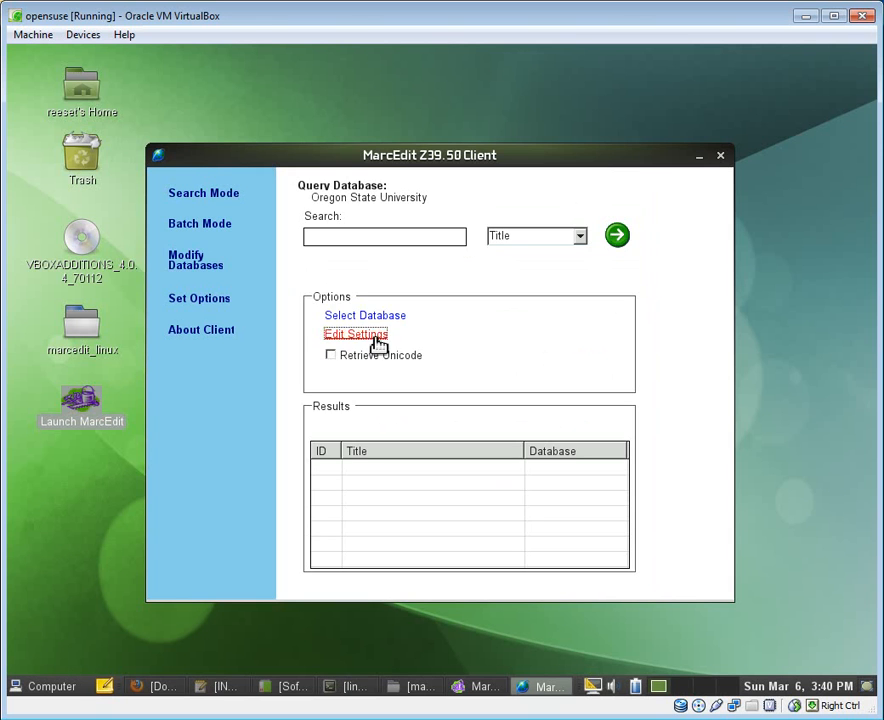
left_click(356, 333)
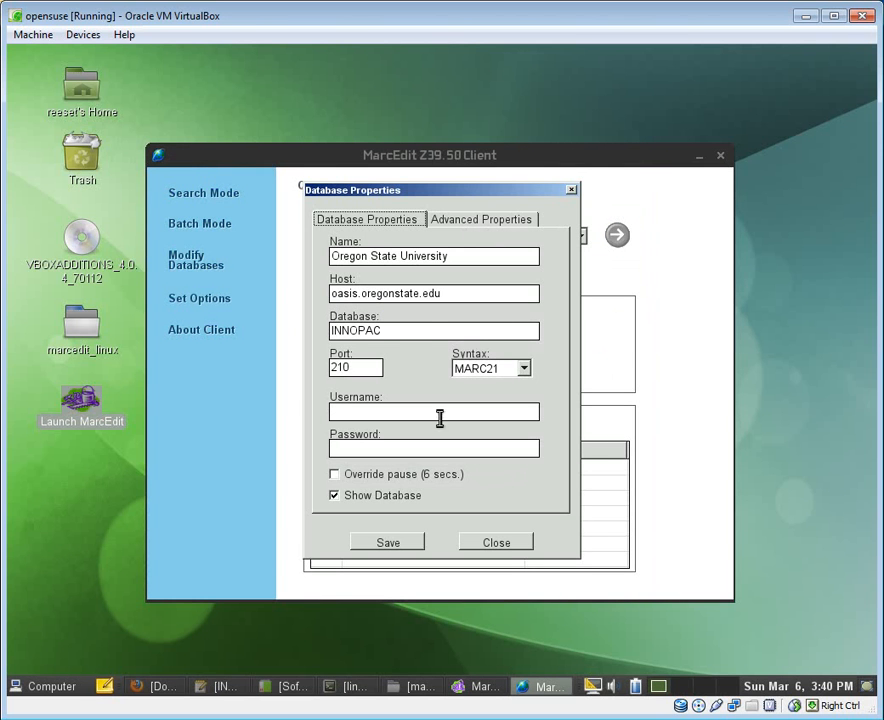
left_click(496, 542)
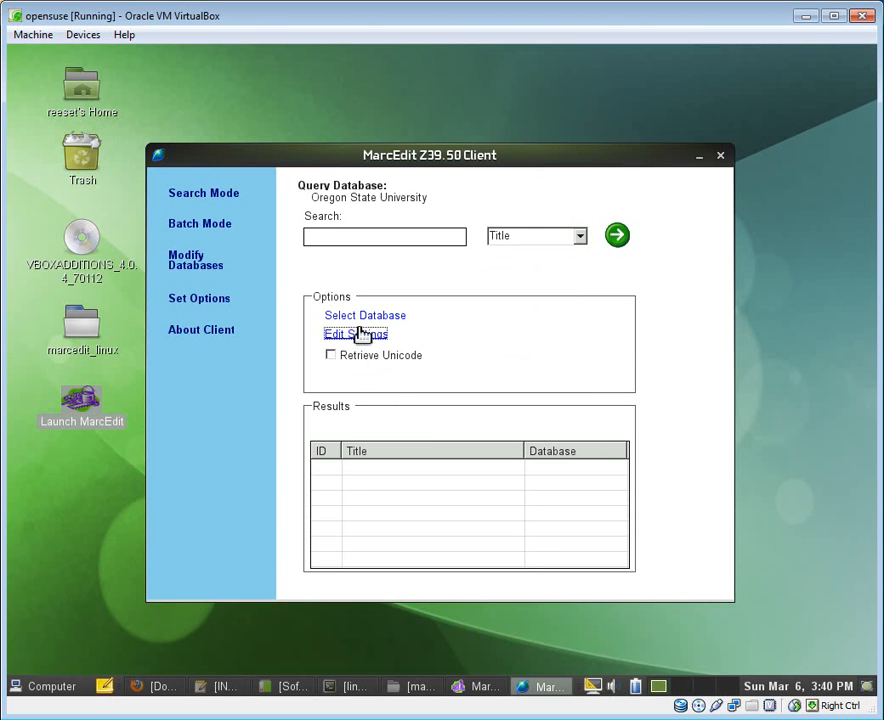
left_click(364, 315)
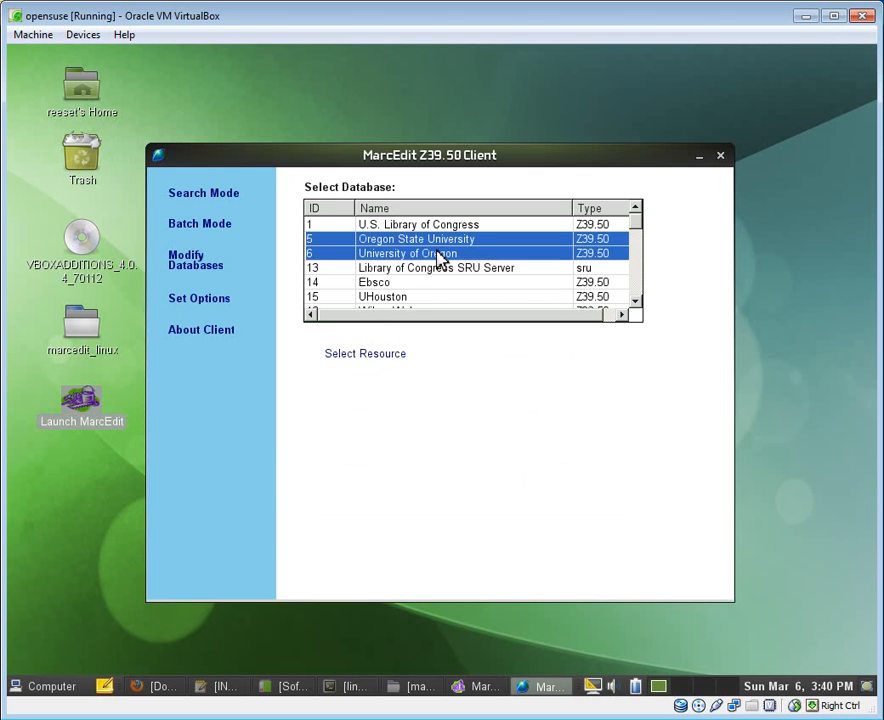
left_click(365, 353)
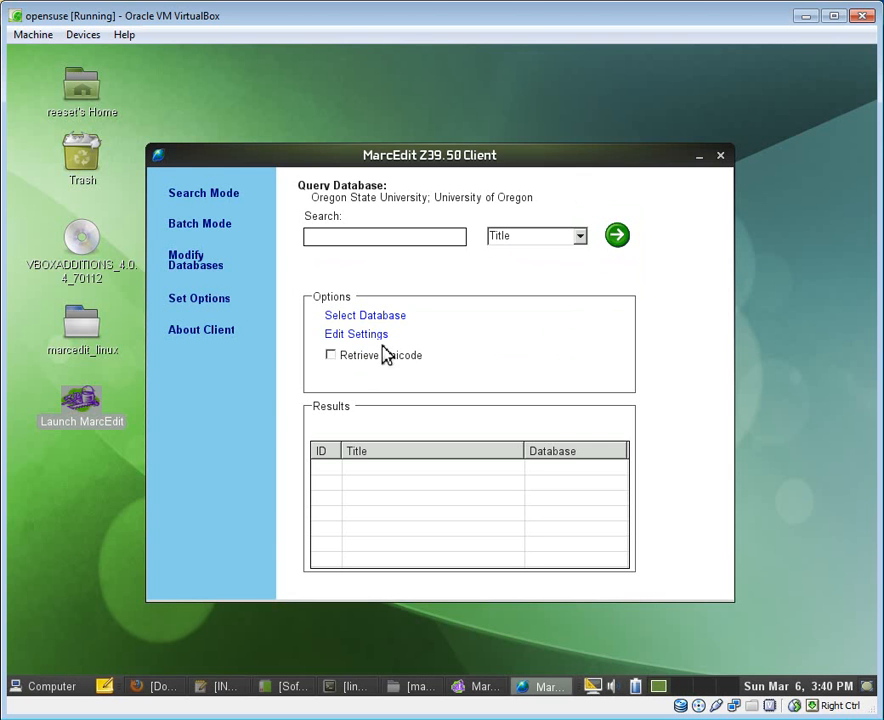
mouse_move(405, 287)
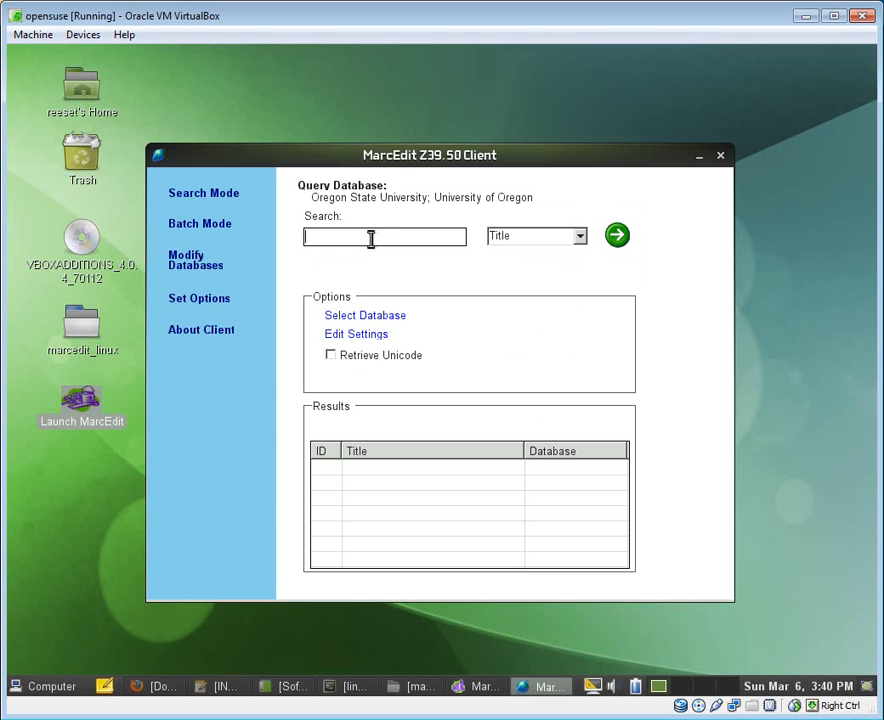
type("digit")
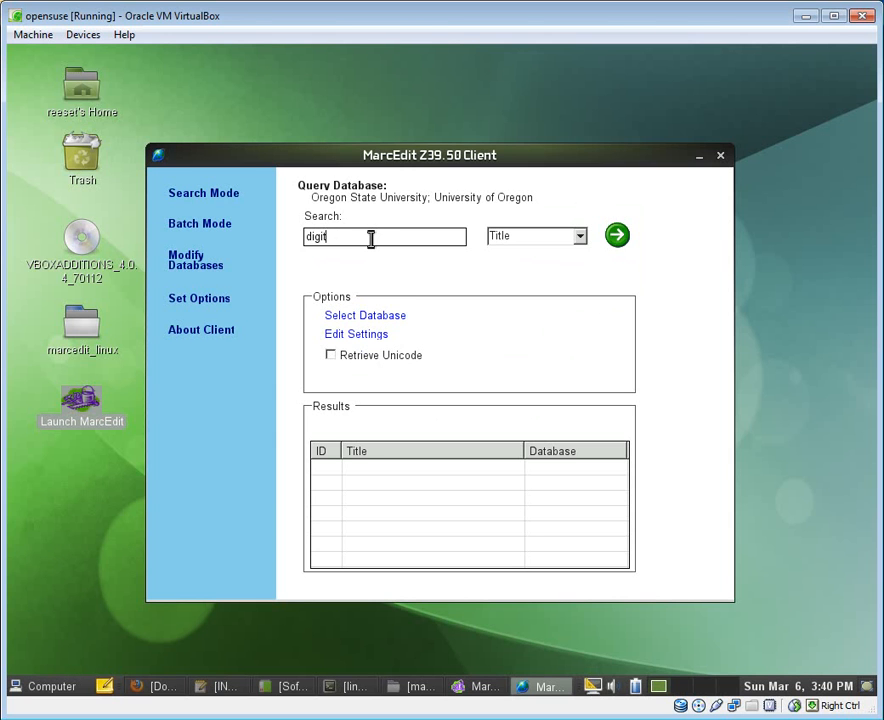
type("building")
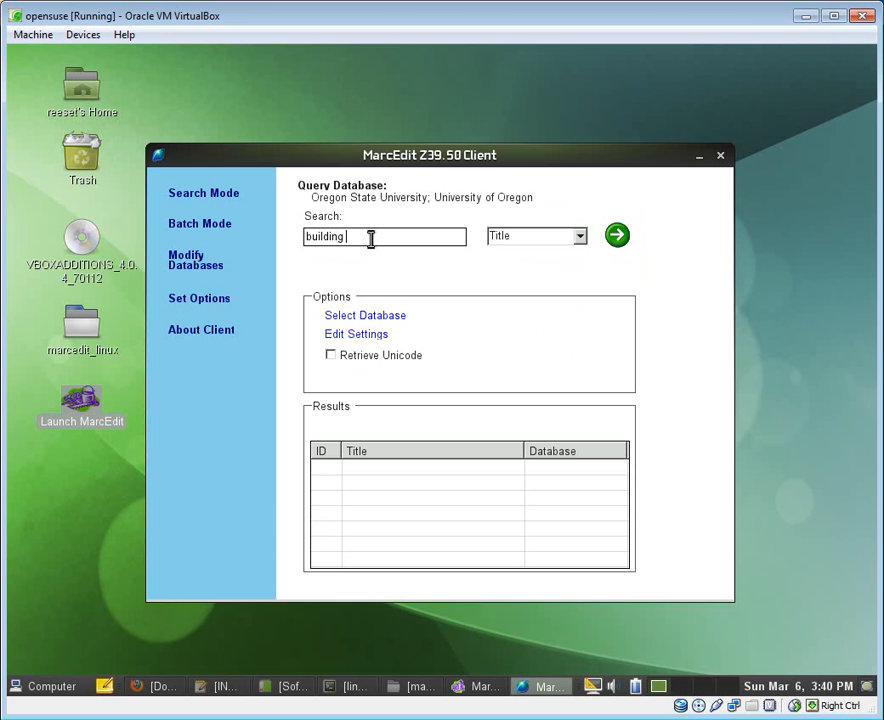
type("digital libraries")
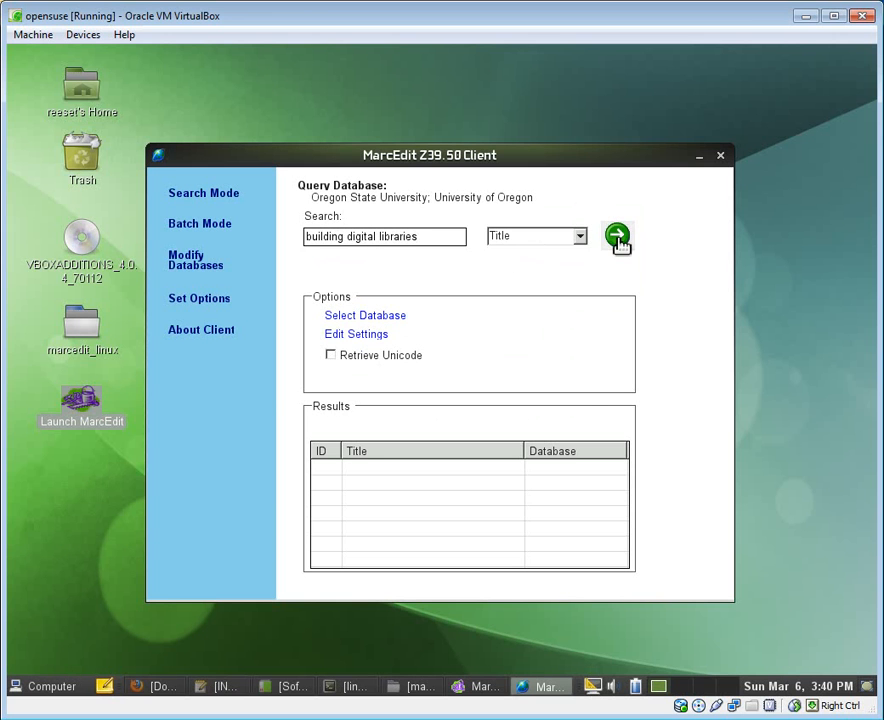
left_click(617, 238)
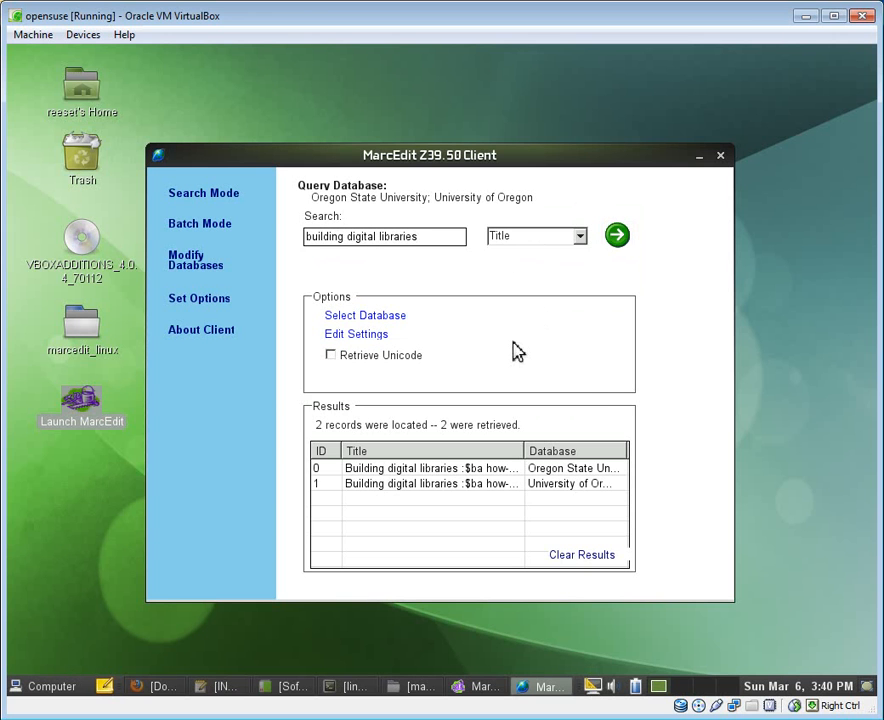
mouse_move(405, 485)
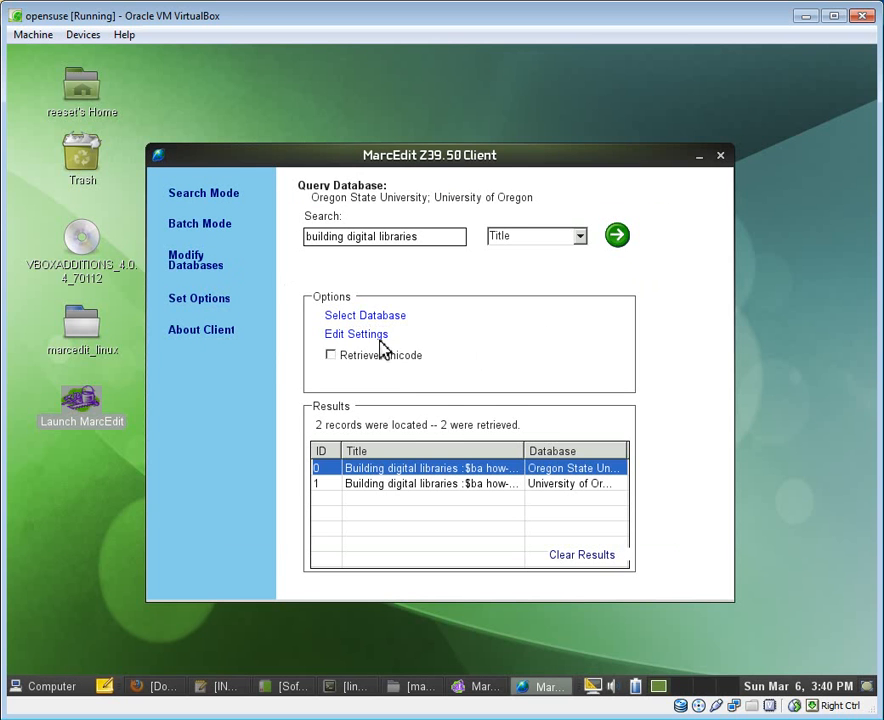
left_click(430, 483)
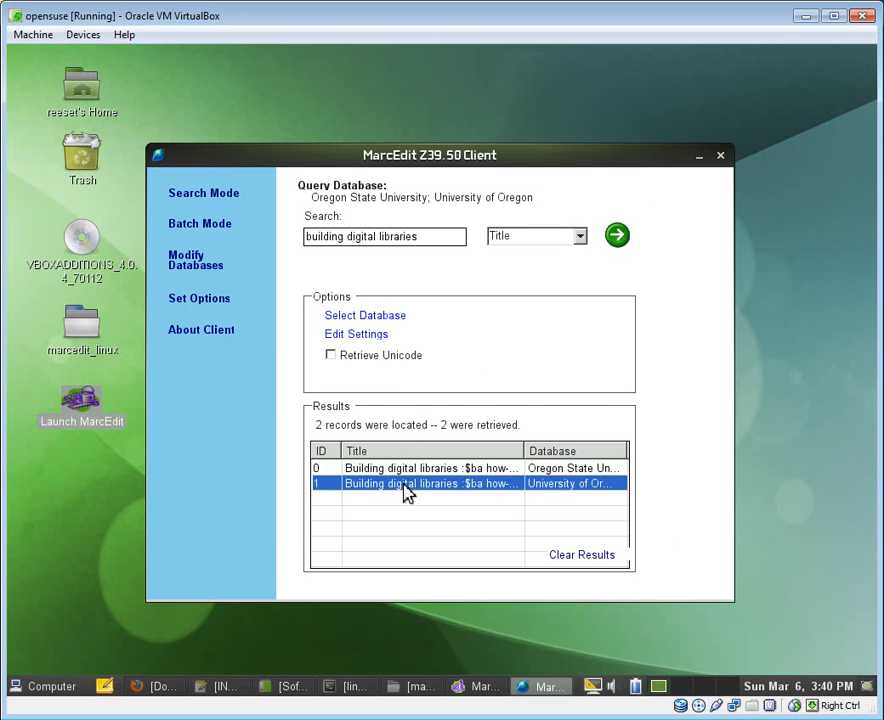
double_click(430, 483)
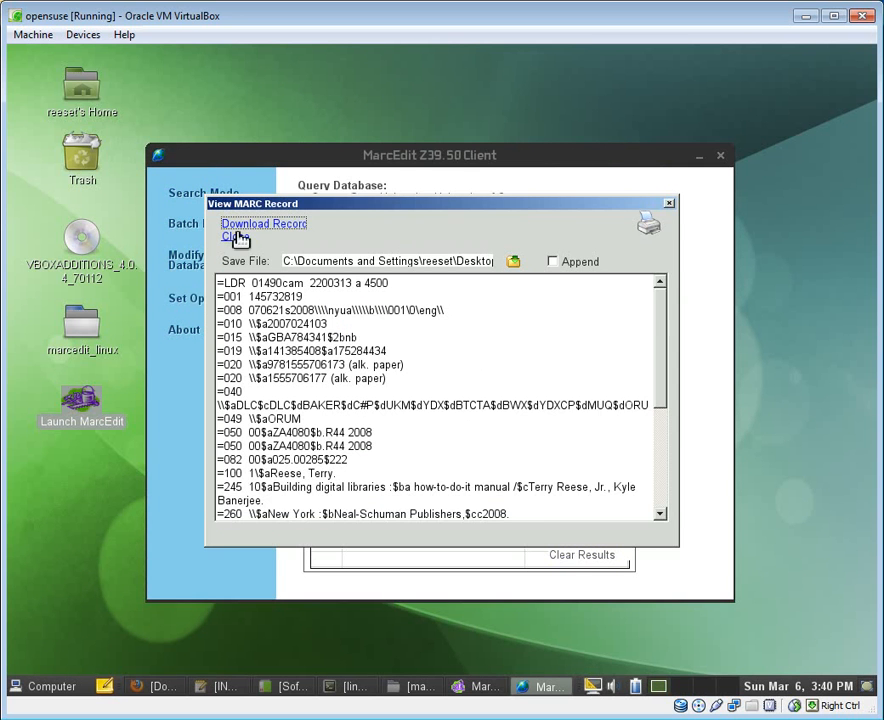
left_click(668, 203)
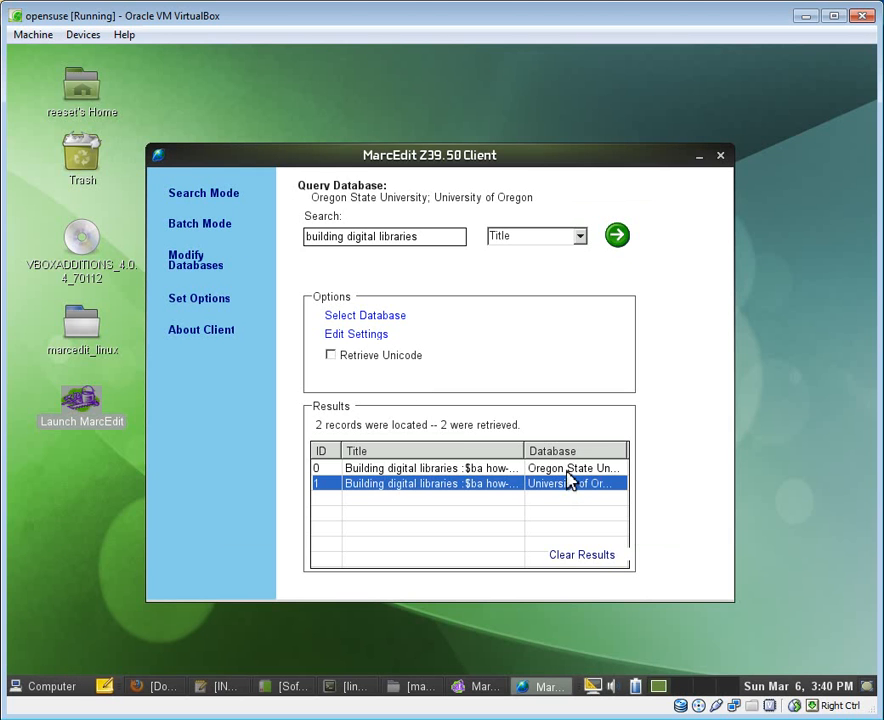
left_click(430, 468)
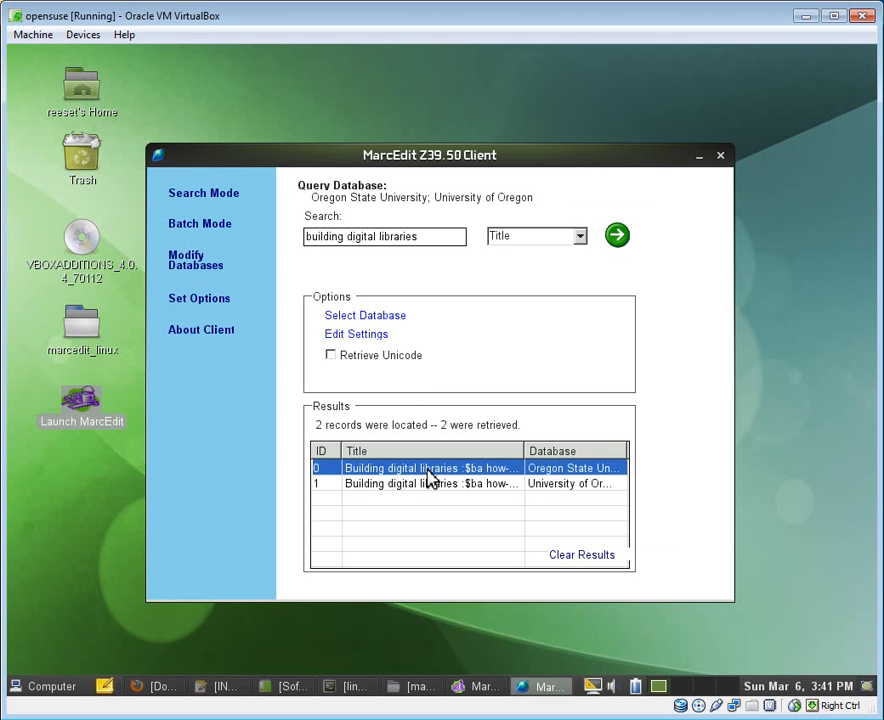
right_click(430, 467)
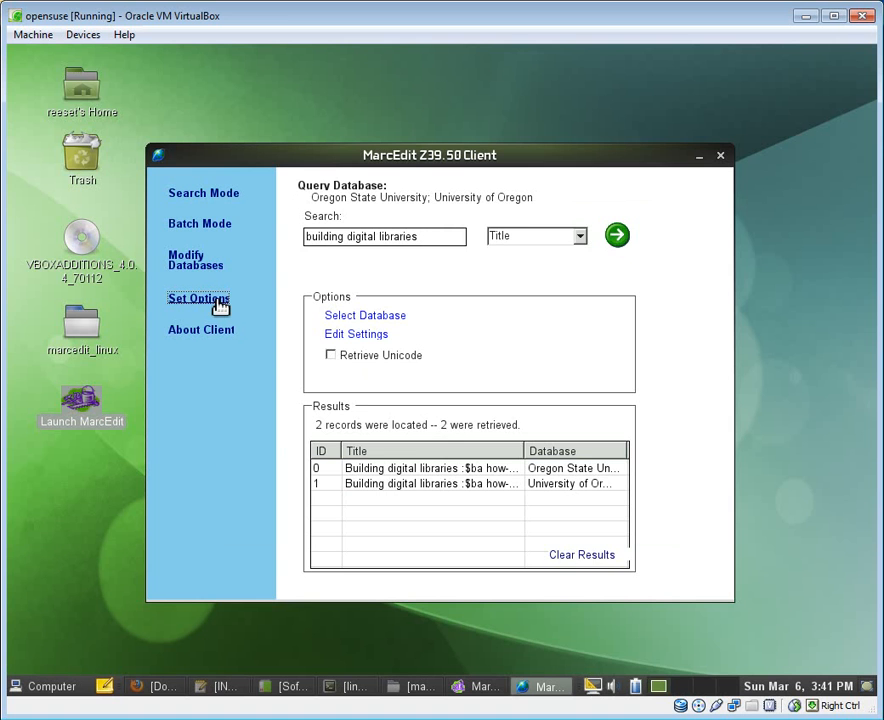
Set the save file to Desktop z39.50_downloads and download the selected Oregon State record.
left_click(198, 298)
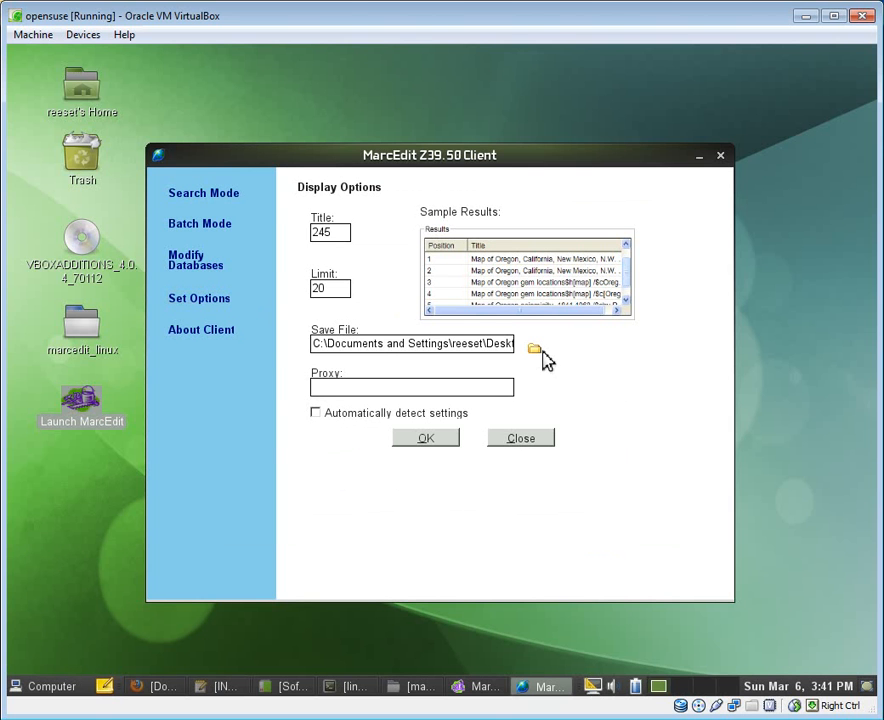
left_click(535, 348)
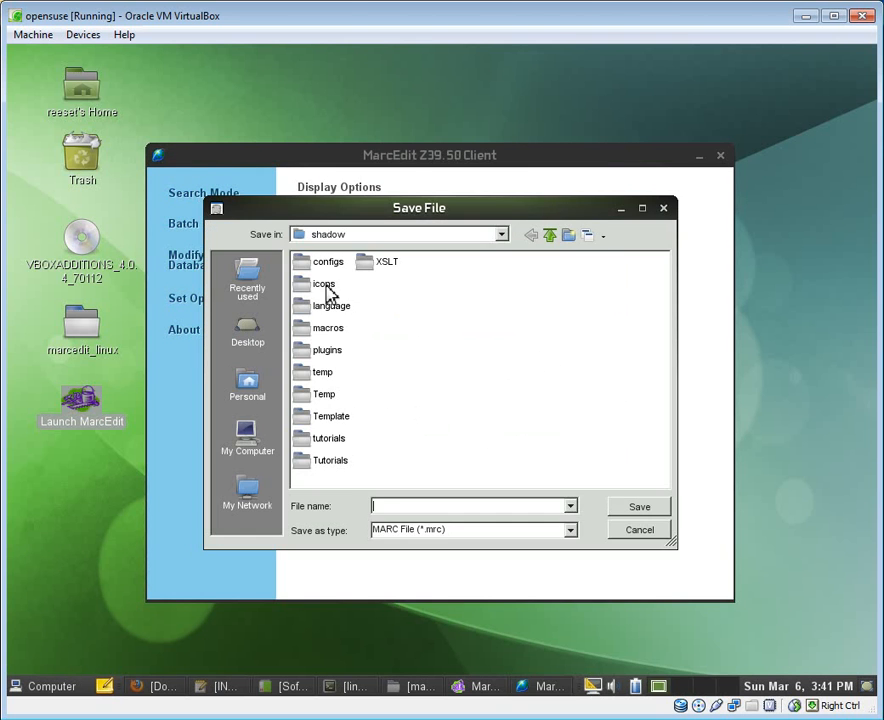
left_click(247, 335)
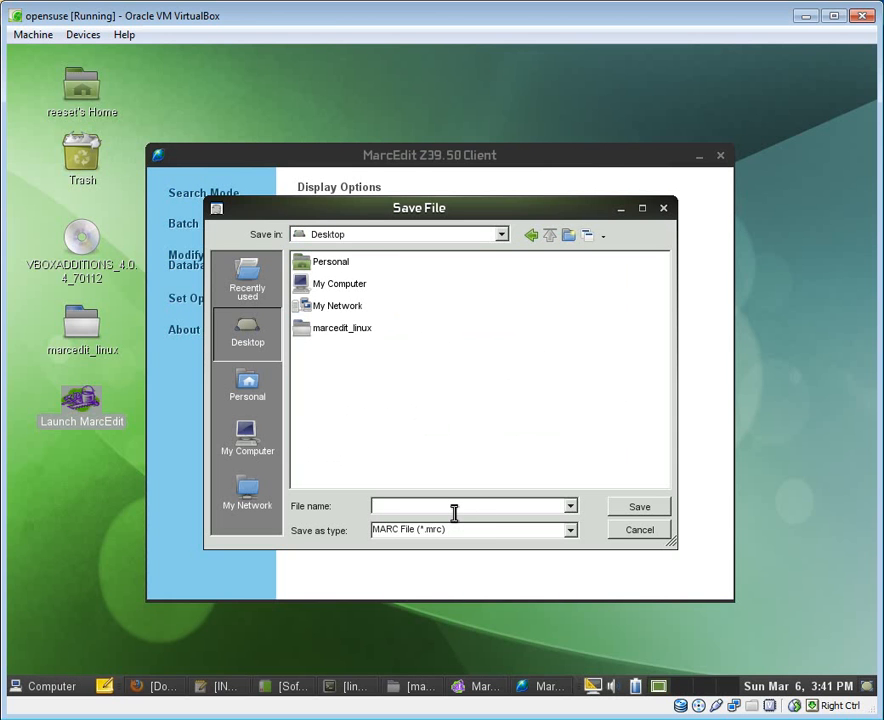
type("z39.50_downlo")
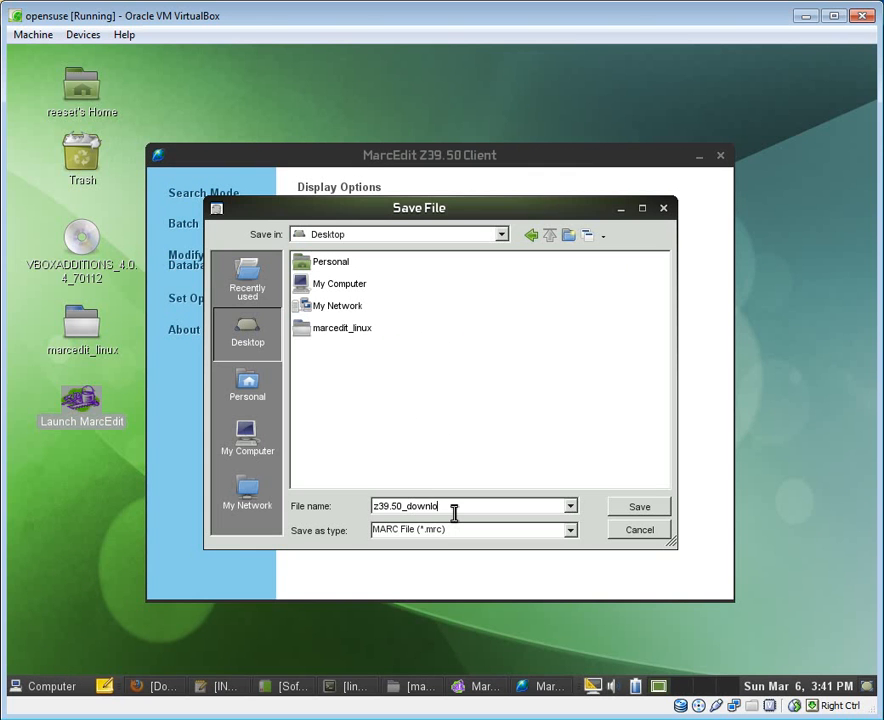
left_click(638, 506)
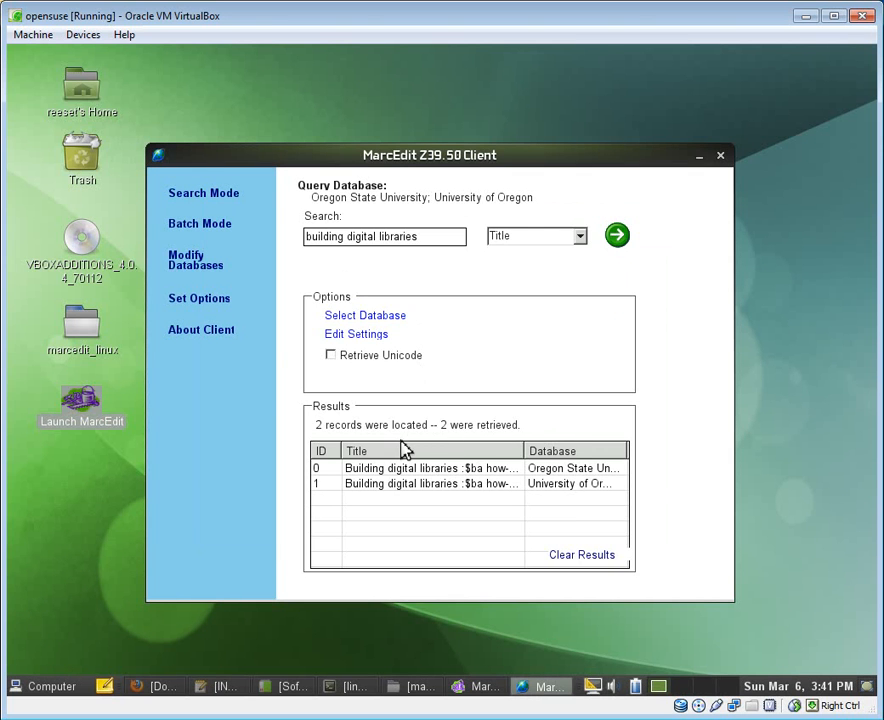
right_click(430, 468)
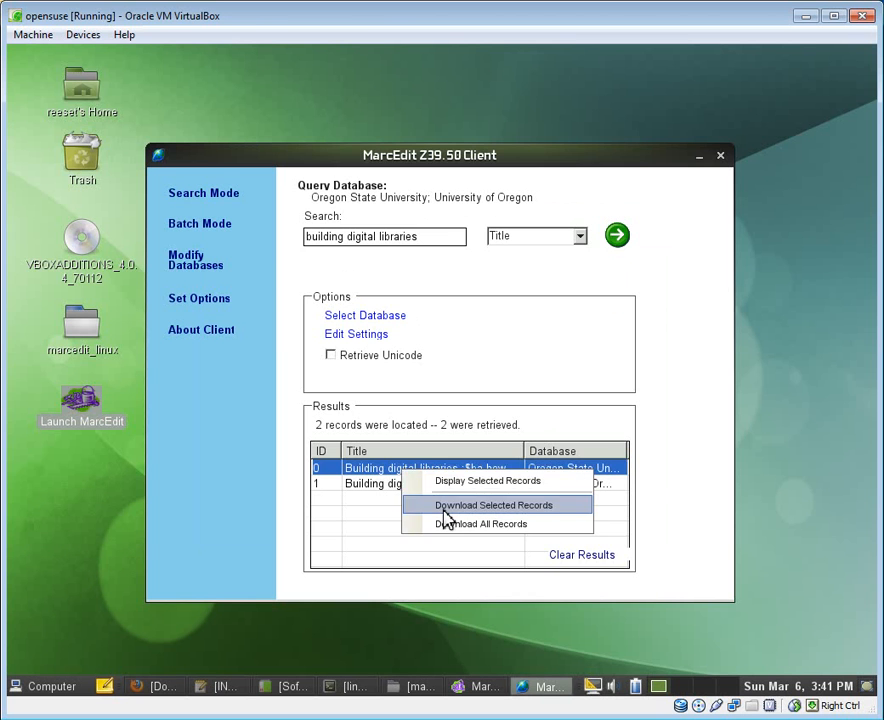
left_click(489, 504)
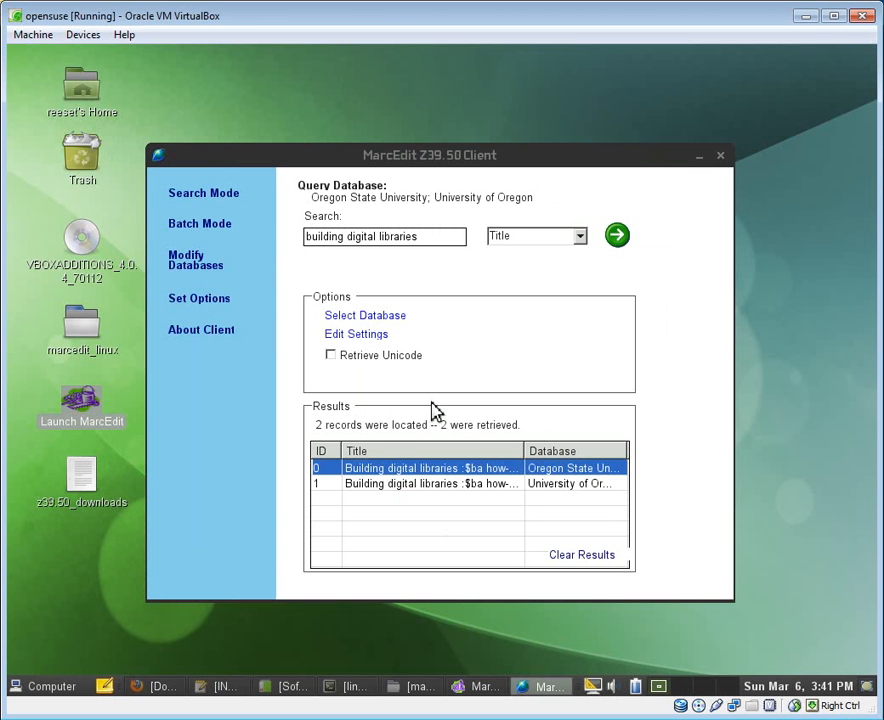
mouse_move(687, 194)
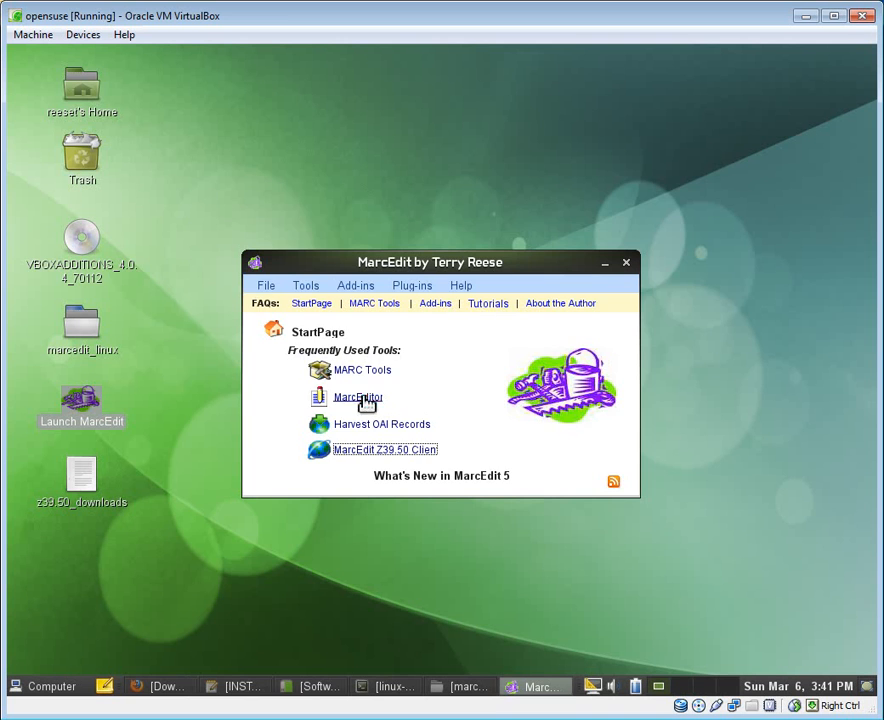
In MARC Tools, pick Desktop/z39.50_downloads as the input file.
left_click(357, 397)
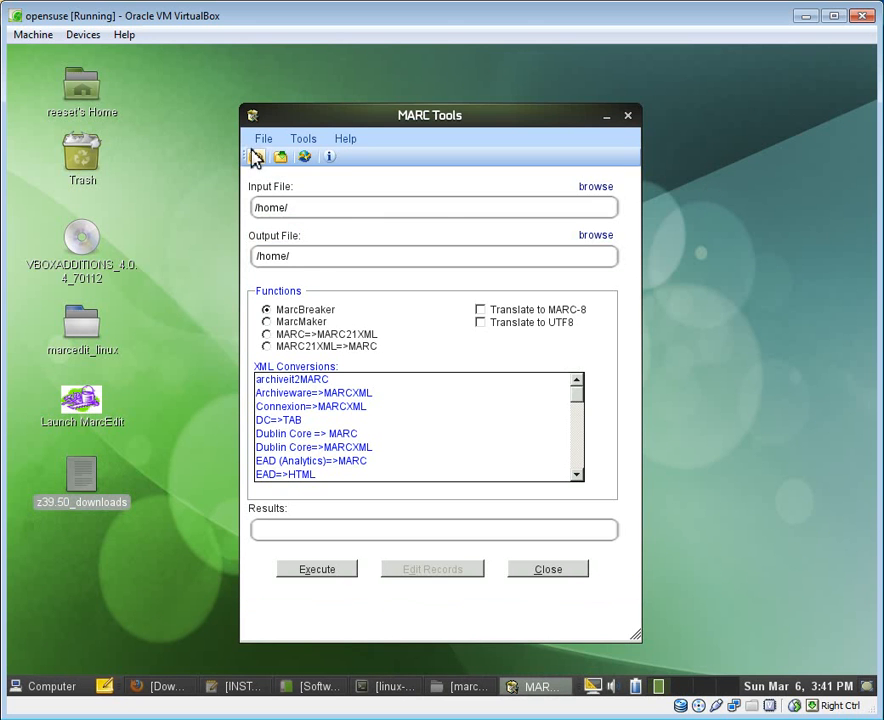
left_click(256, 156)
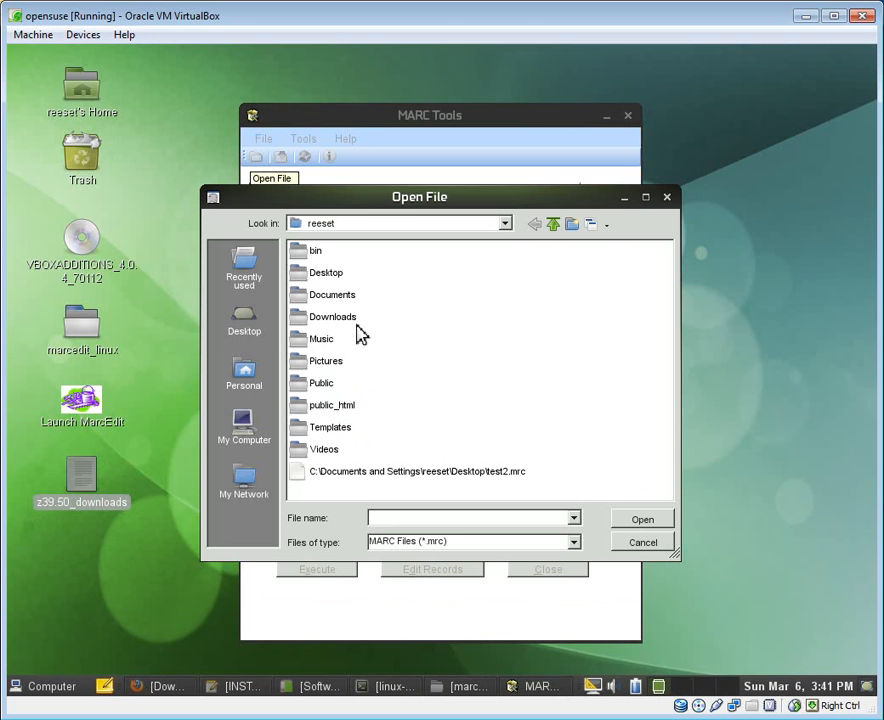
left_click(244, 318)
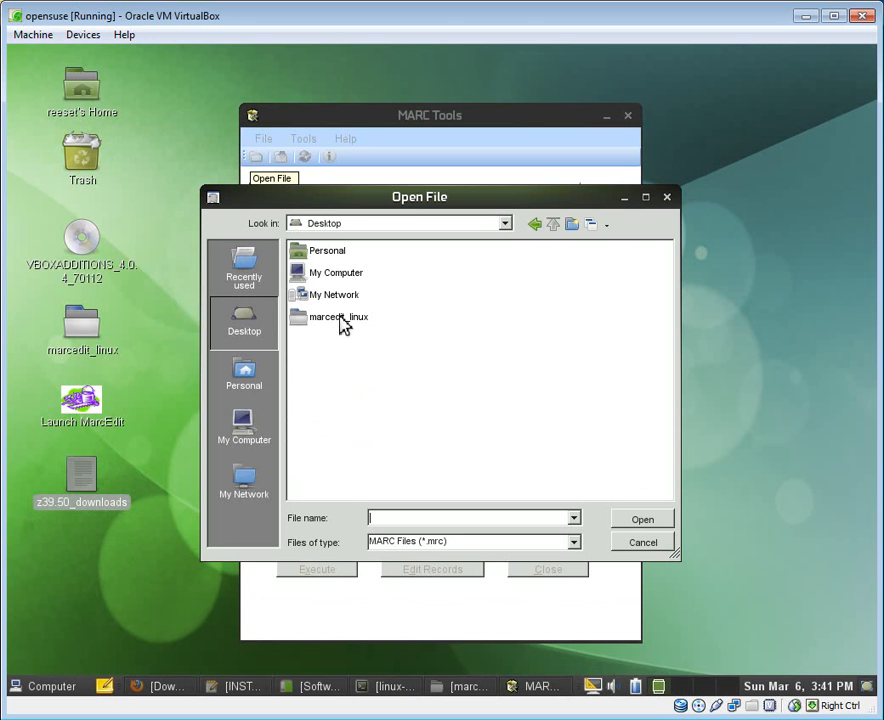
left_click(338, 317)
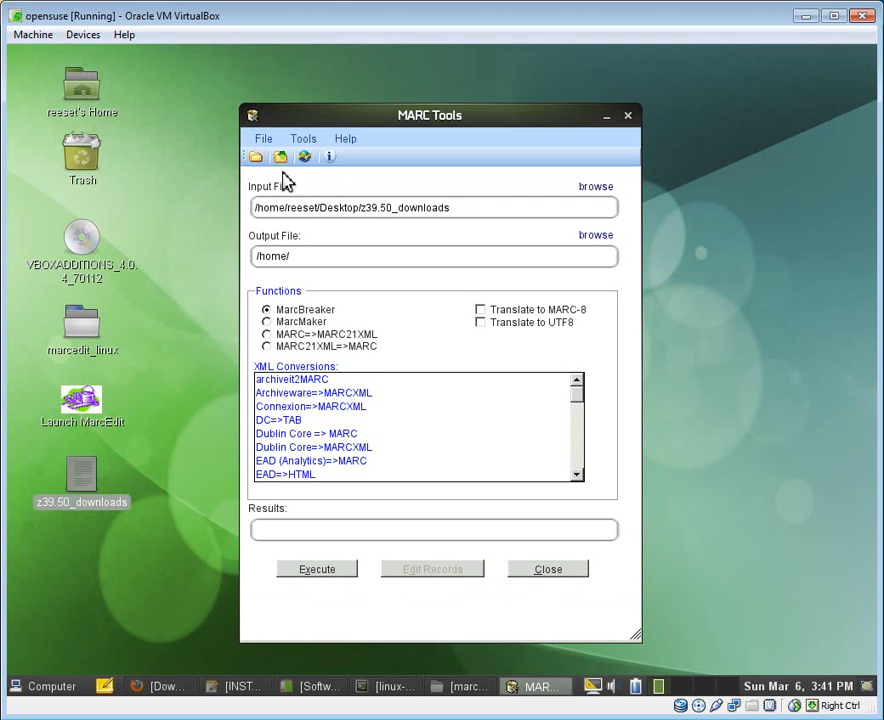
Set the output to z39_50.mrk, run MarcBreaker on one record, and close.
left_click(595, 234)
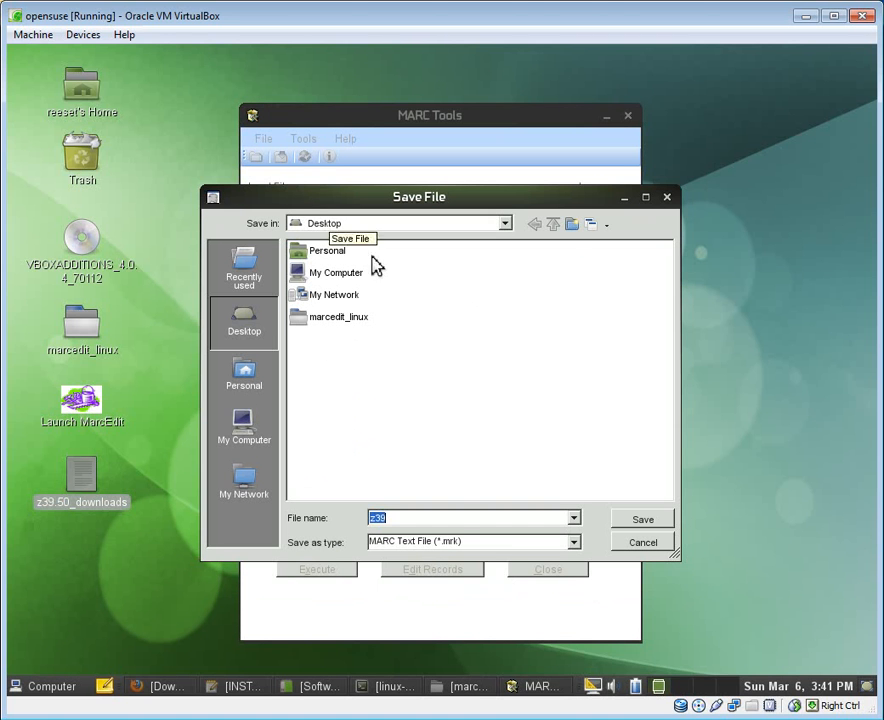
left_click(458, 517)
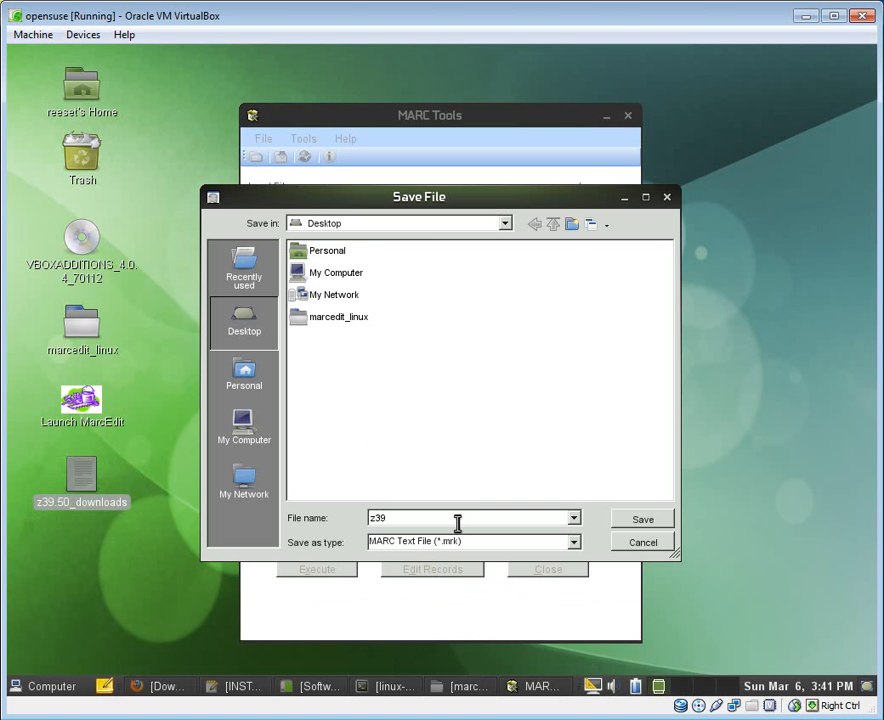
type(".50")
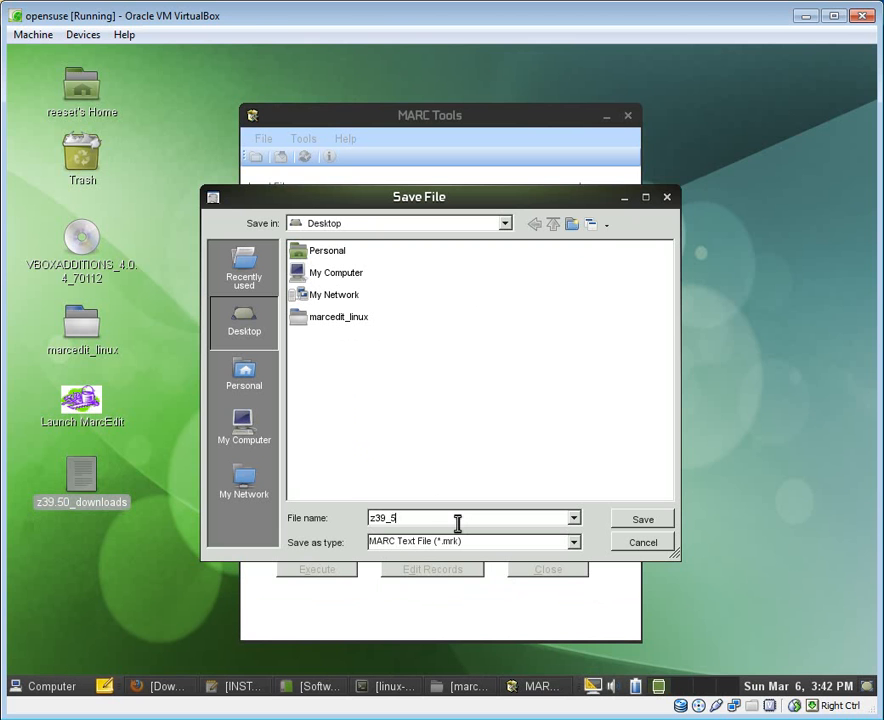
left_click(642, 518)
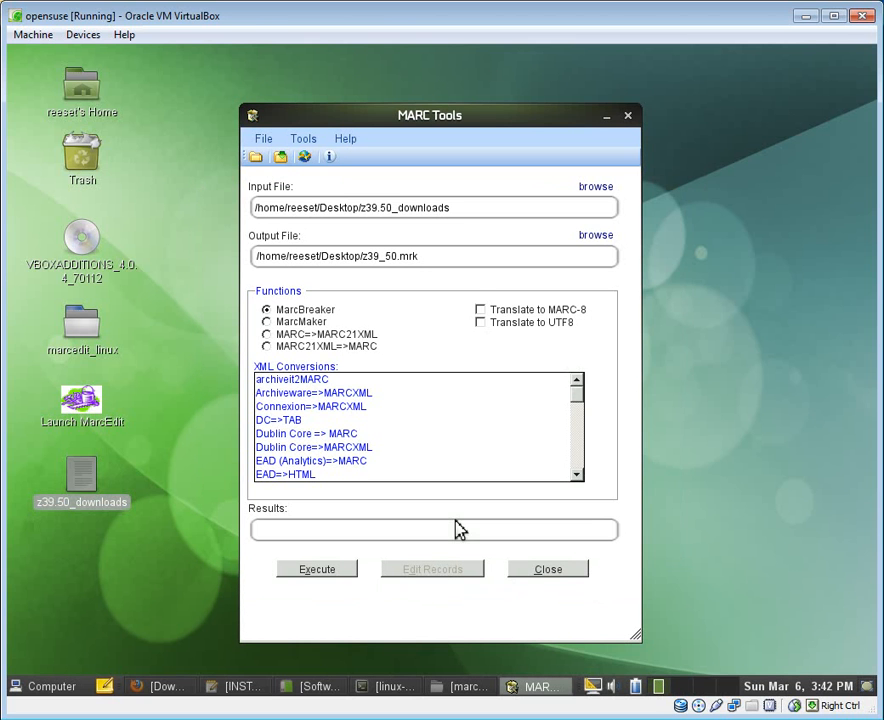
left_click(316, 569)
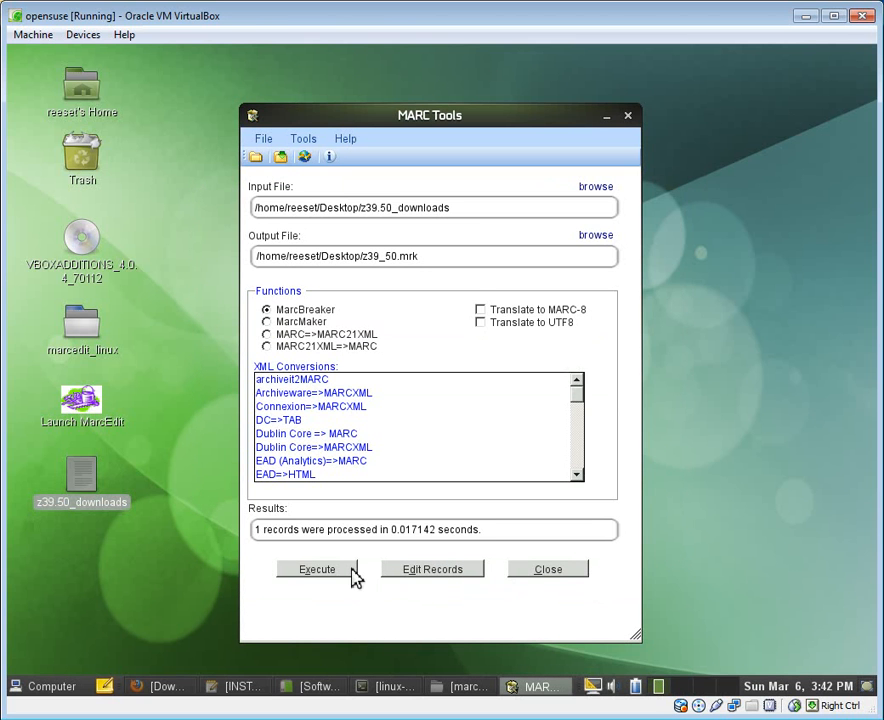
left_click(432, 569)
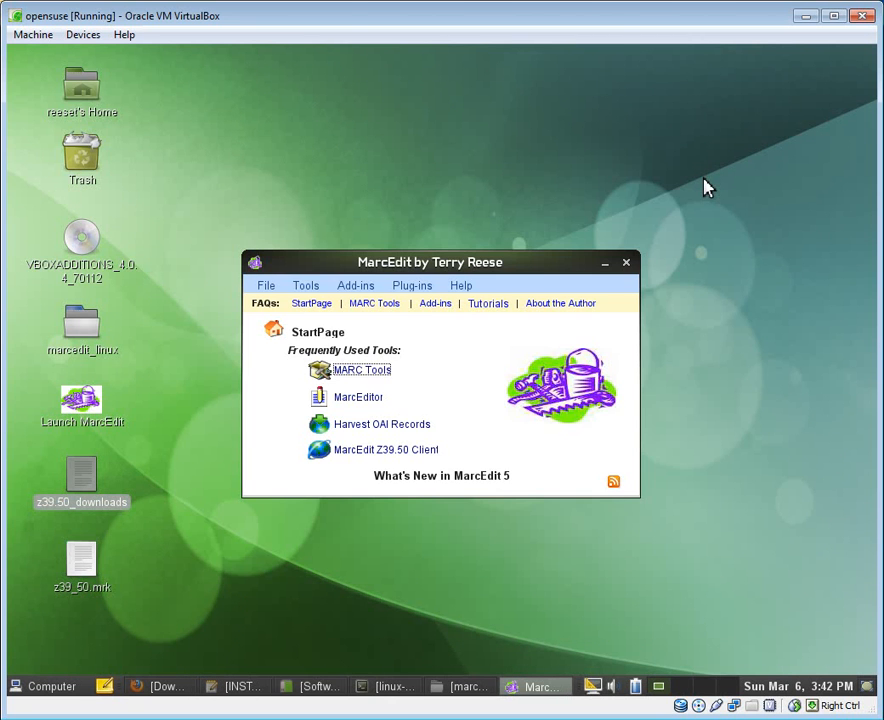
mouse_move(635, 252)
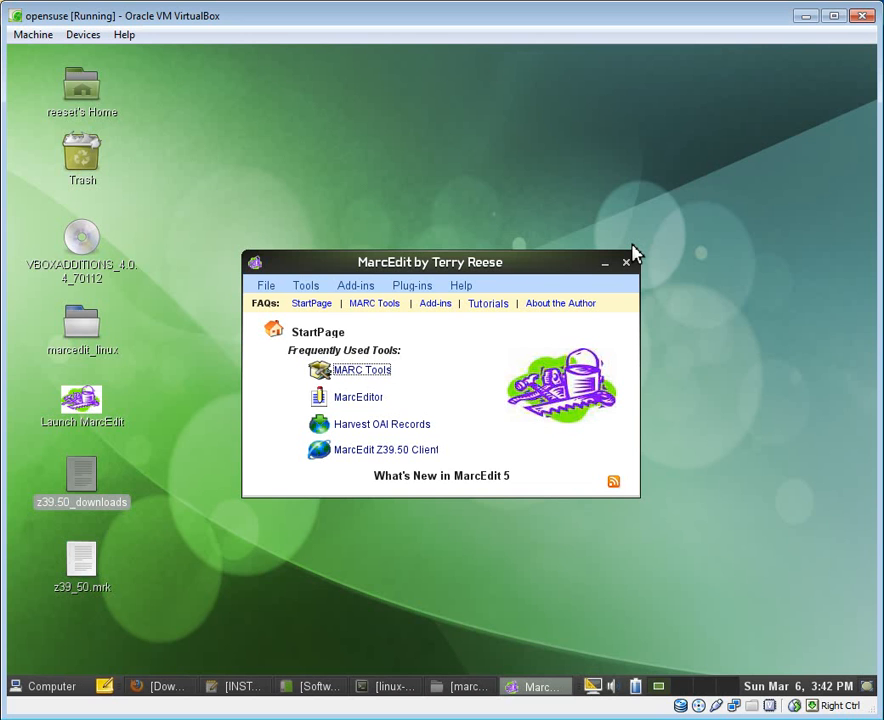